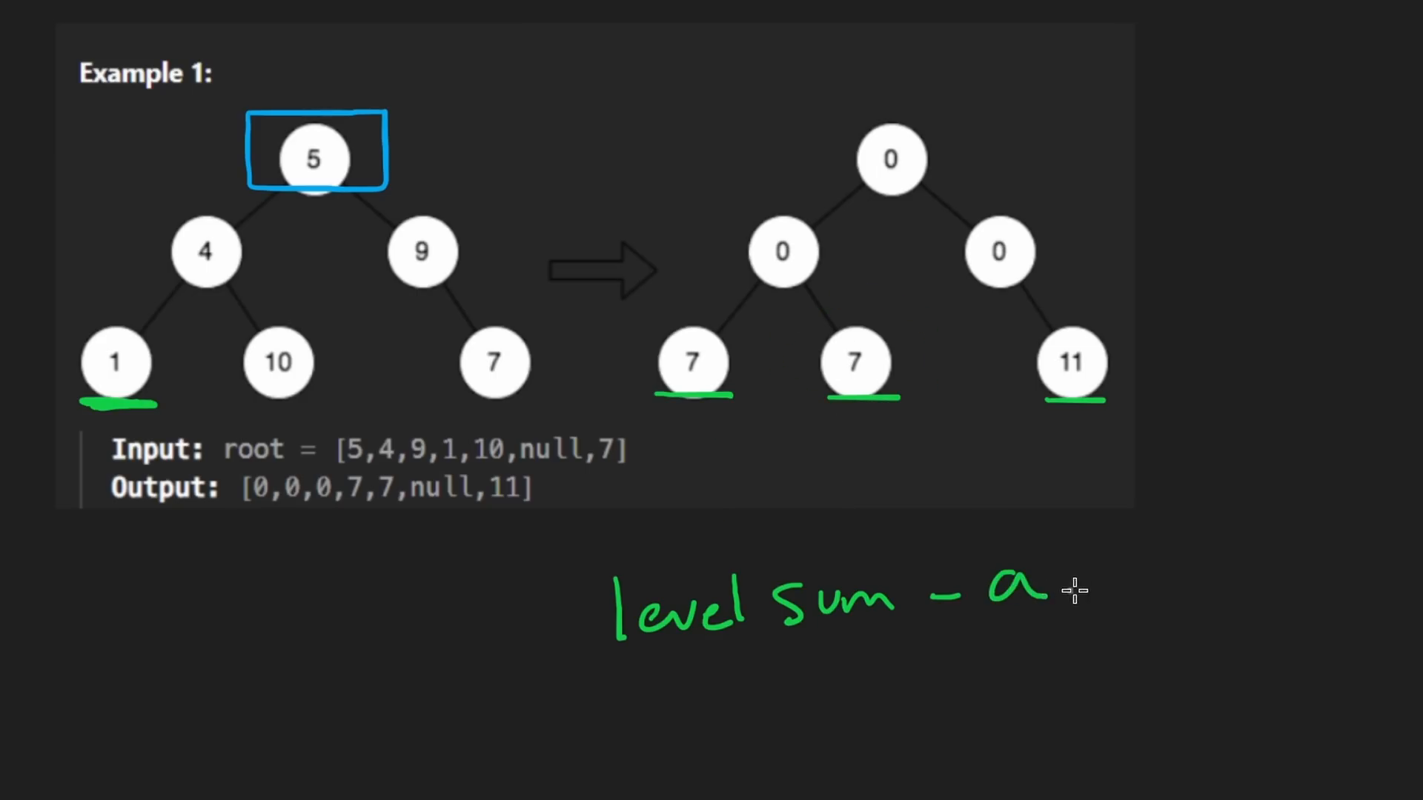
# Declare level_sum = [] and q = deque([root]) at the top of replaceValueInTree.
pyautogui.press('ctrl+z')
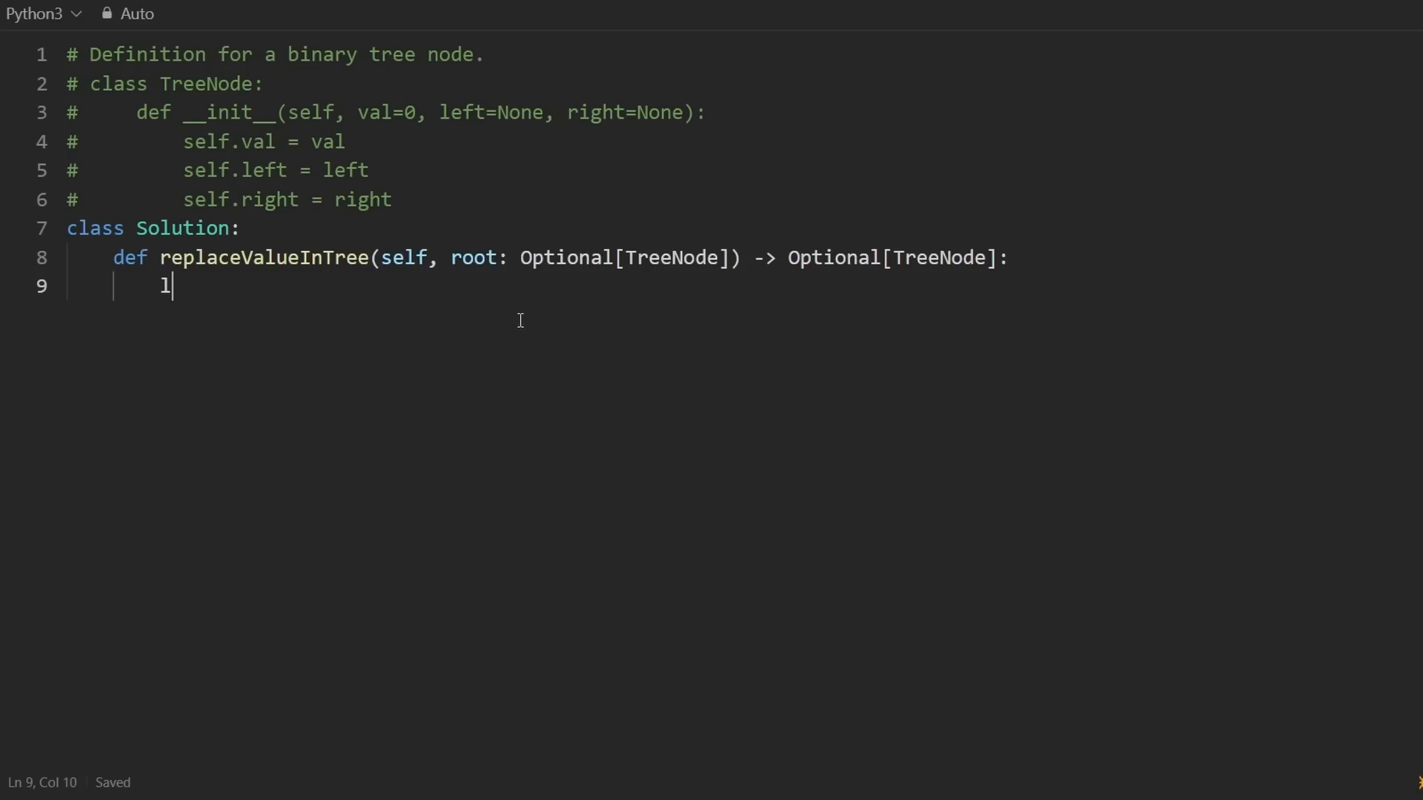
pyautogui.write('evel_')
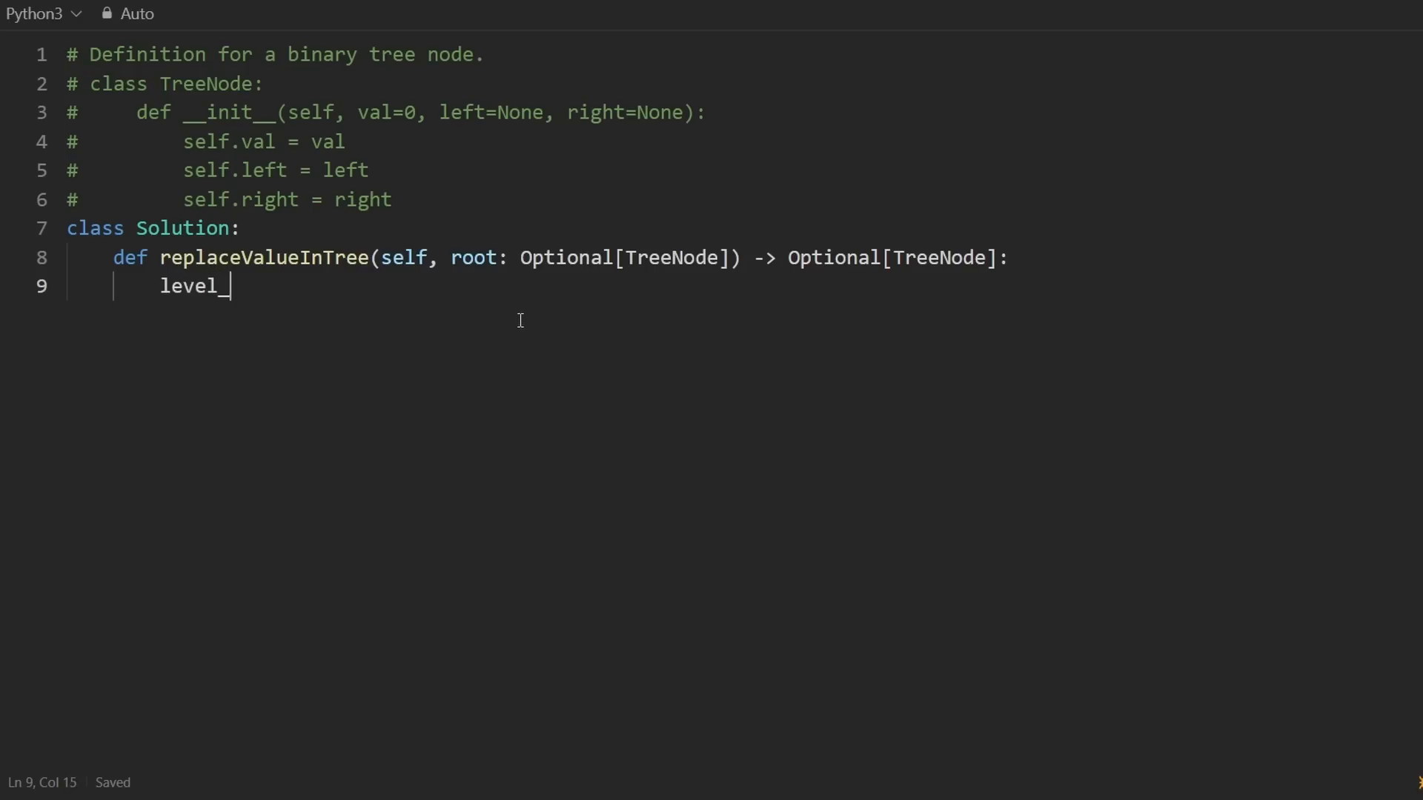
pyautogui.write('sum = []')
pyautogui.write('q =')
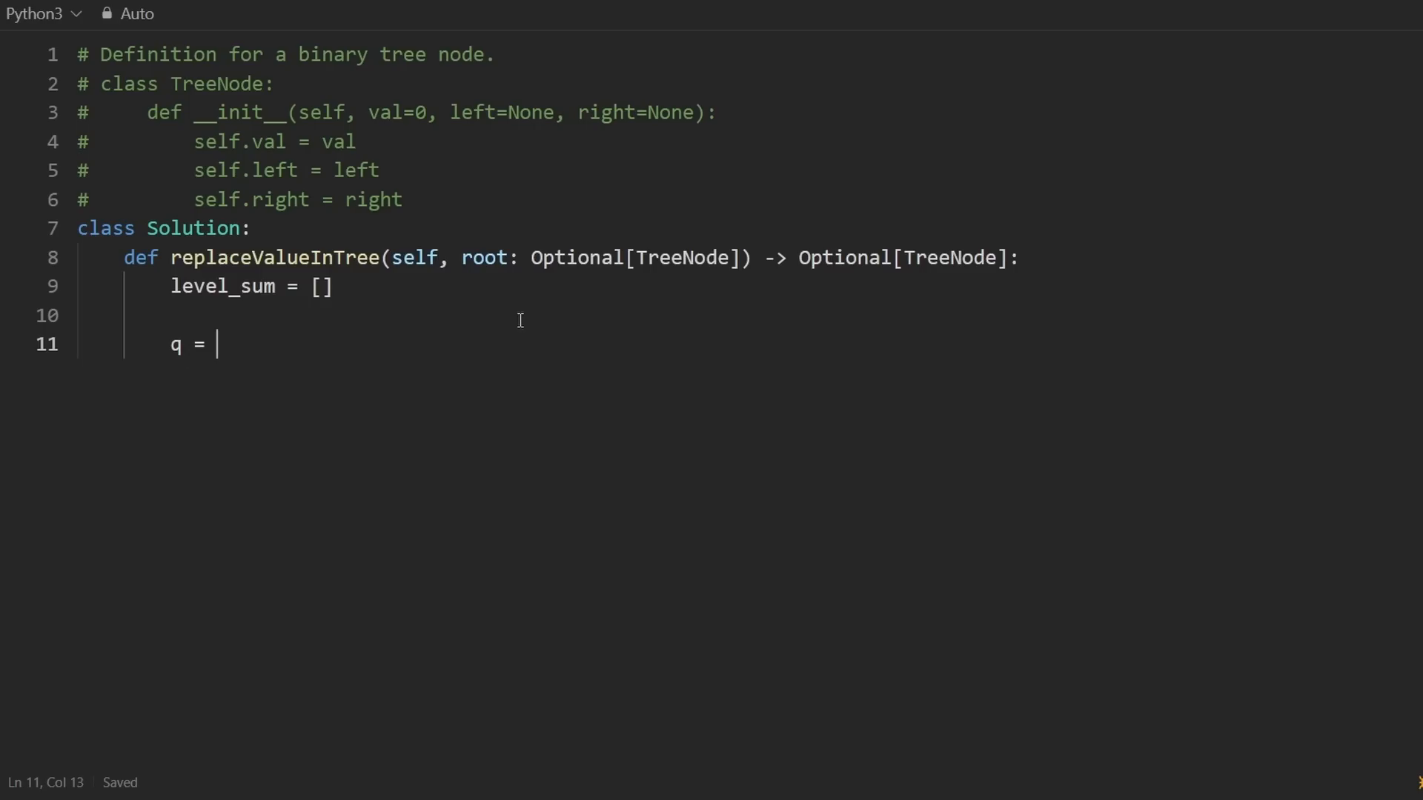
pyautogui.write('deque(')
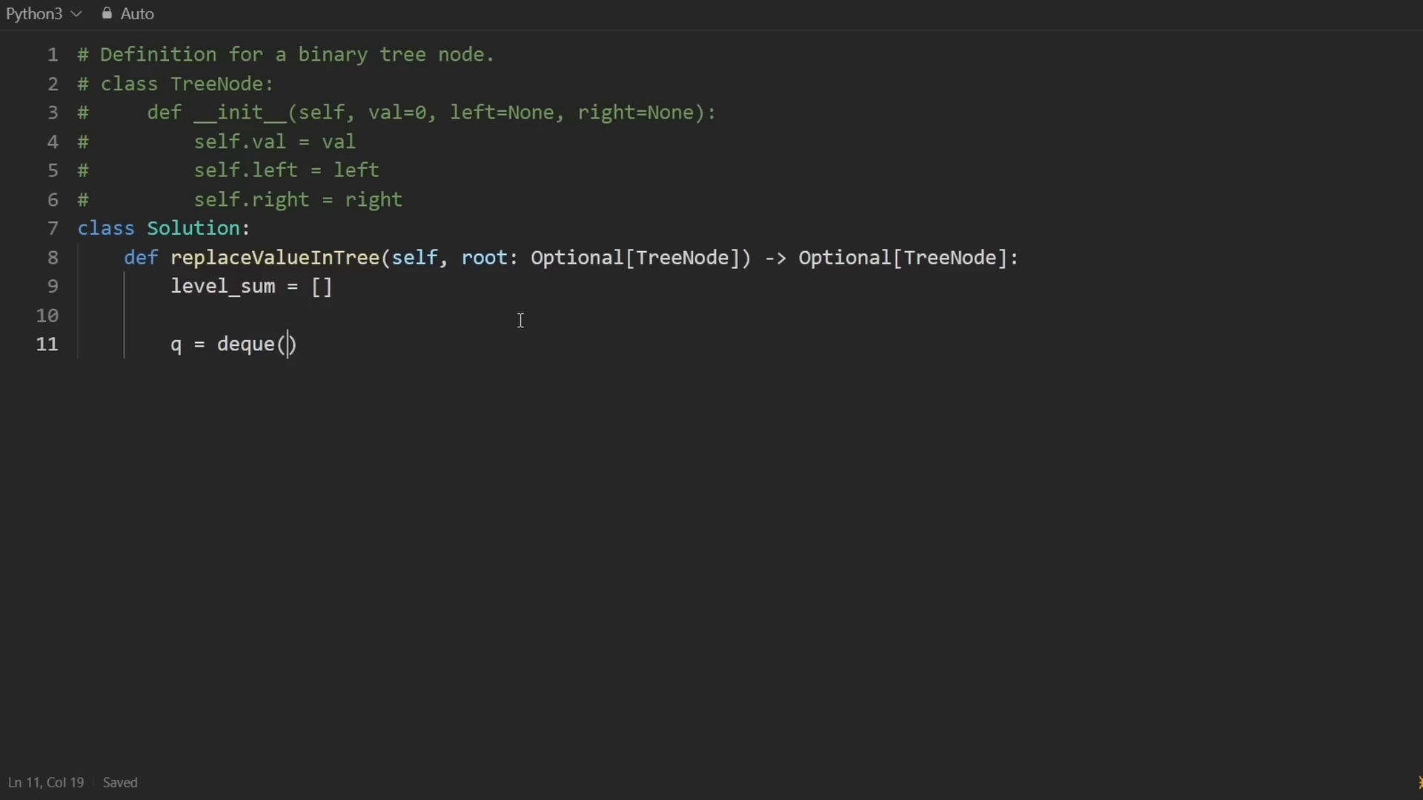
pyautogui.write('[root]')
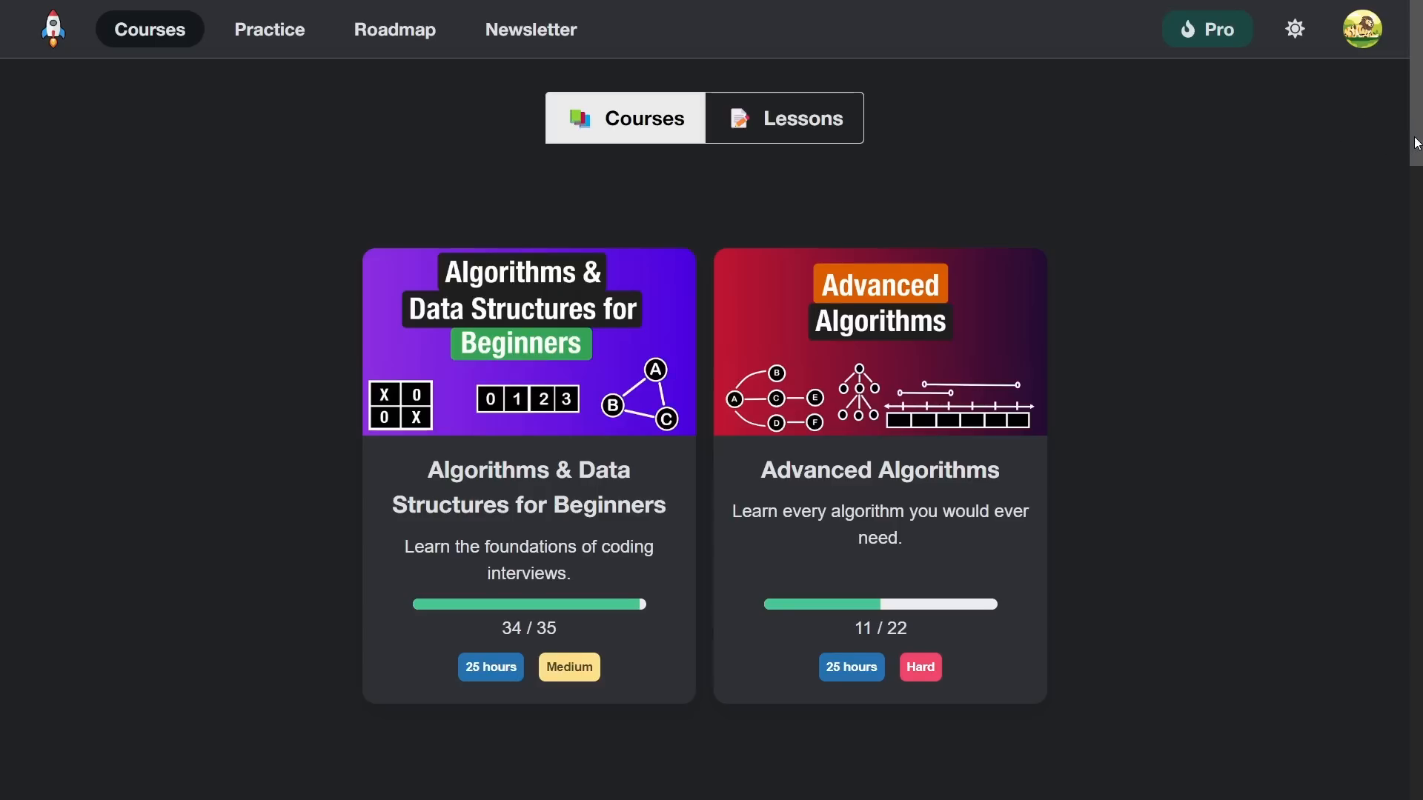
# Open lesson 20, Breadth-First Search, in NeetCode's Algorithms & Data Structures for Beginners course.
pyautogui.scroll(-3)
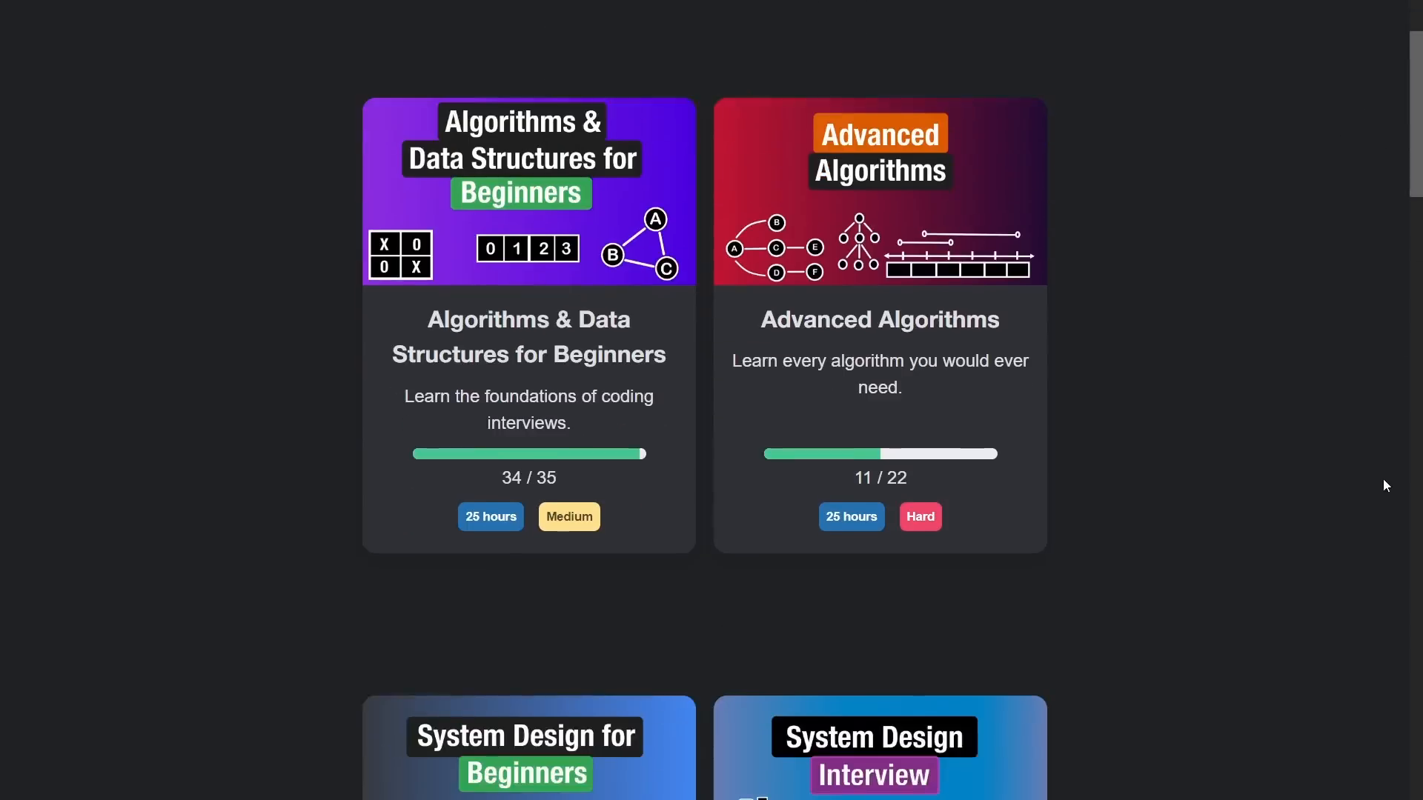
pyautogui.scroll(3)
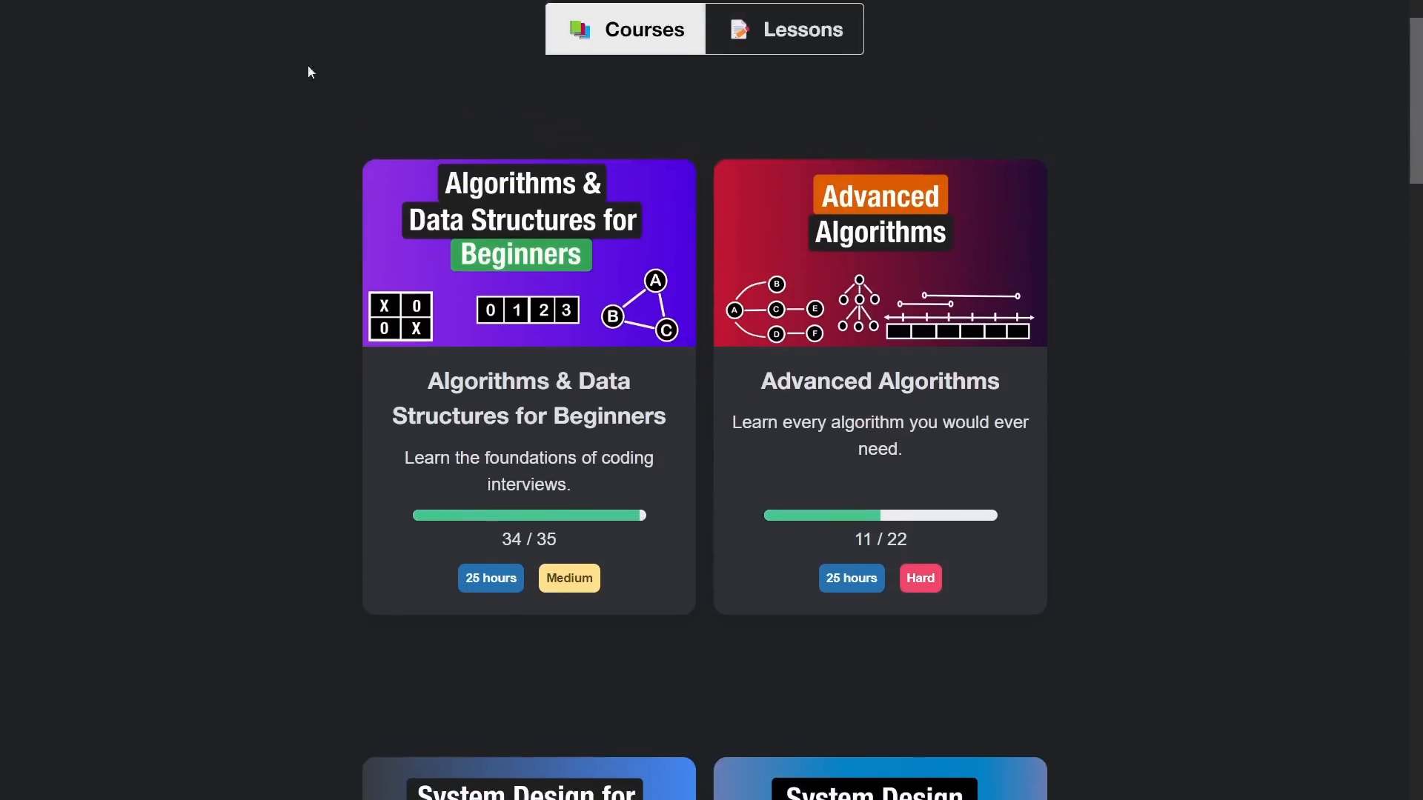
pyautogui.click(526, 380)
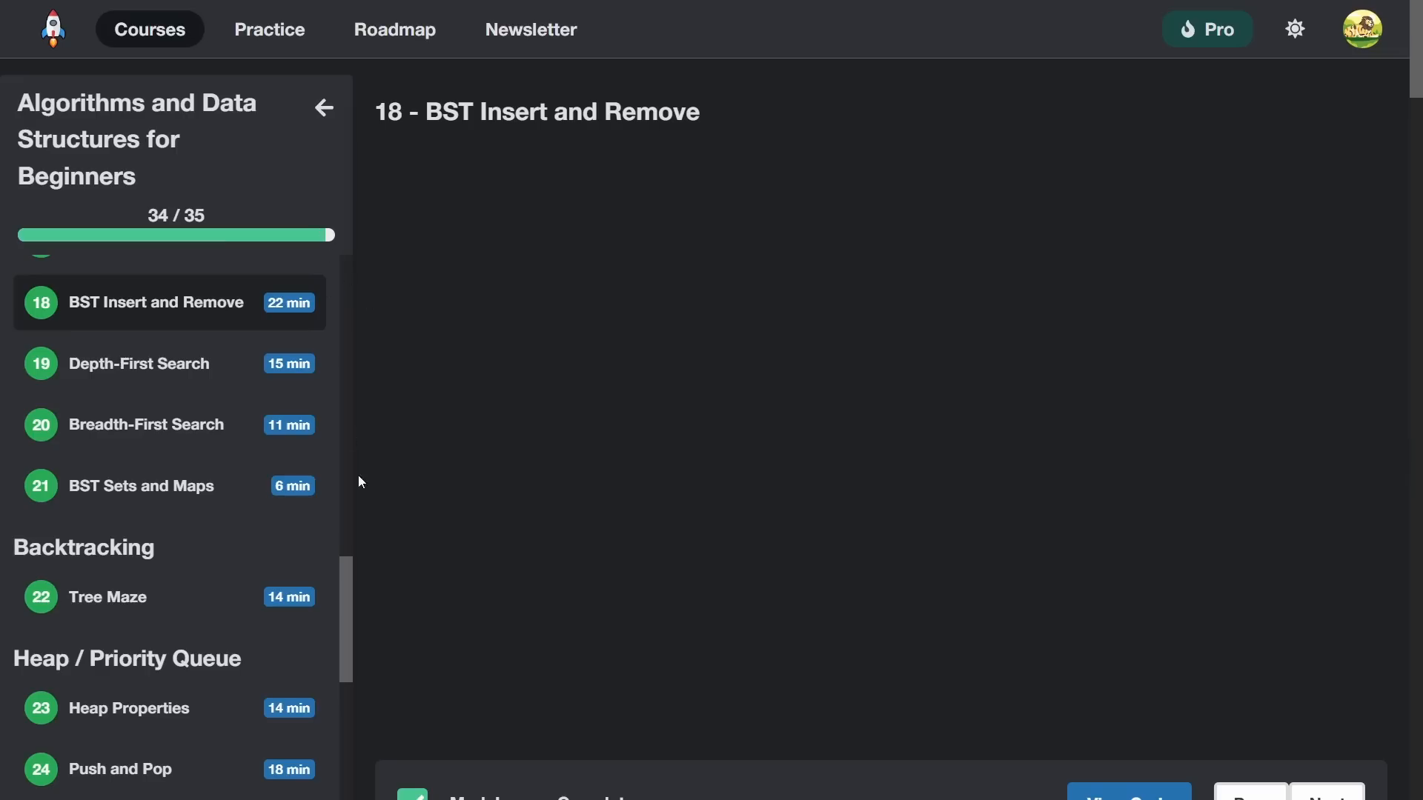
pyautogui.click(146, 424)
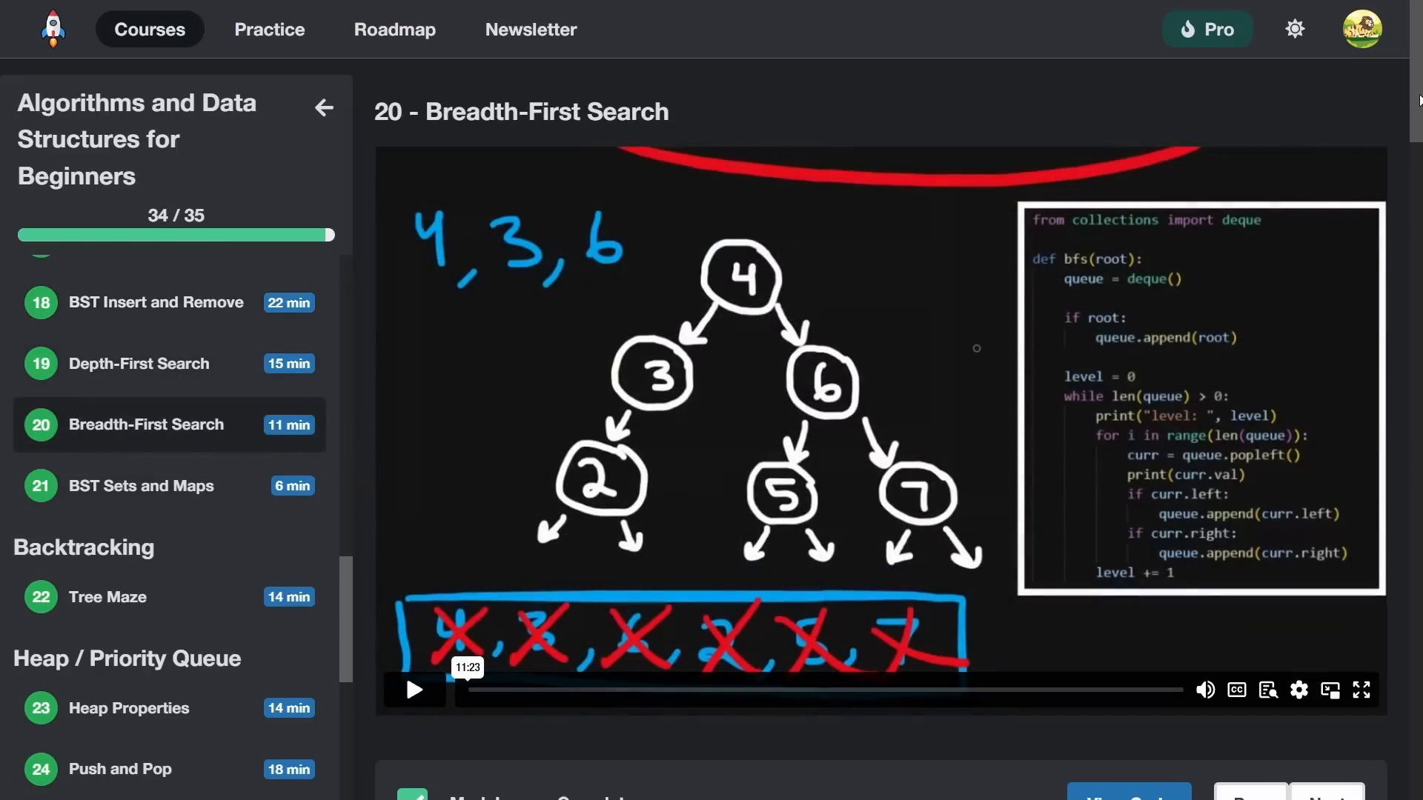
pyautogui.scroll(-3)
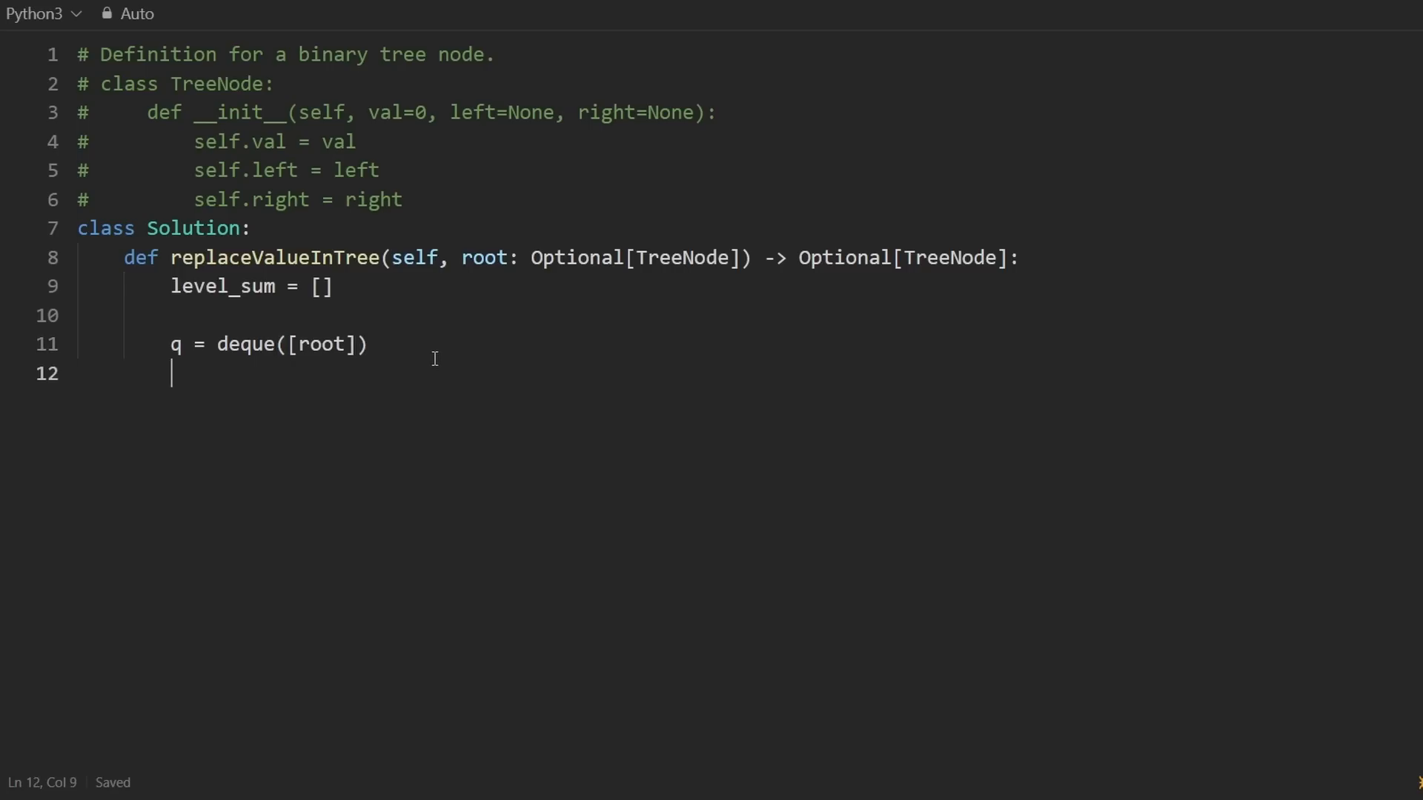
# Write a while q loop popping nodes, summing values into cur_sum, and appending it to level_sum.
pyautogui.write('wj')
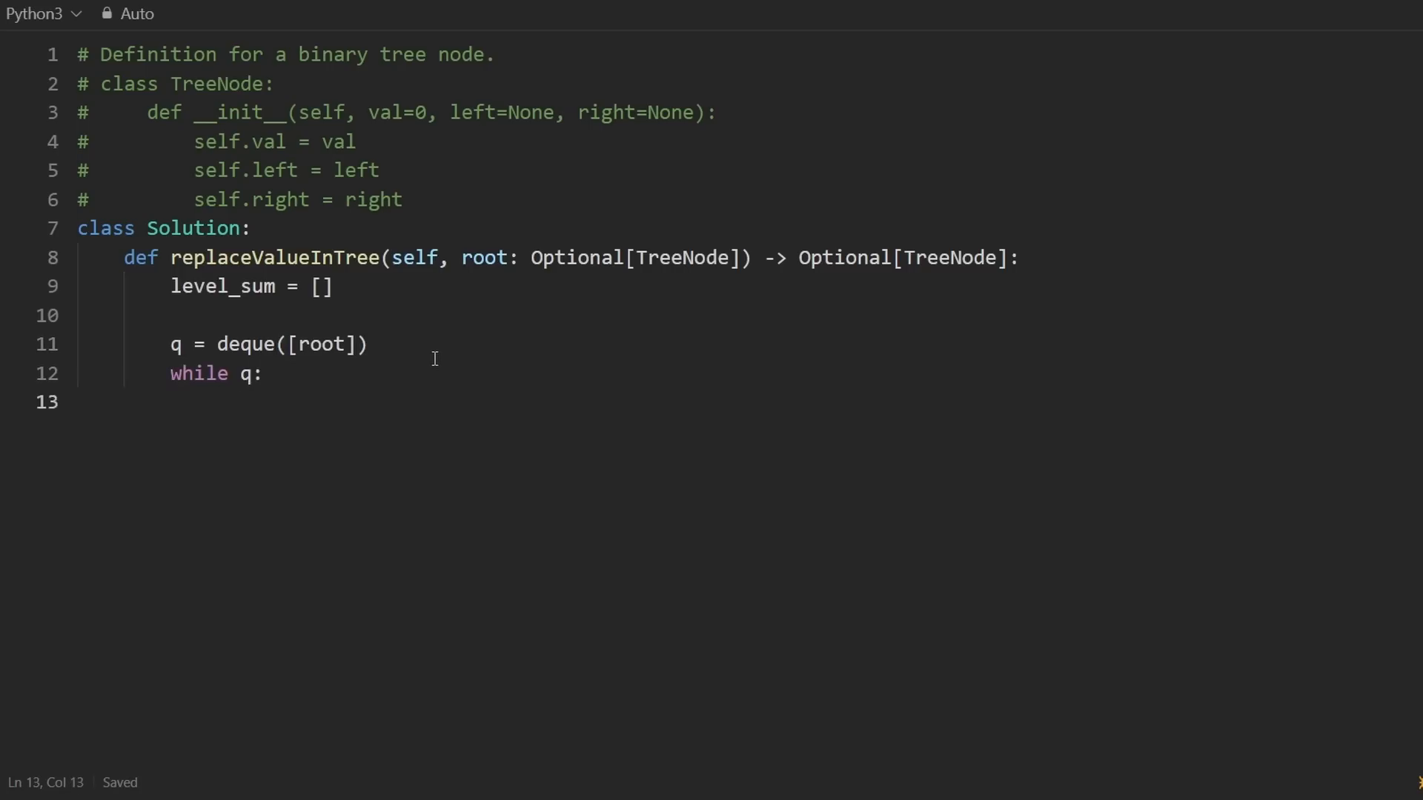
pyautogui.write('cur-')
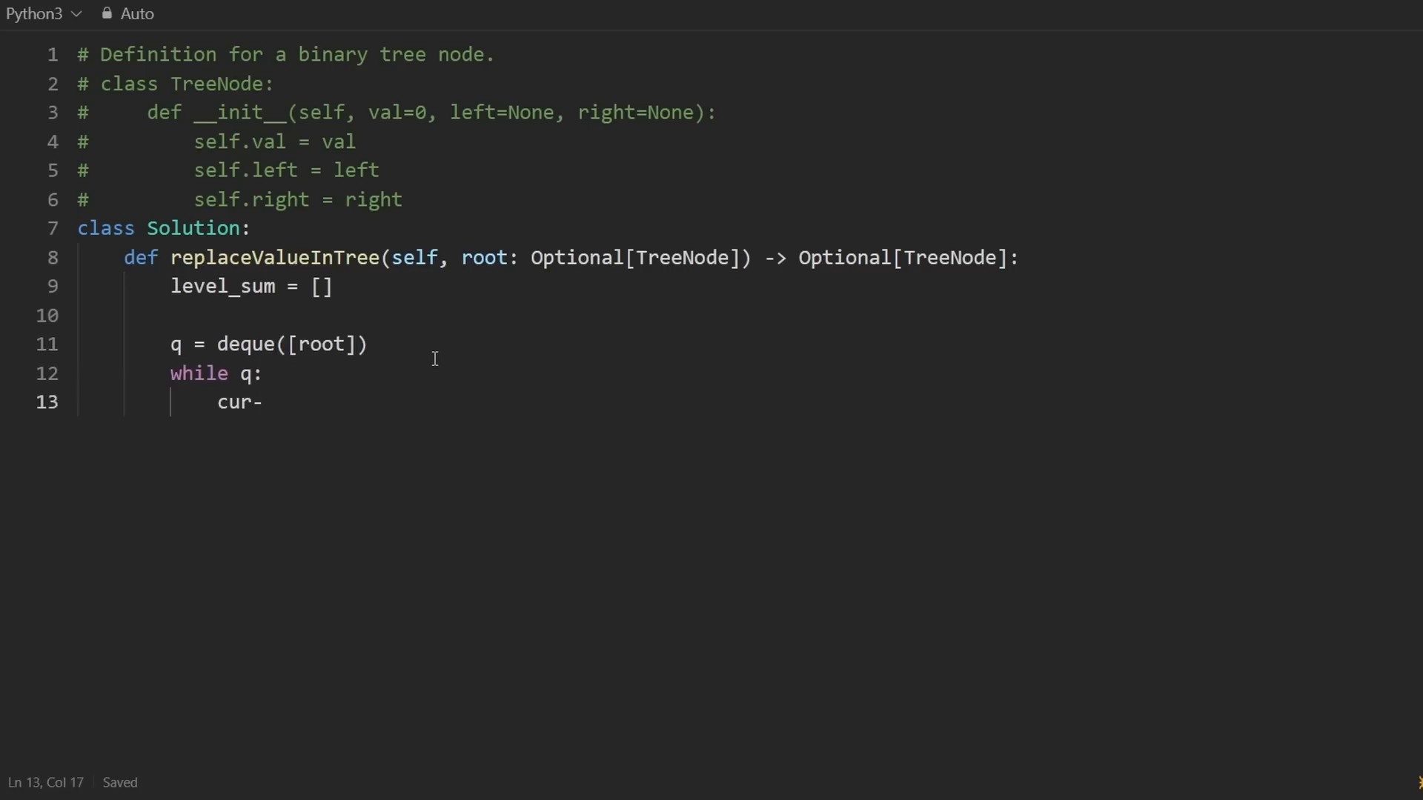
pyautogui.write('_sum = 0')
pyautogui.write('for i ')
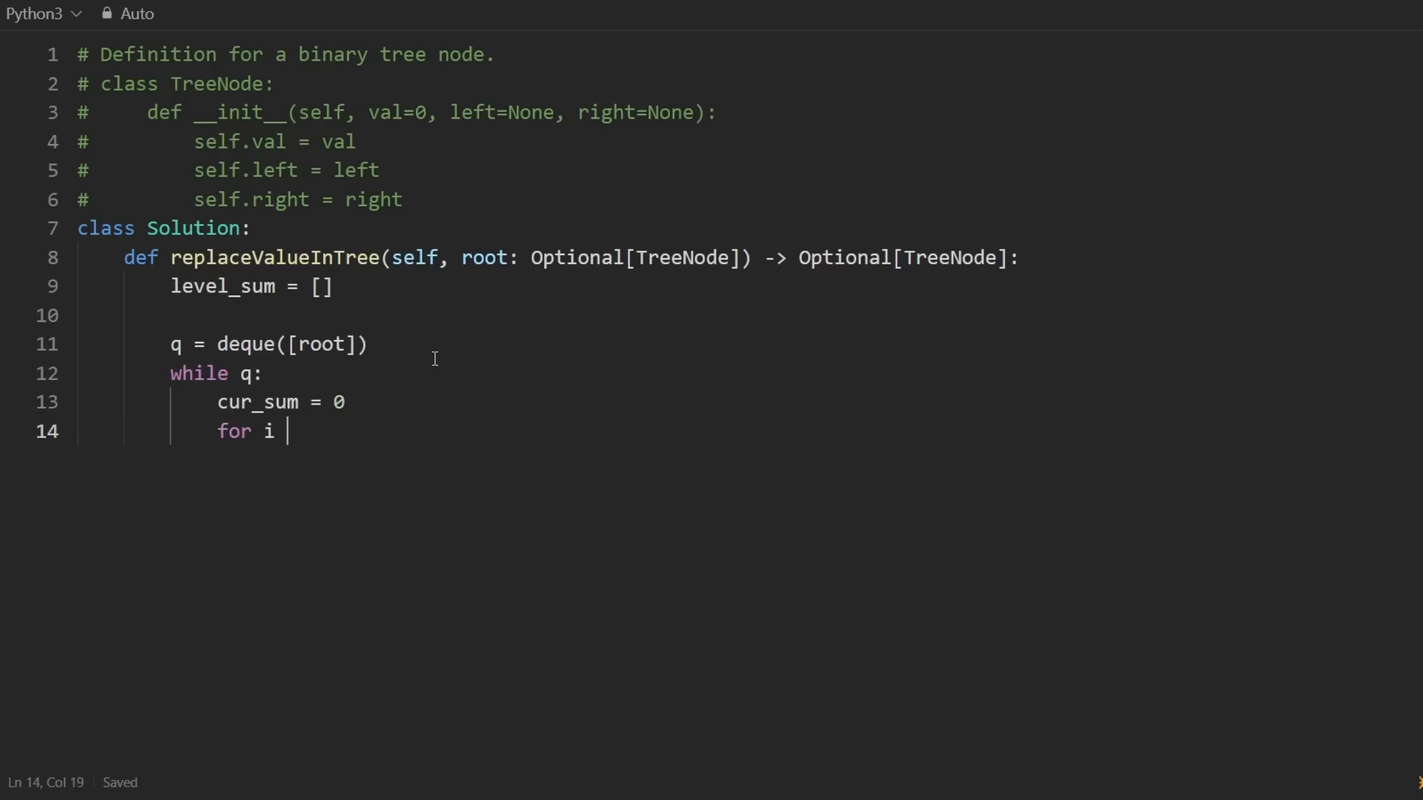
pyautogui.write('in range()')
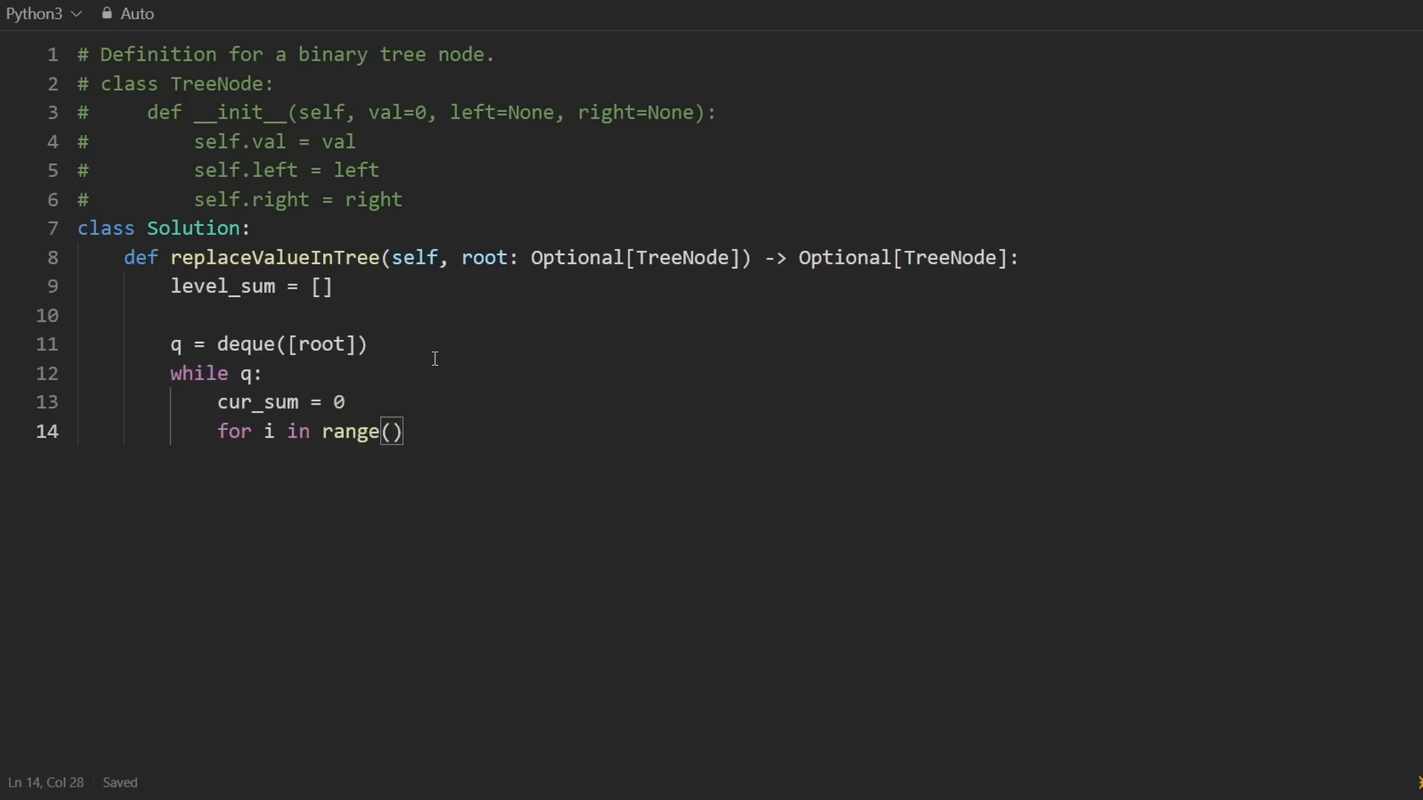
pyautogui.write('len(q)')
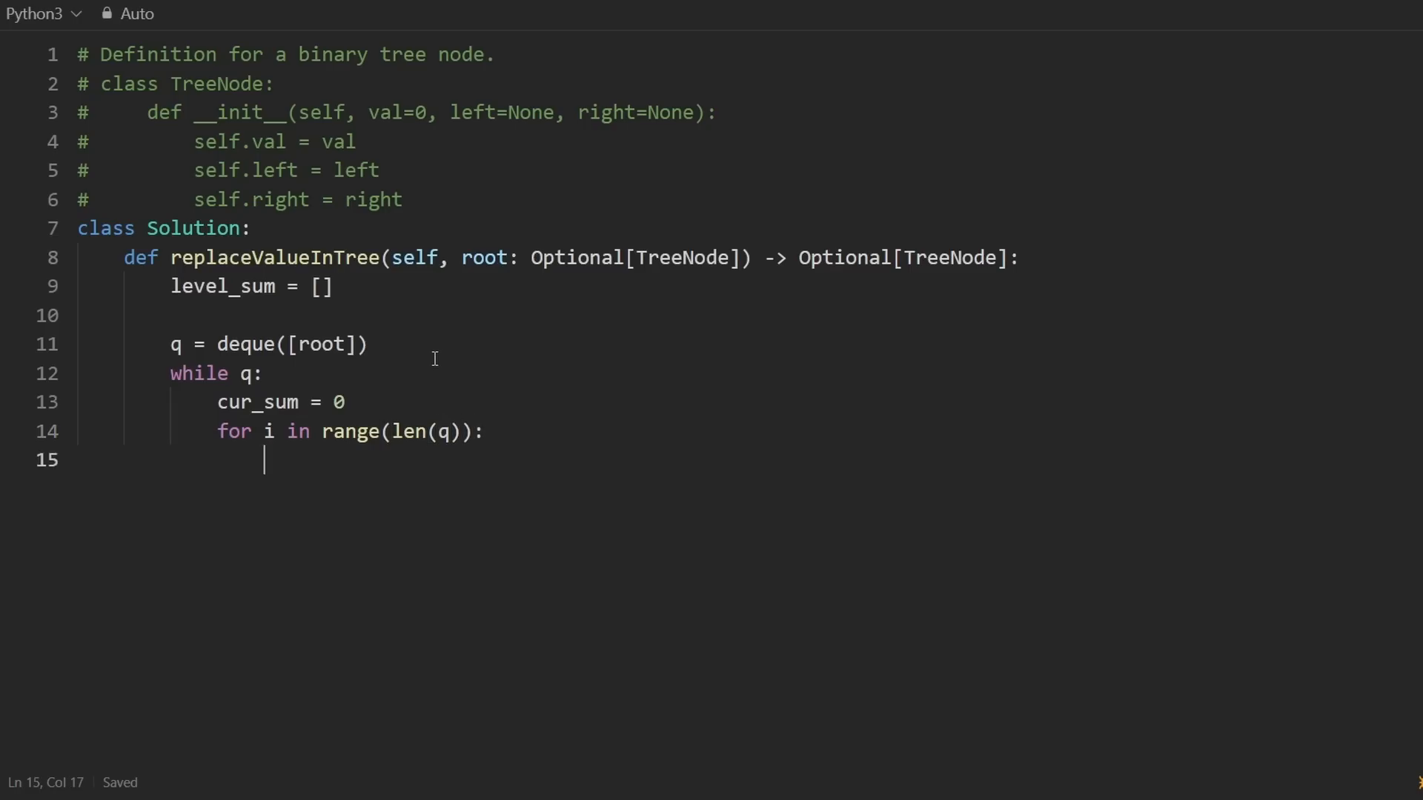
pyautogui.write('node =')
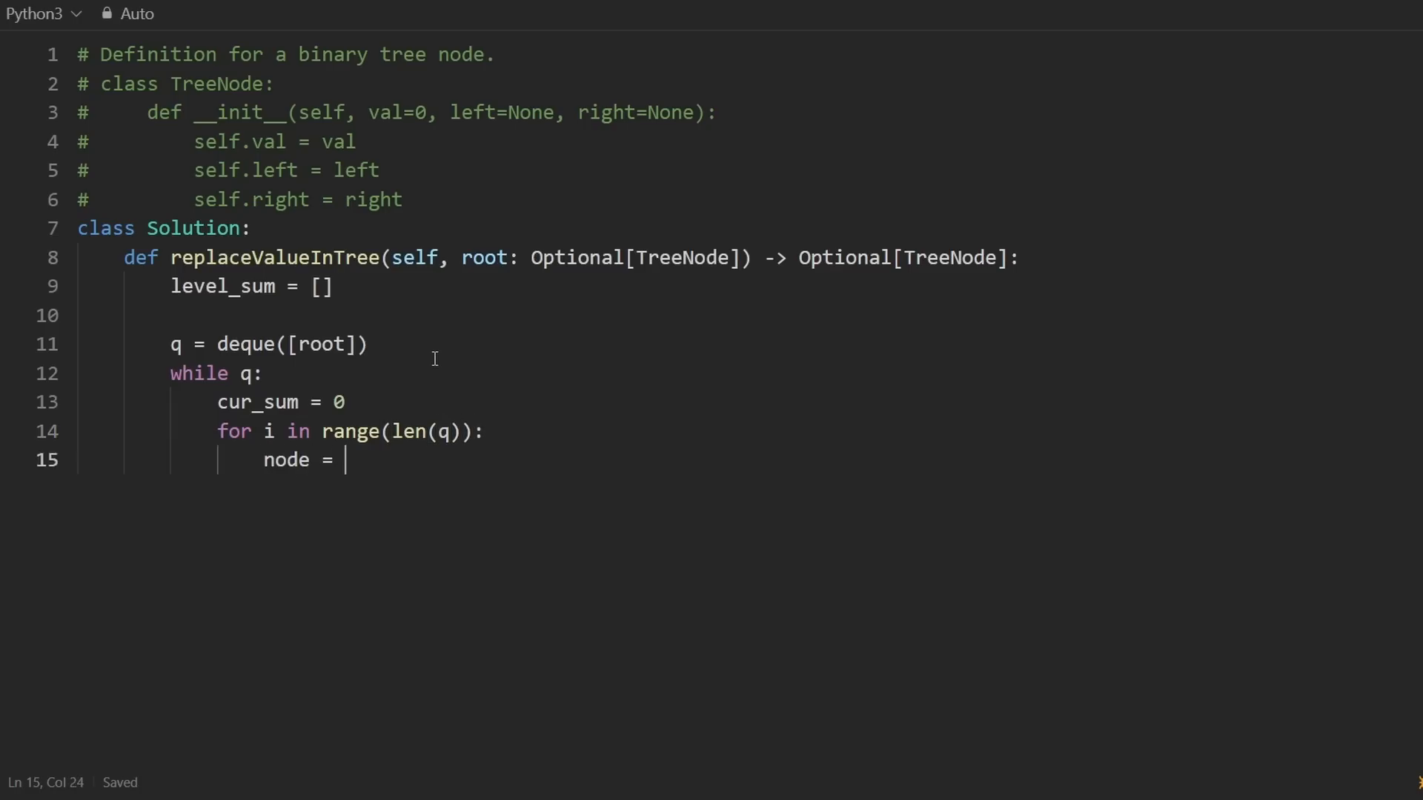
pyautogui.write('q.popleft()')
pyautogui.write('cur_sum += node.va')
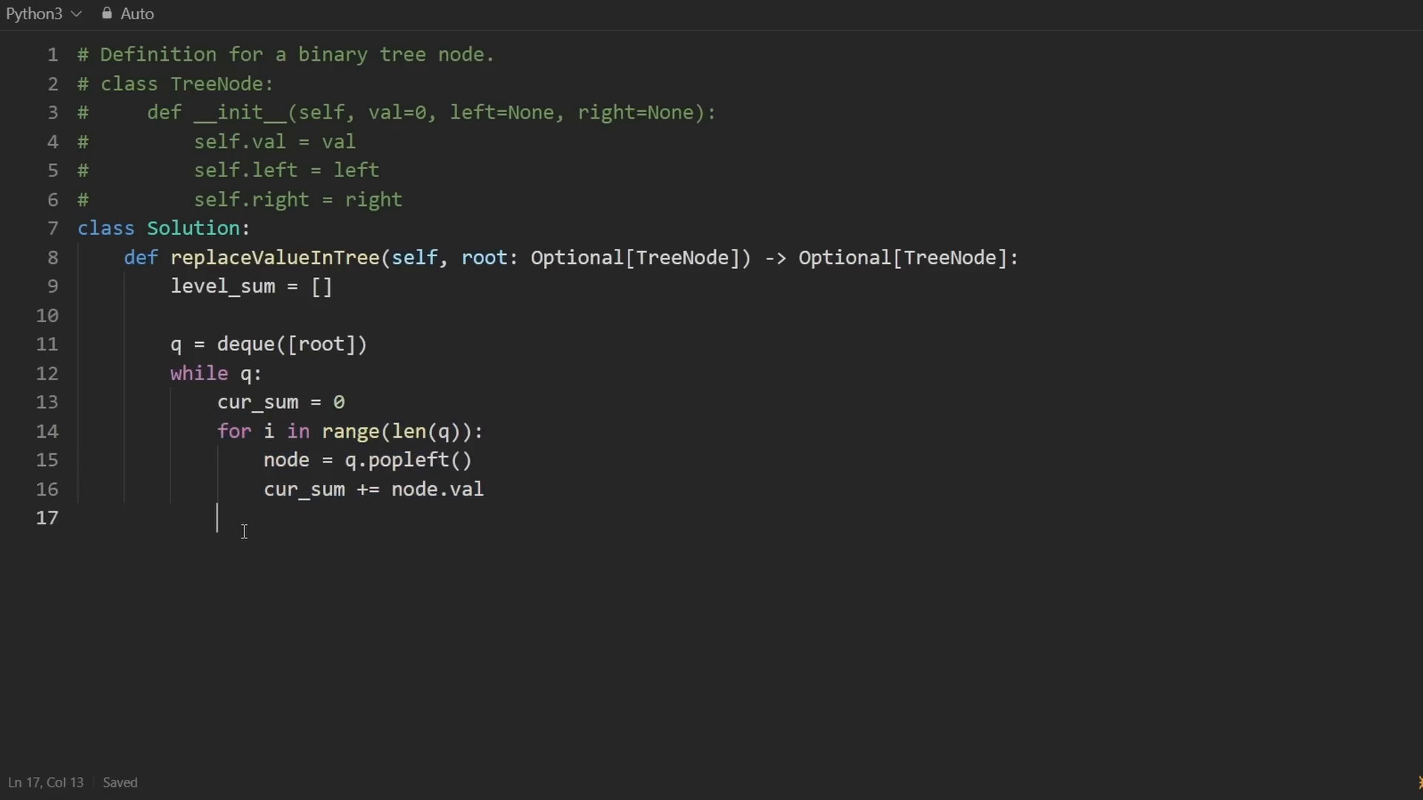
pyautogui.write('level_sum')
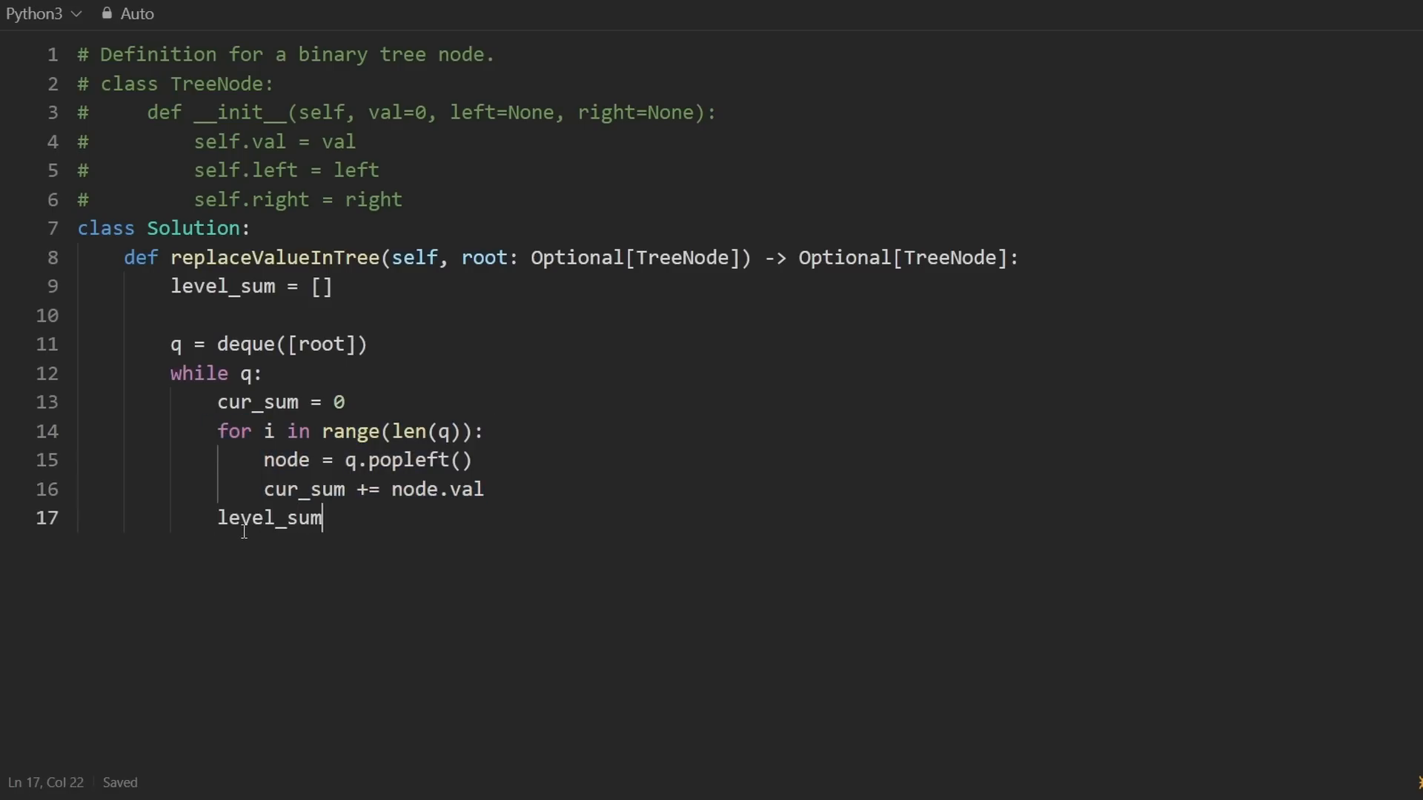
pyautogui.write('.append(cur_sum)')
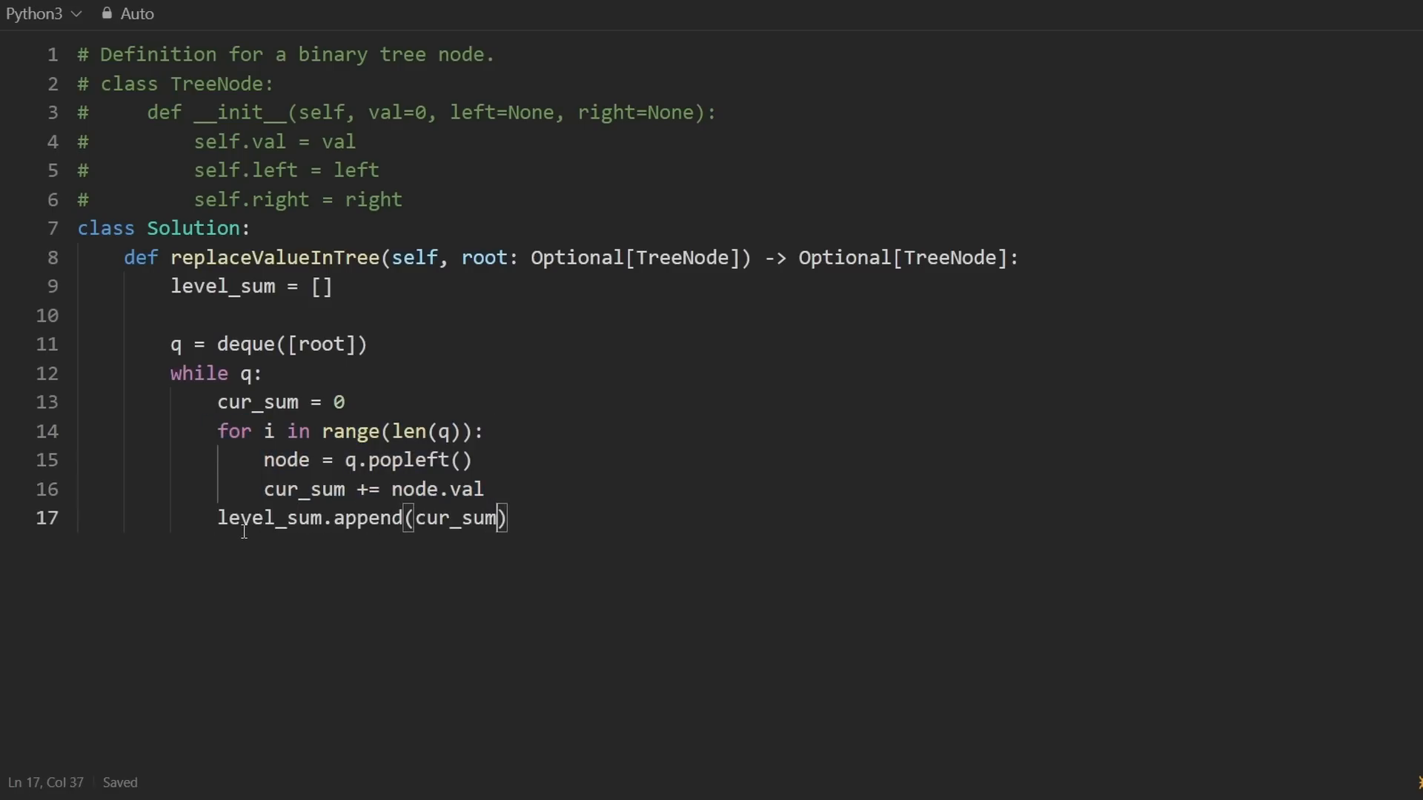
pyautogui.press('enter')
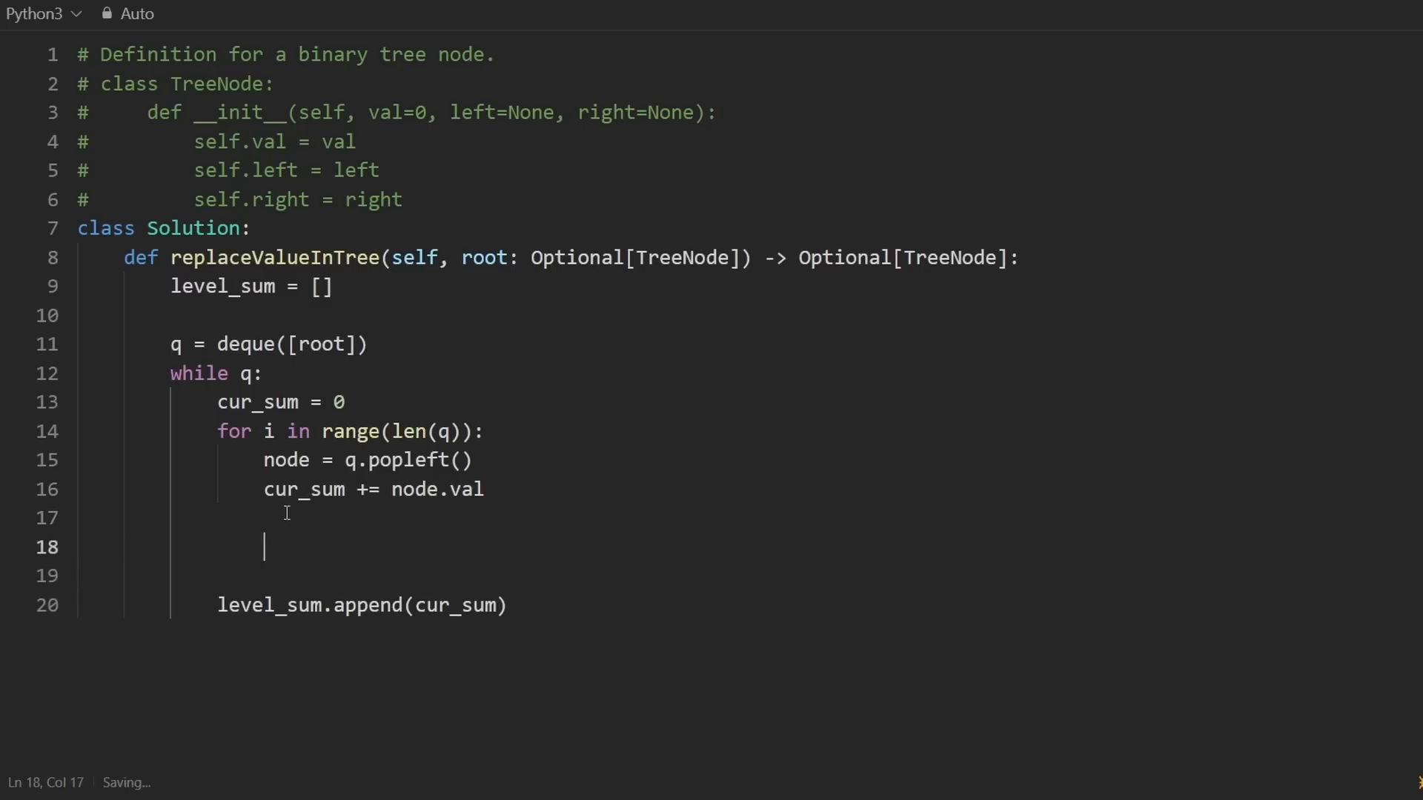
# Append node.left and node.right to q inside the for loop when they exist.
pyautogui.write('if node.left:')
pyautogui.write('q.append(node.left')
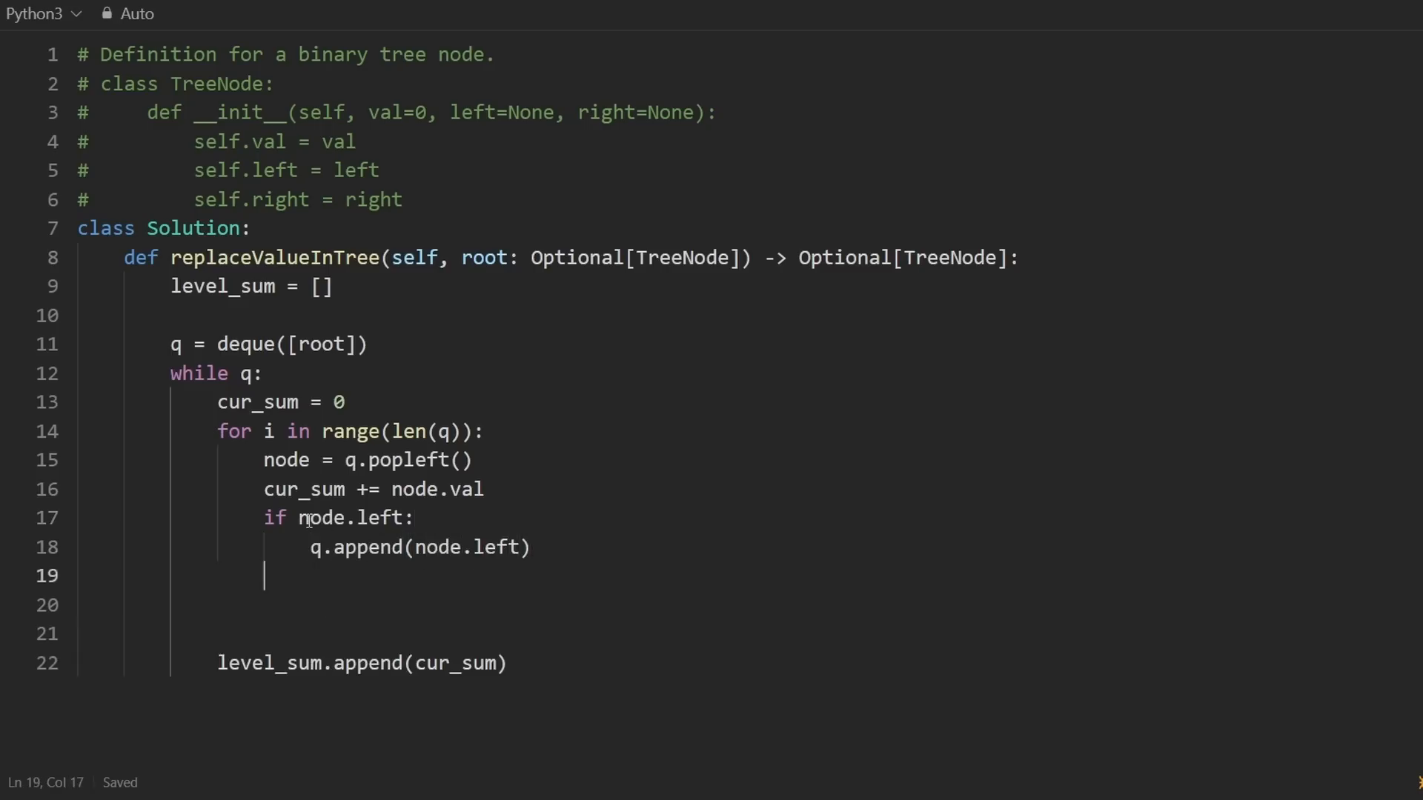
pyautogui.write('if node.right:')
pyautogui.write('q.append(node')
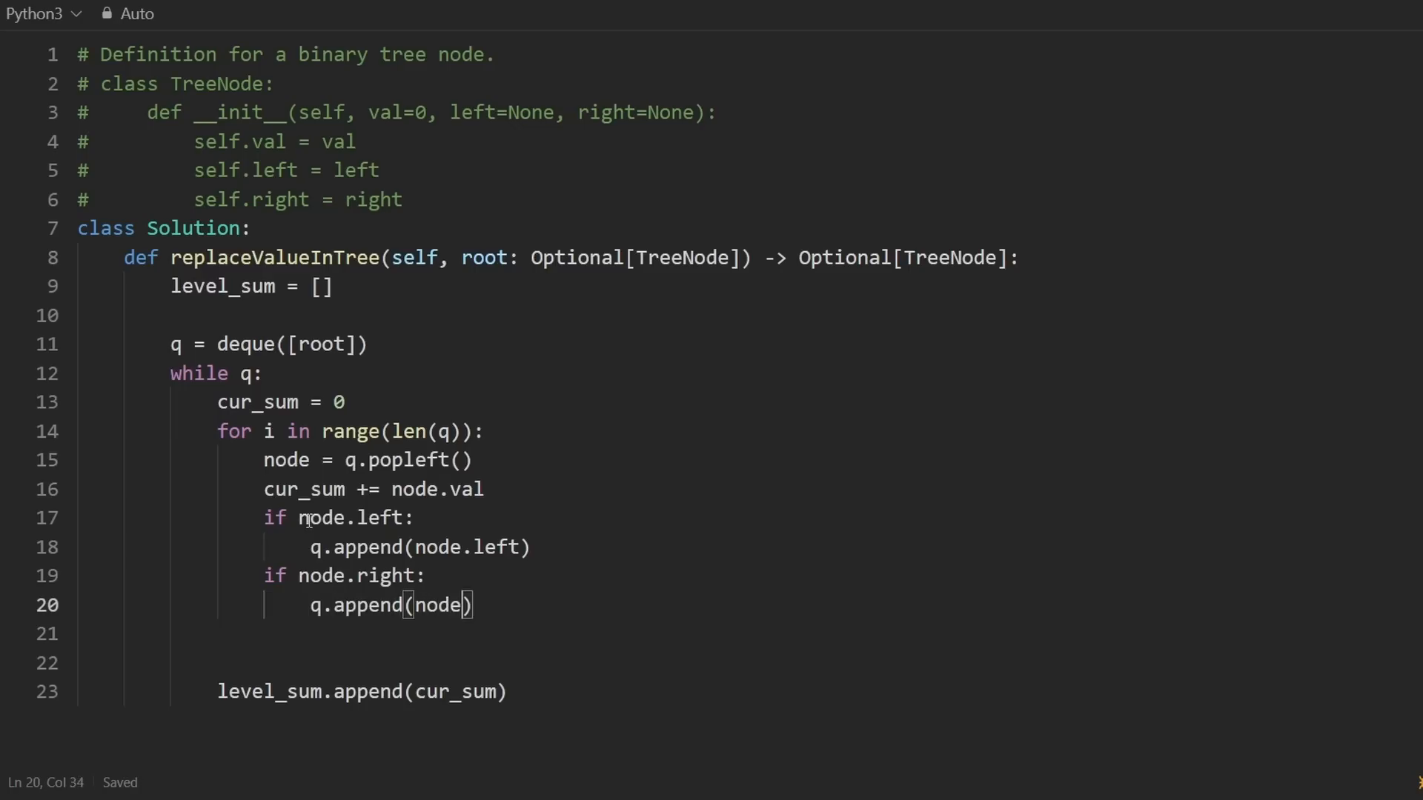
pyautogui.write('.right')
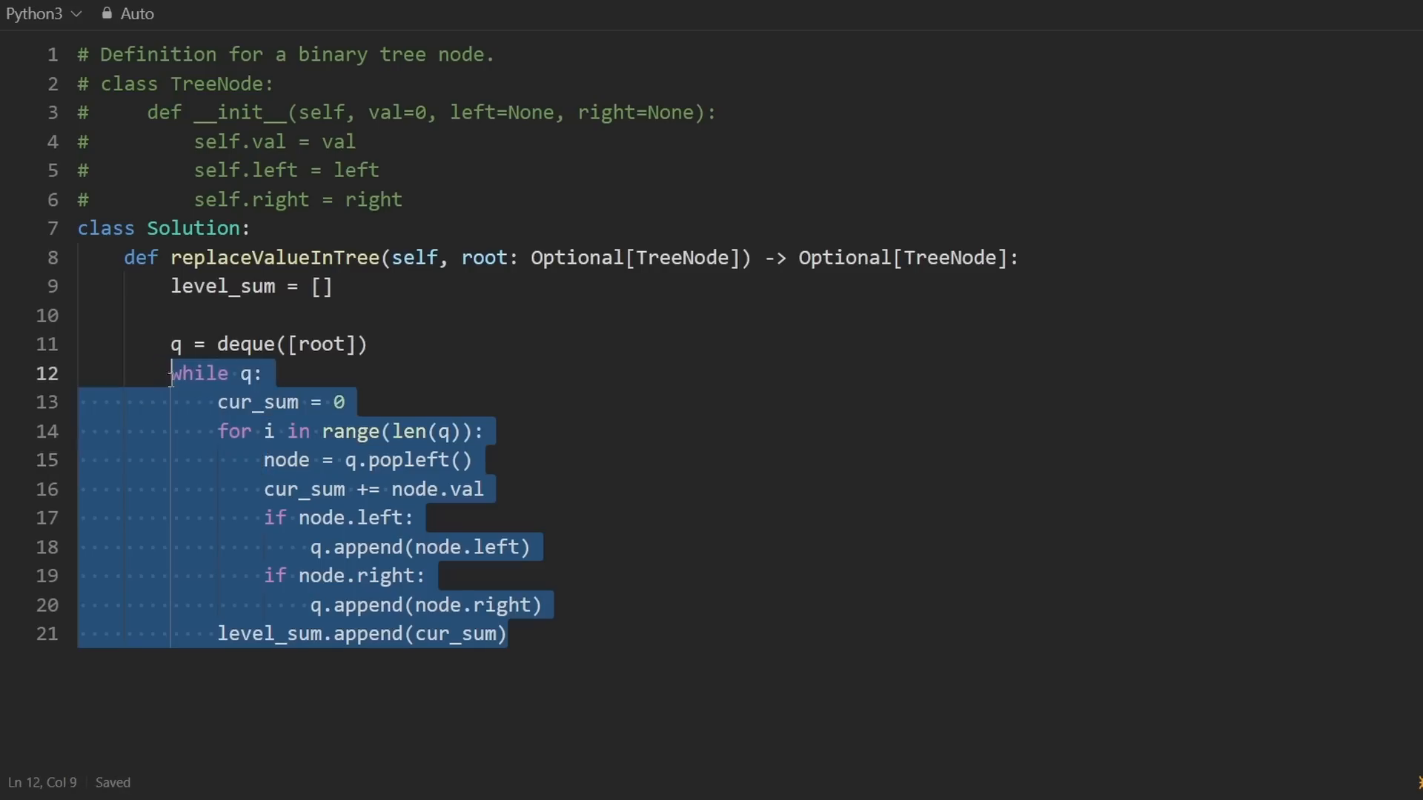
pyautogui.click(508, 633)
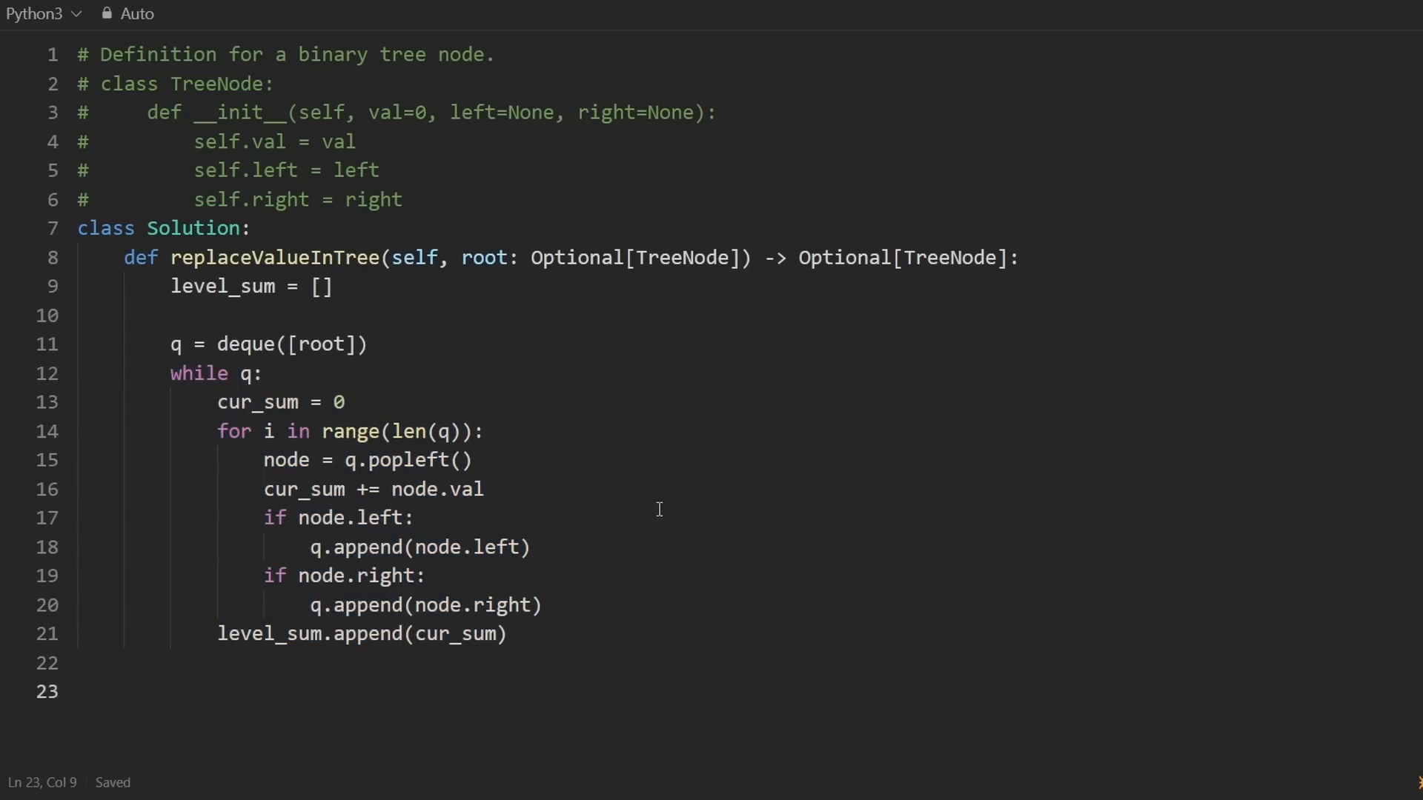
# Start a second queue line after the first loop: q = deque([root]).
pyautogui.scroll(-3)
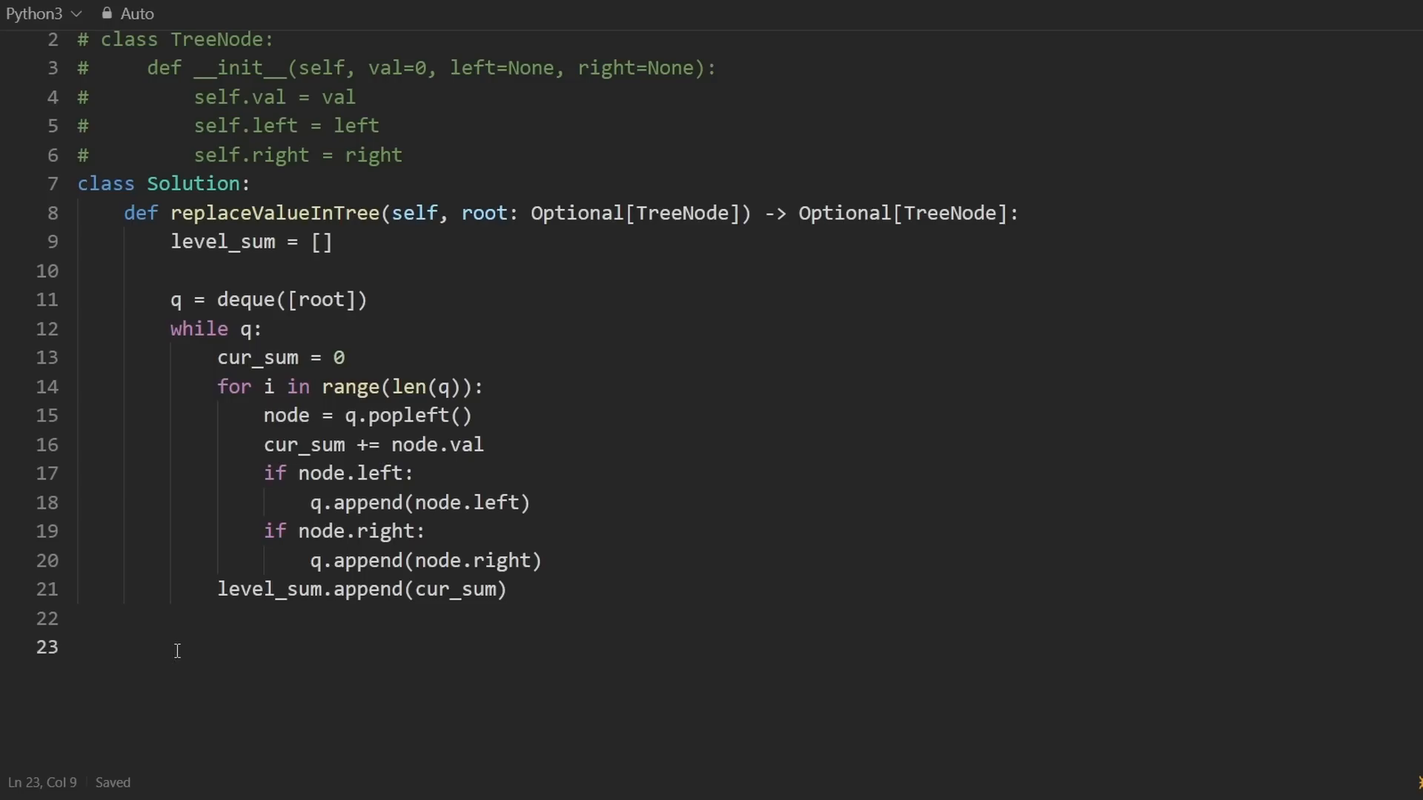
pyautogui.write('q')
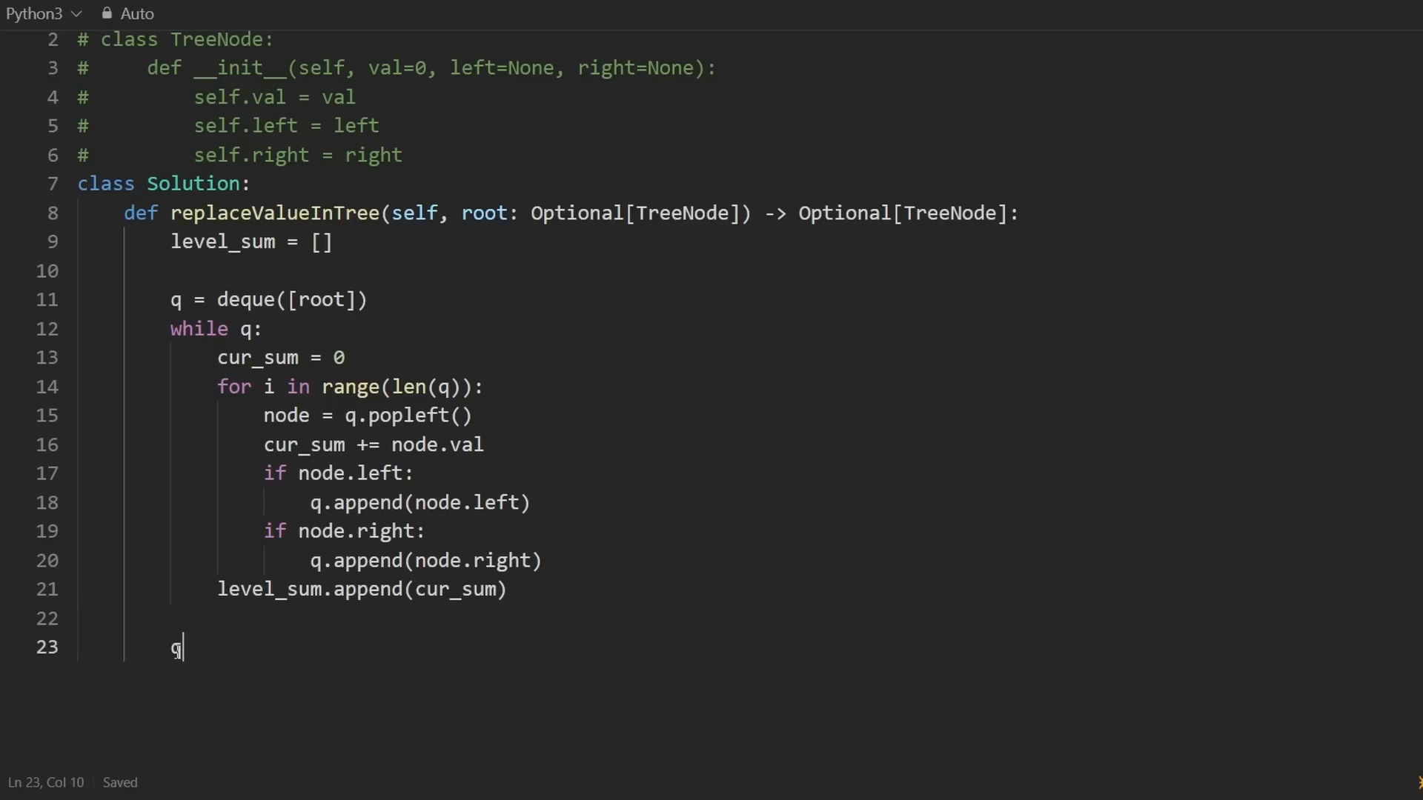
pyautogui.press('ctrl+s')
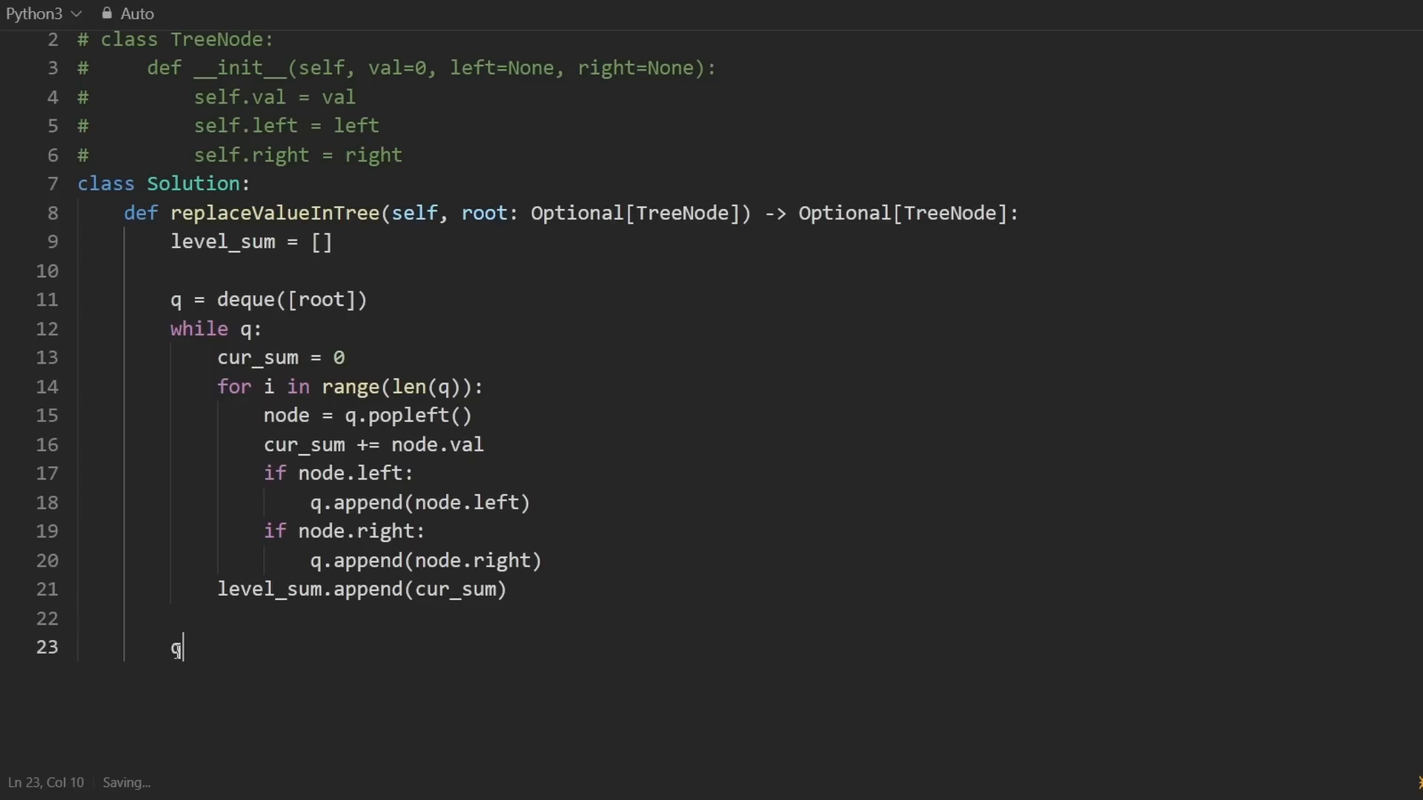
pyautogui.write('=')
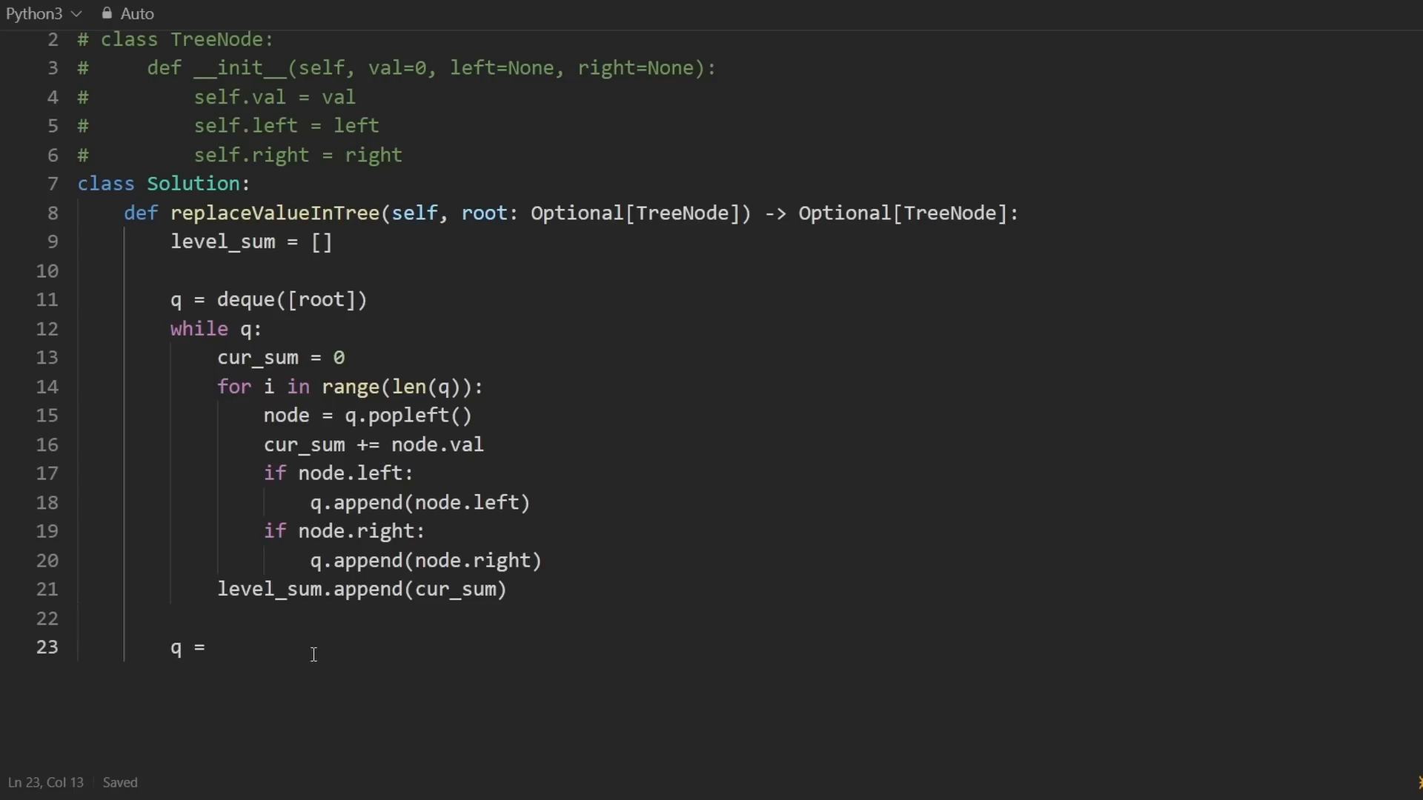
pyautogui.write('deque')
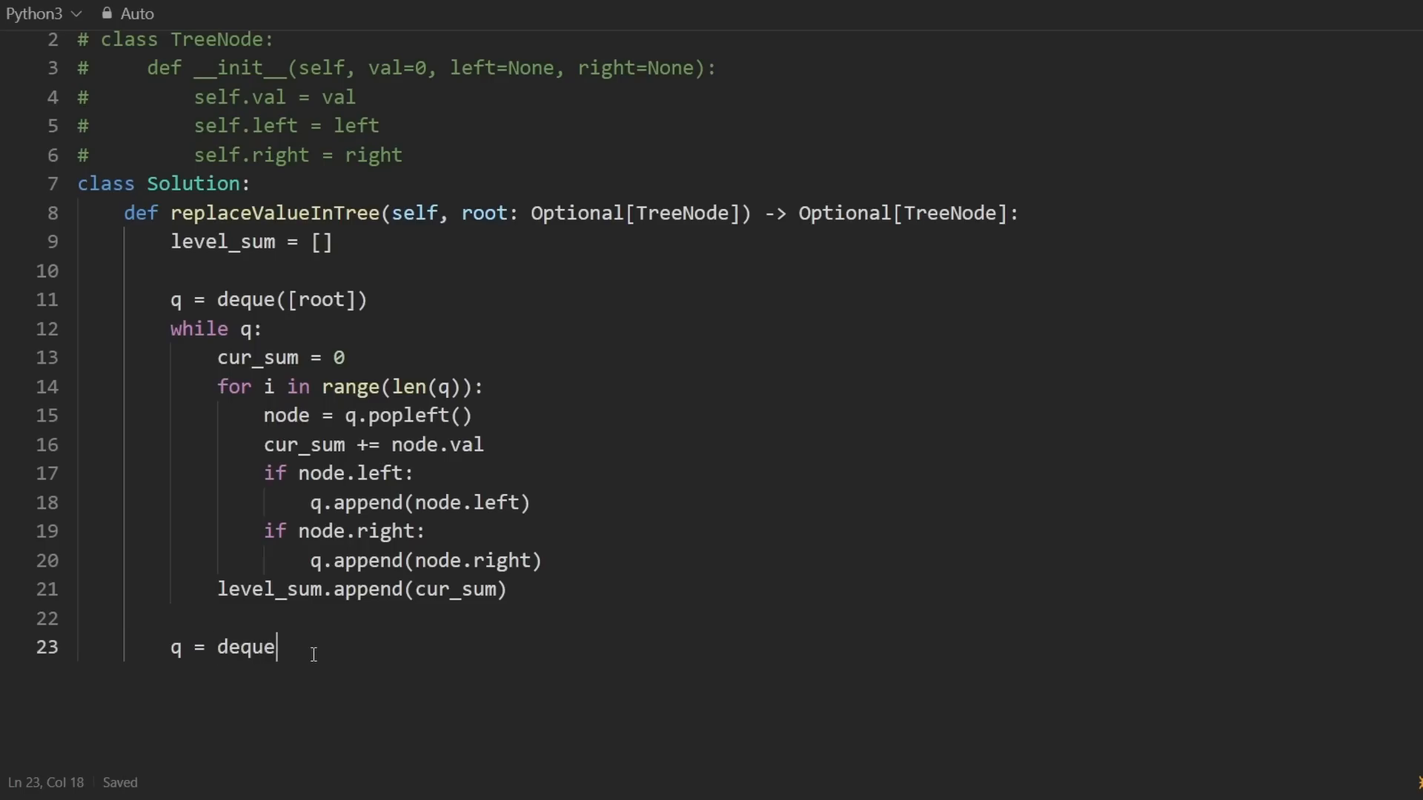
pyautogui.write('([r')
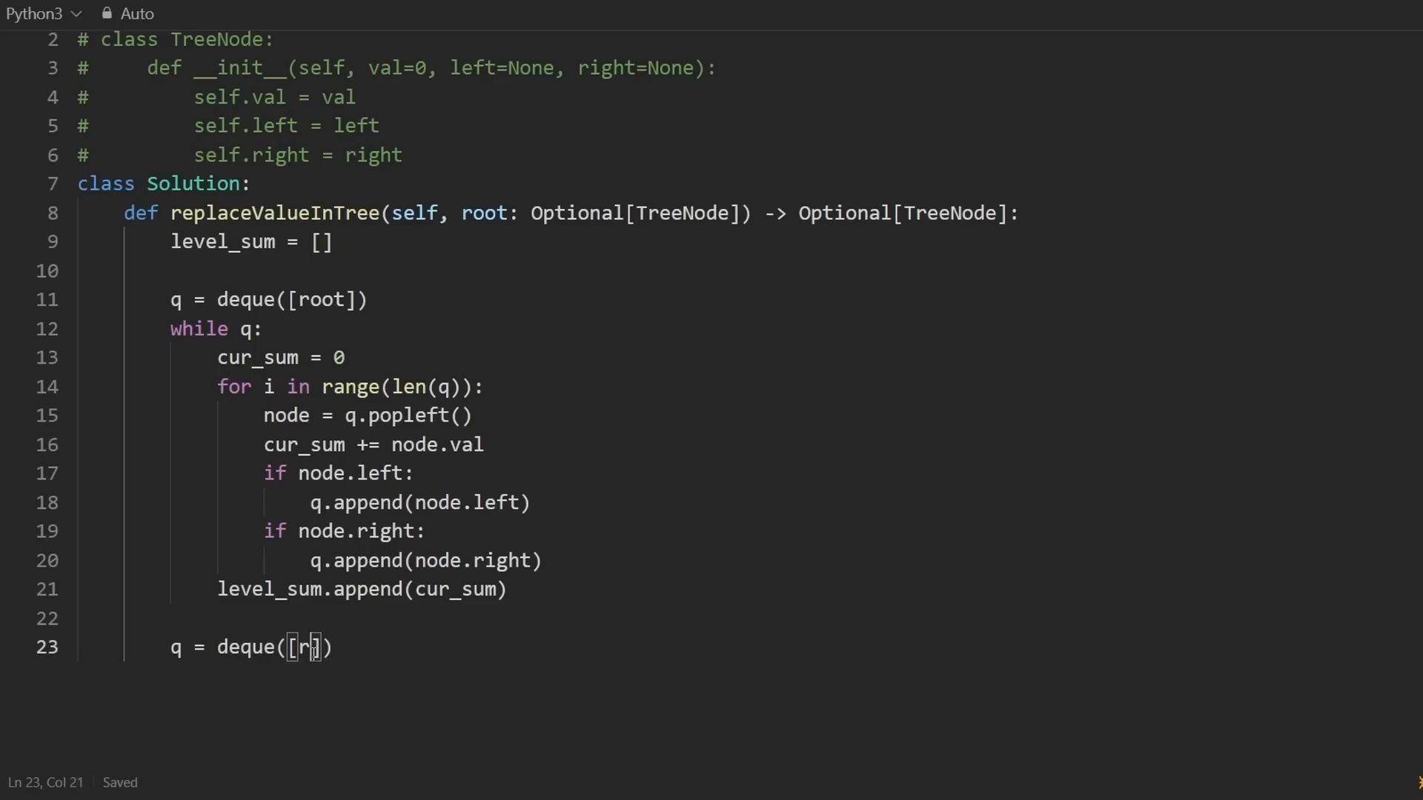
pyautogui.write('oot]')
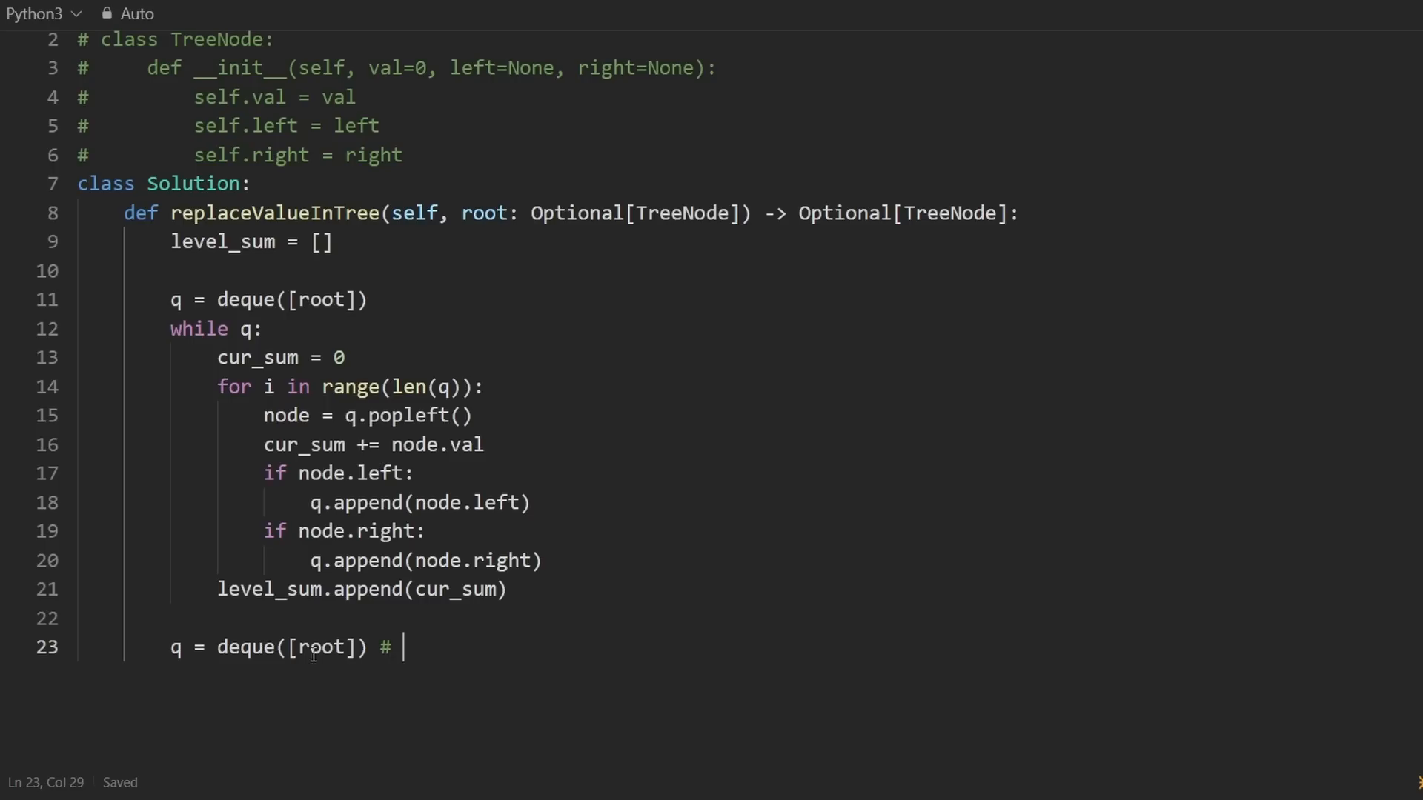
# Pair the root with root.val in the queue and annotate it # (node, child_sum).
pyautogui.write('(node, )')
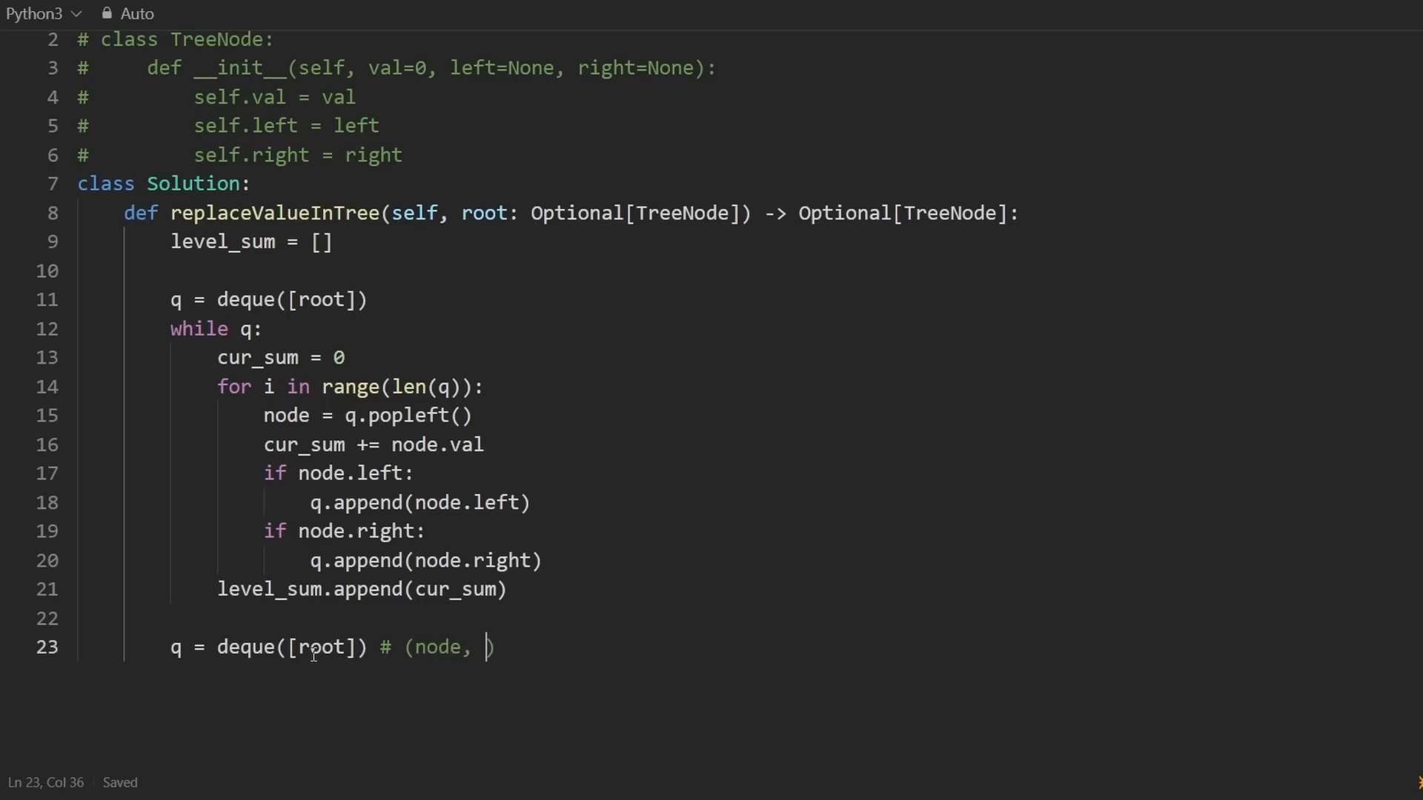
pyautogui.write('child')
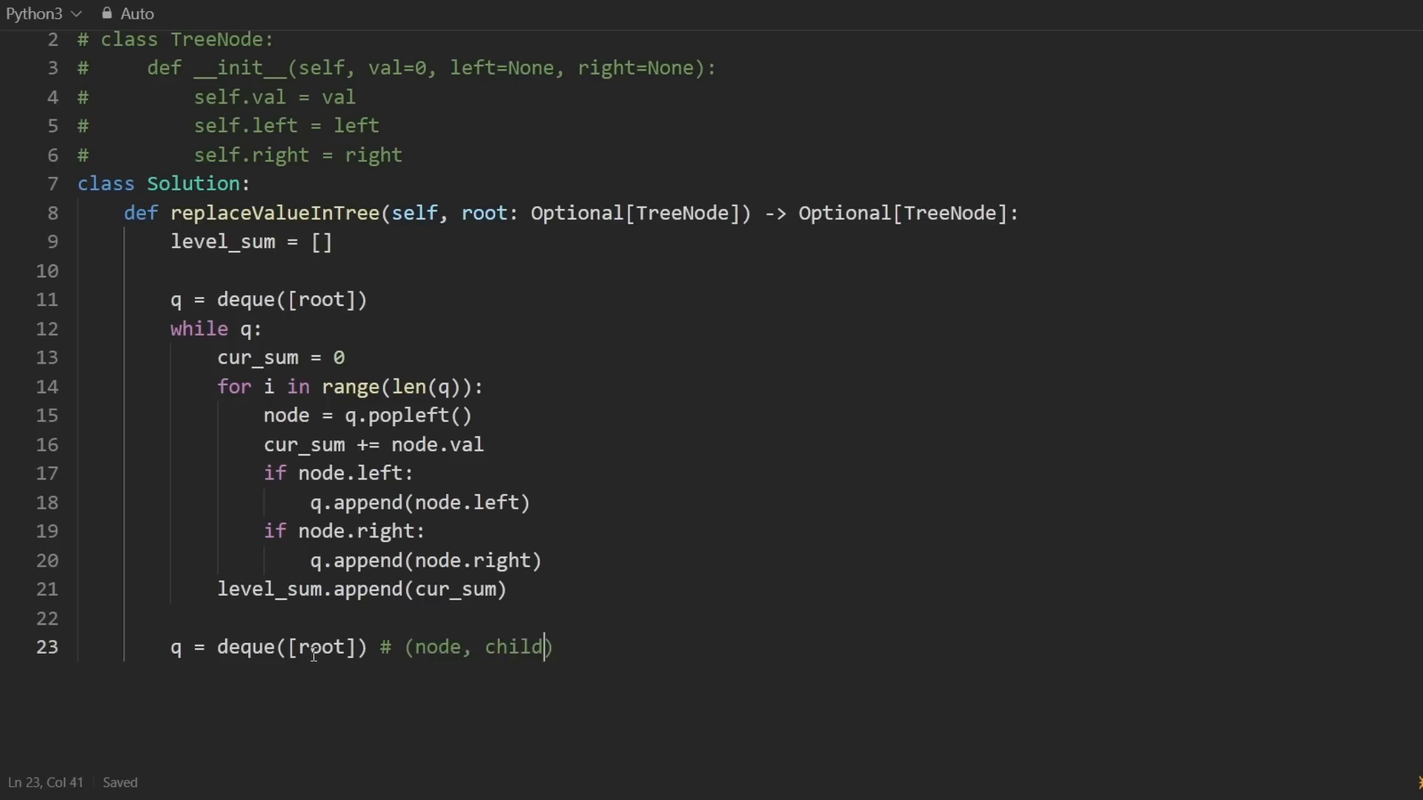
pyautogui.write('_sum')
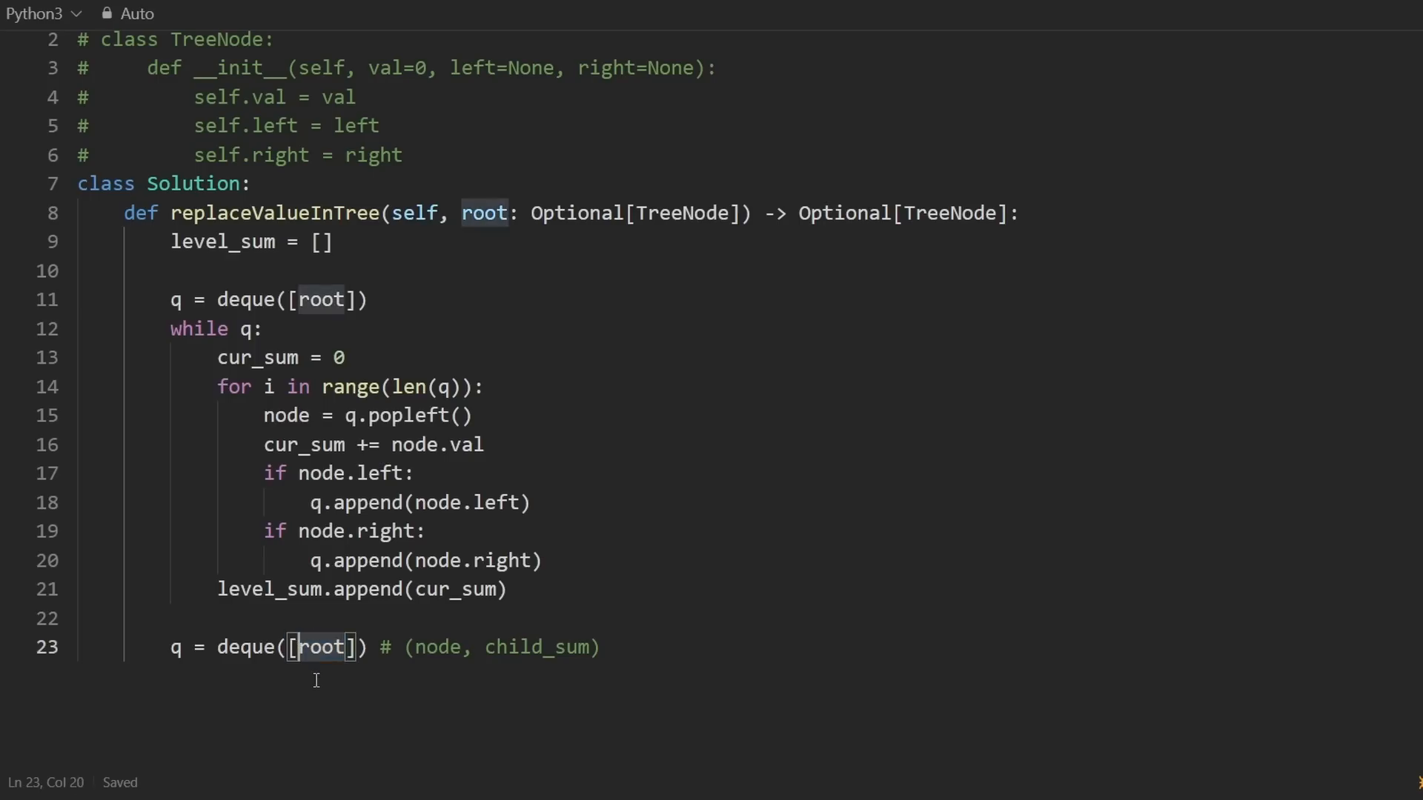
pyautogui.write('(')
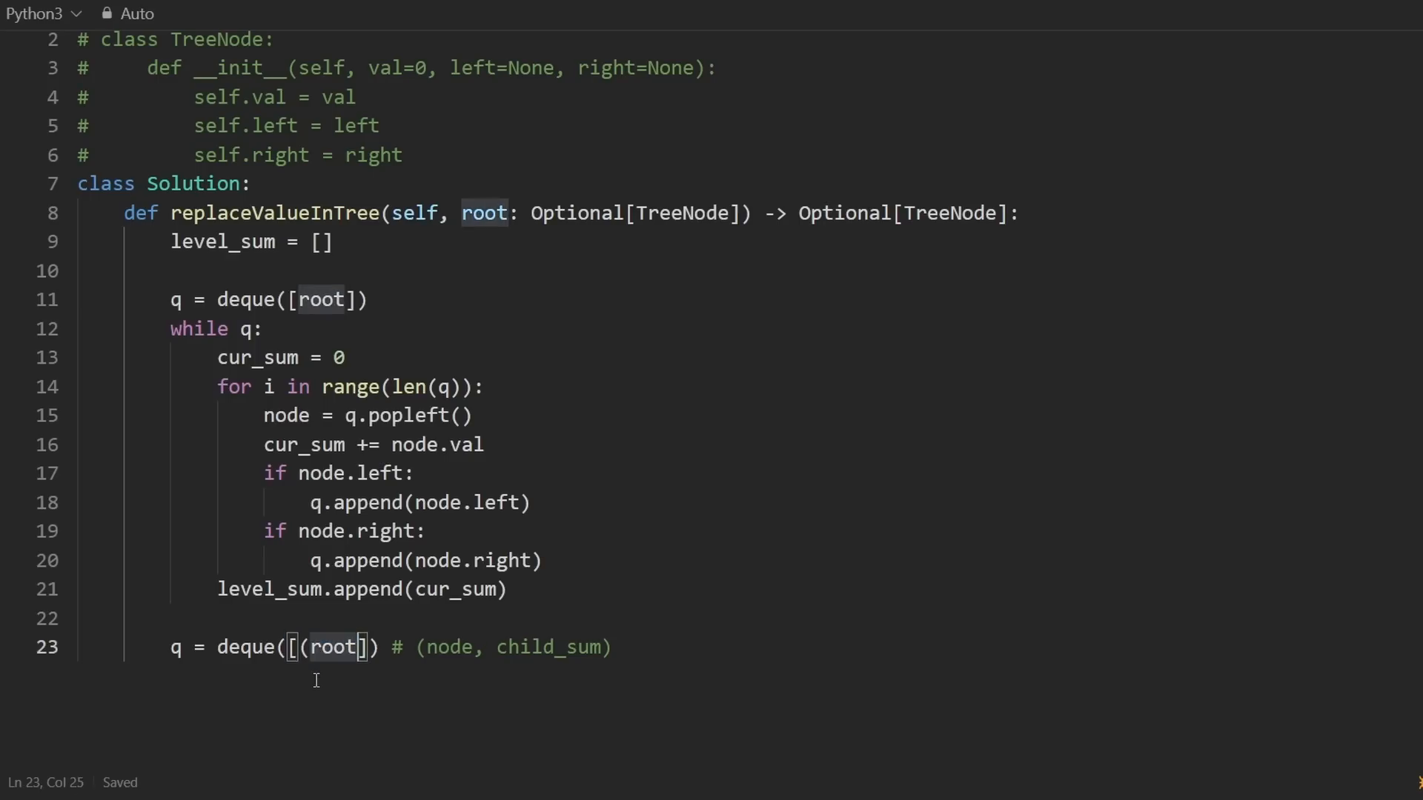
pyautogui.write(',')
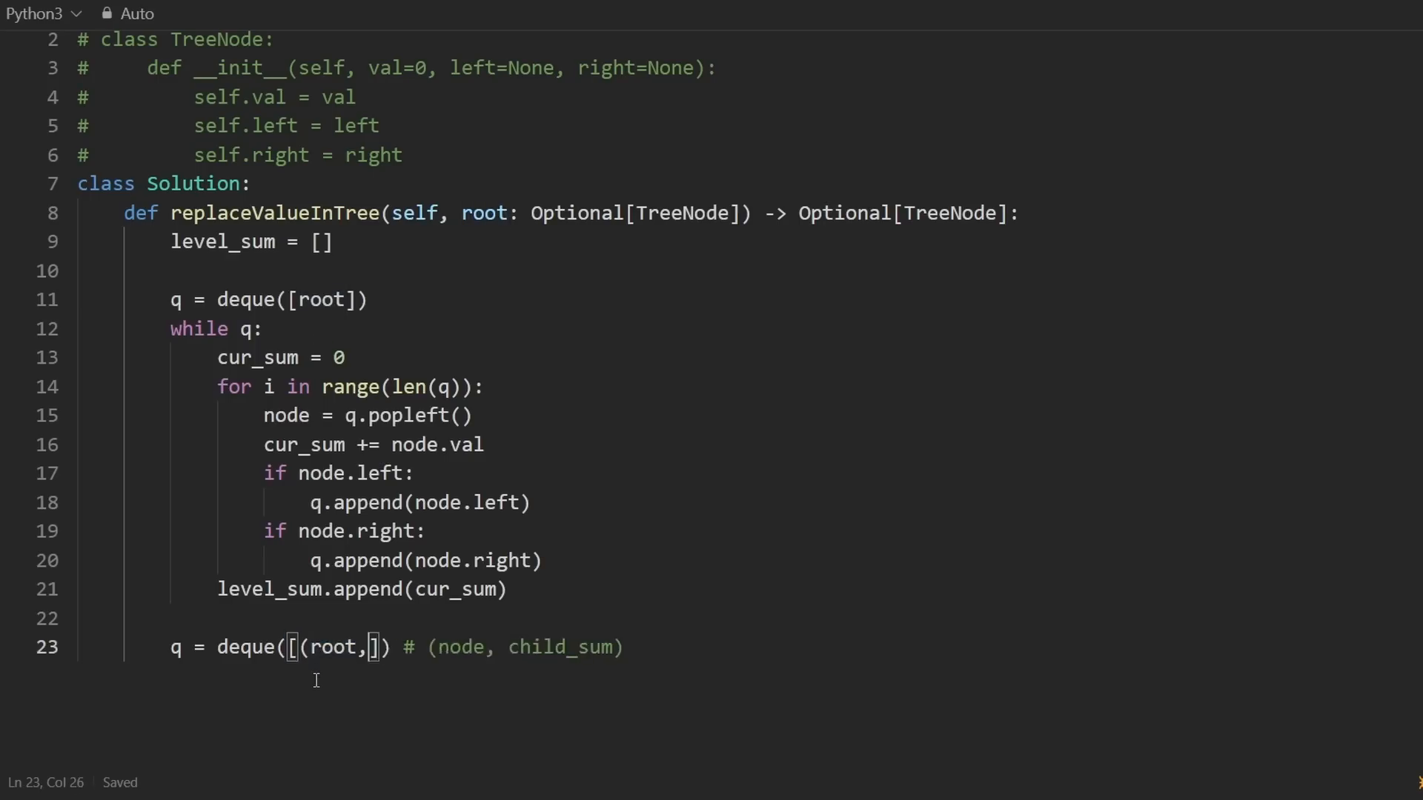
pyautogui.doubleClick(572, 647)
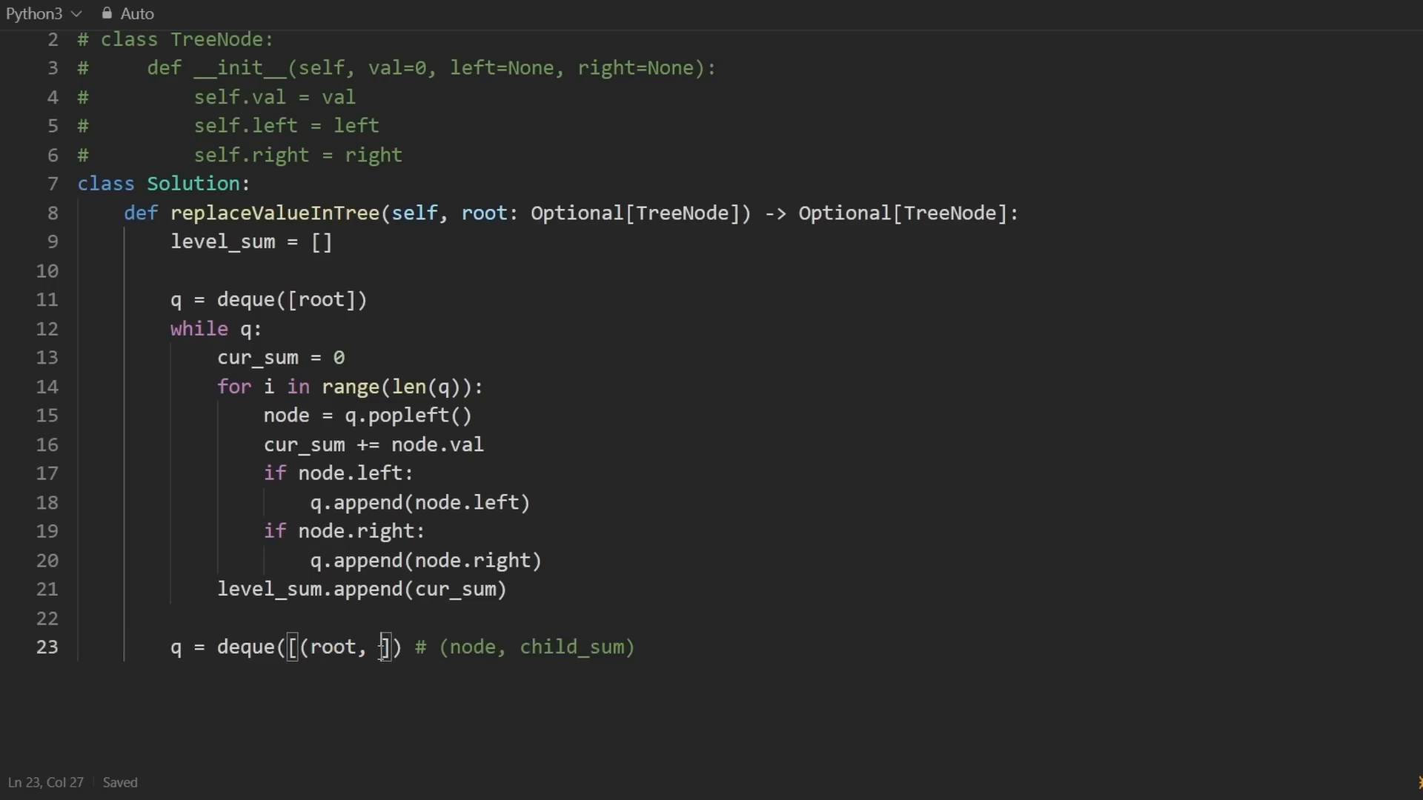
pyautogui.write('root.val')
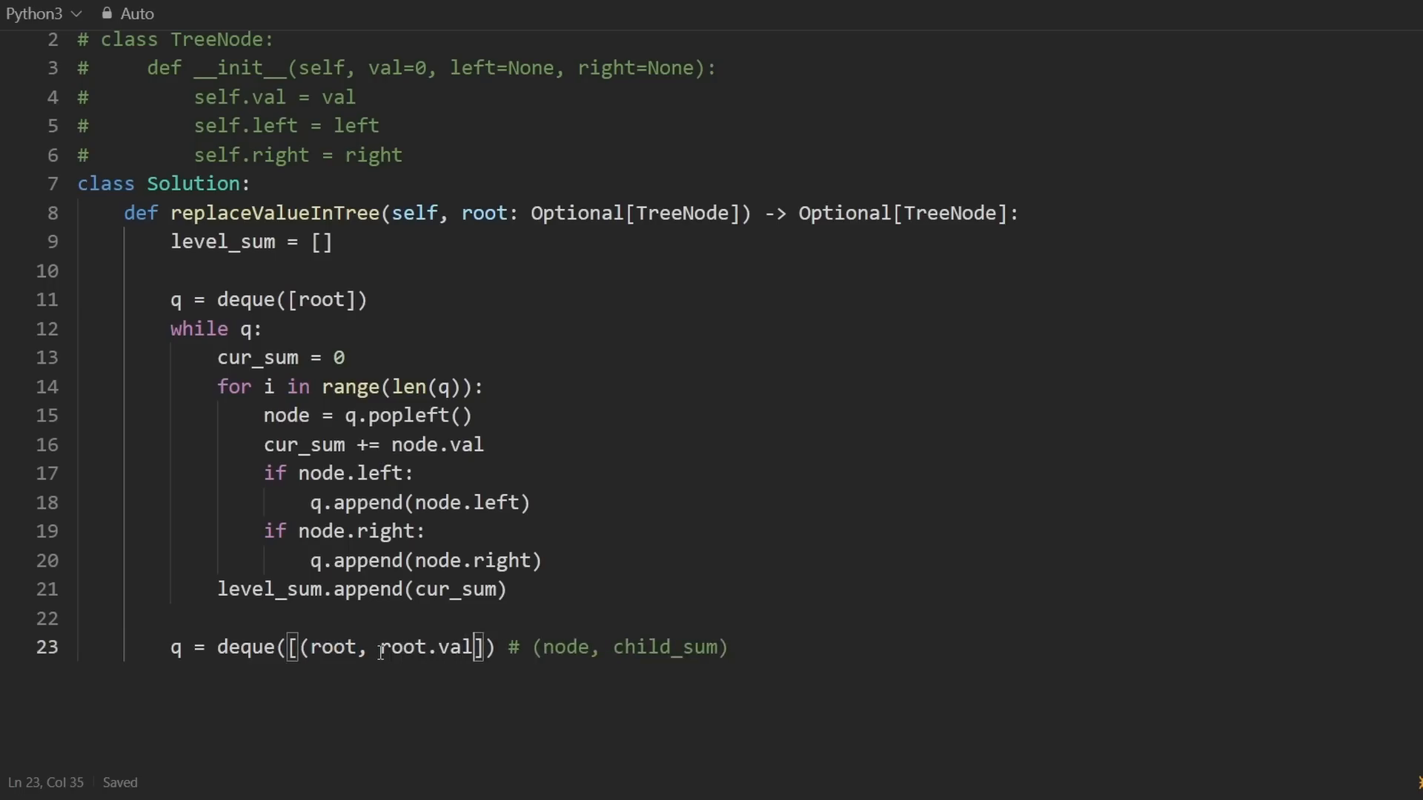
pyautogui.press('Return')
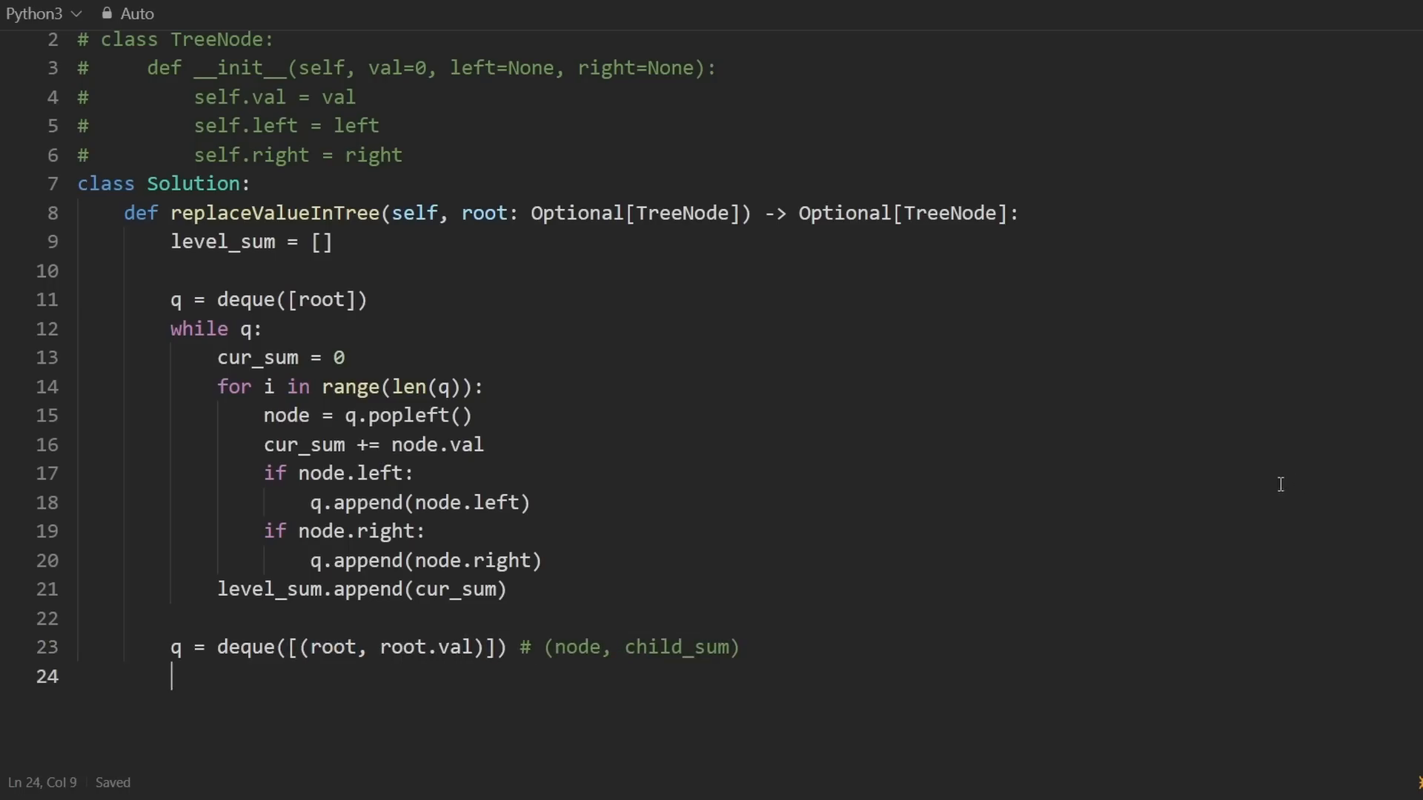
# Add level = 0, while q:, for i in range(len(q)):, and node, val = q.popleft().
pyautogui.write('lev')
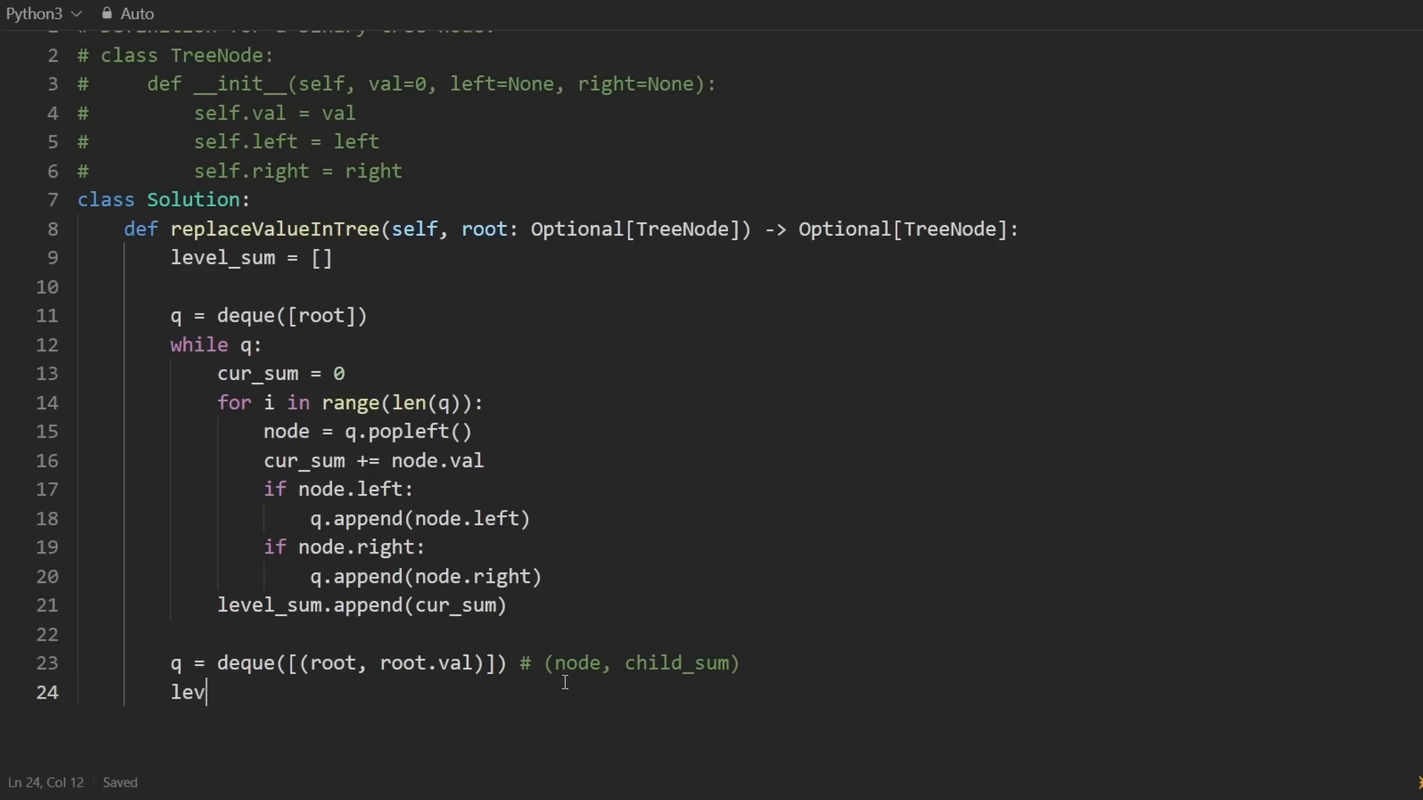
pyautogui.write('el = 0')
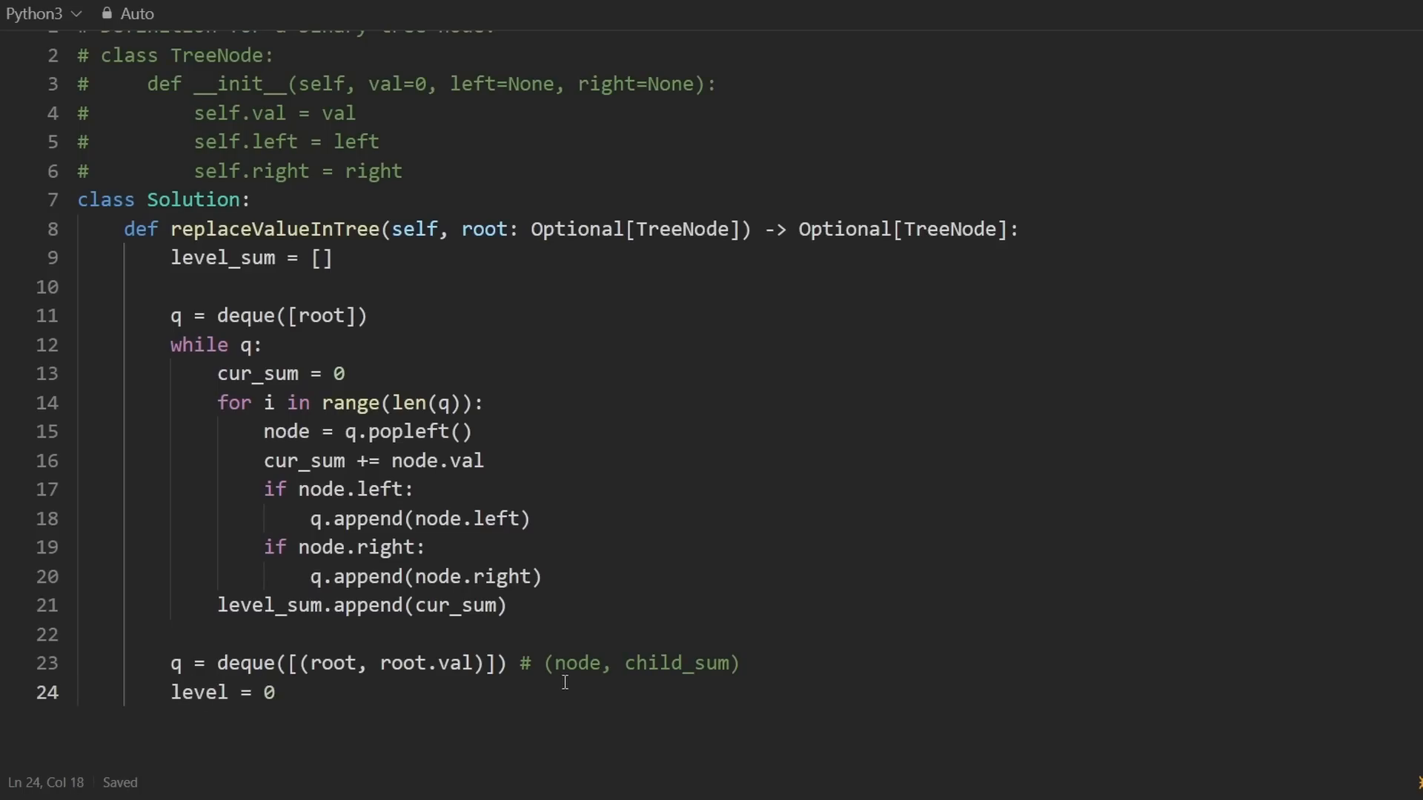
pyautogui.write('q')
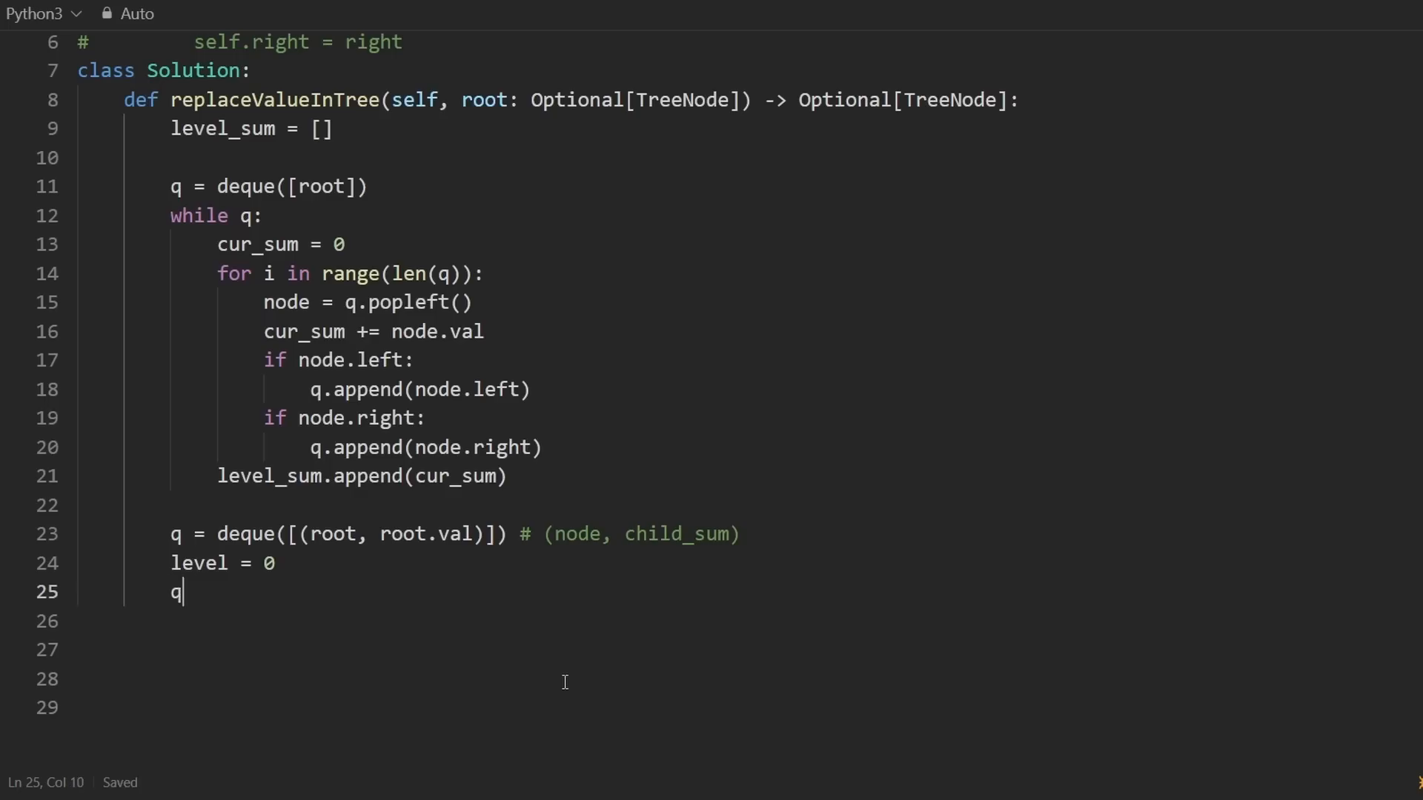
pyautogui.write('hile q:')
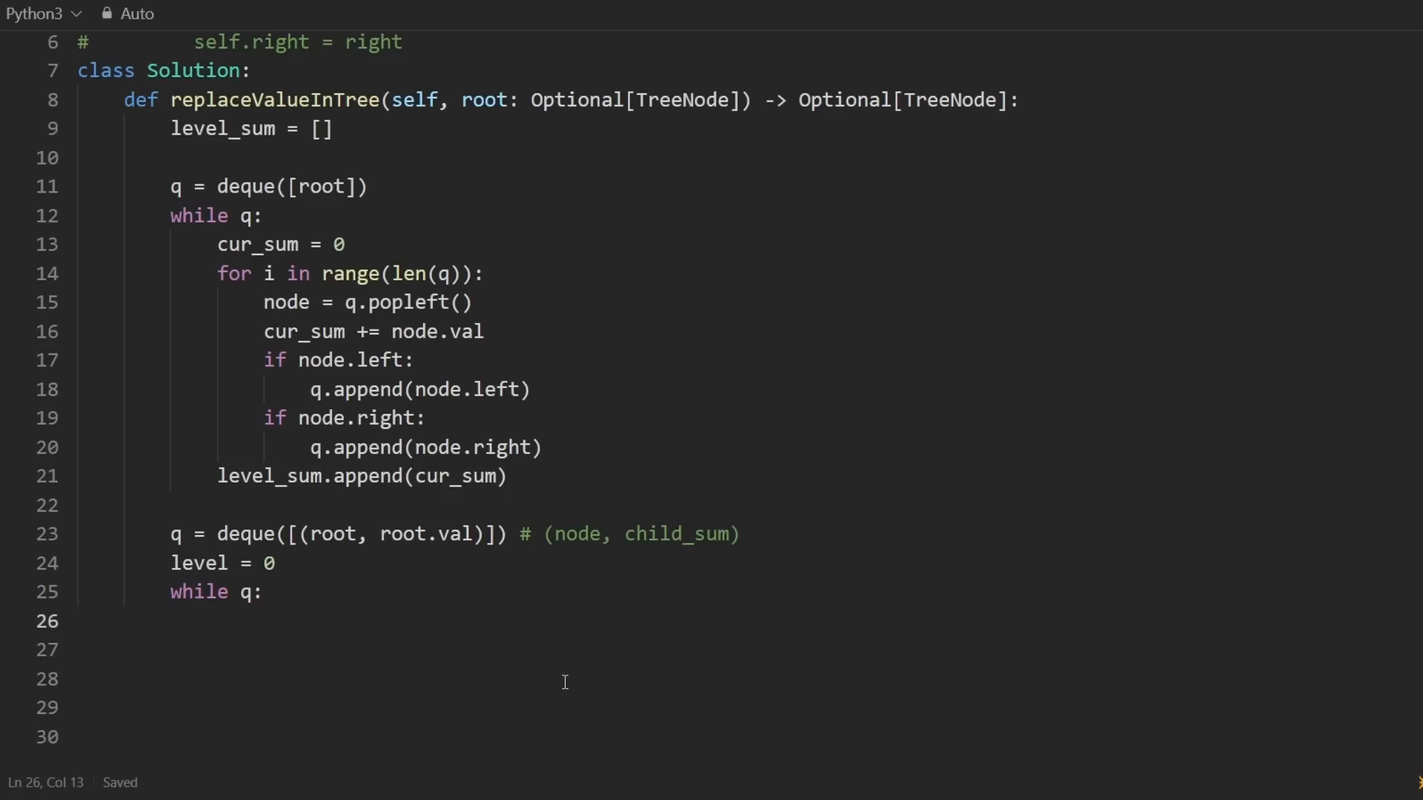
pyautogui.write('fir')
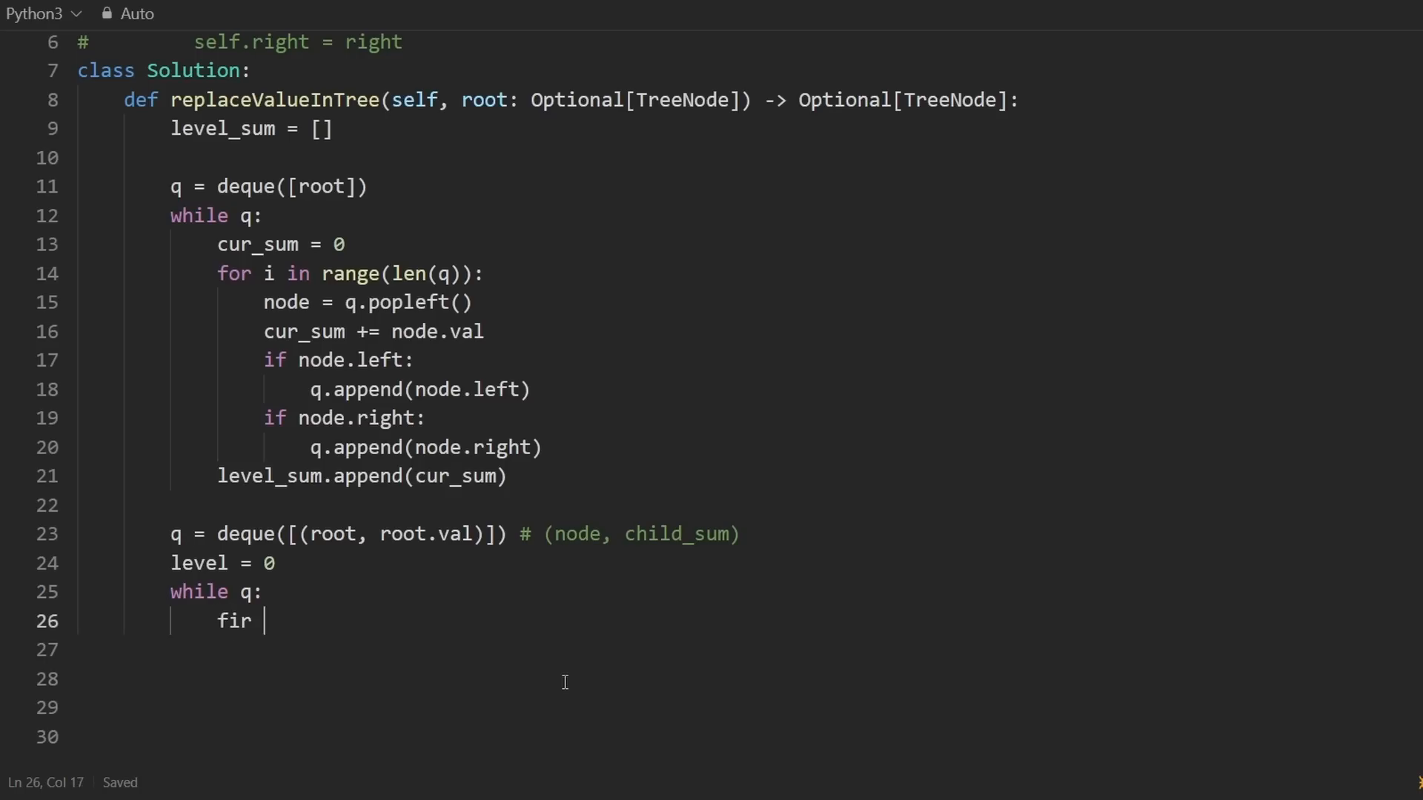
pyautogui.write('for i in')
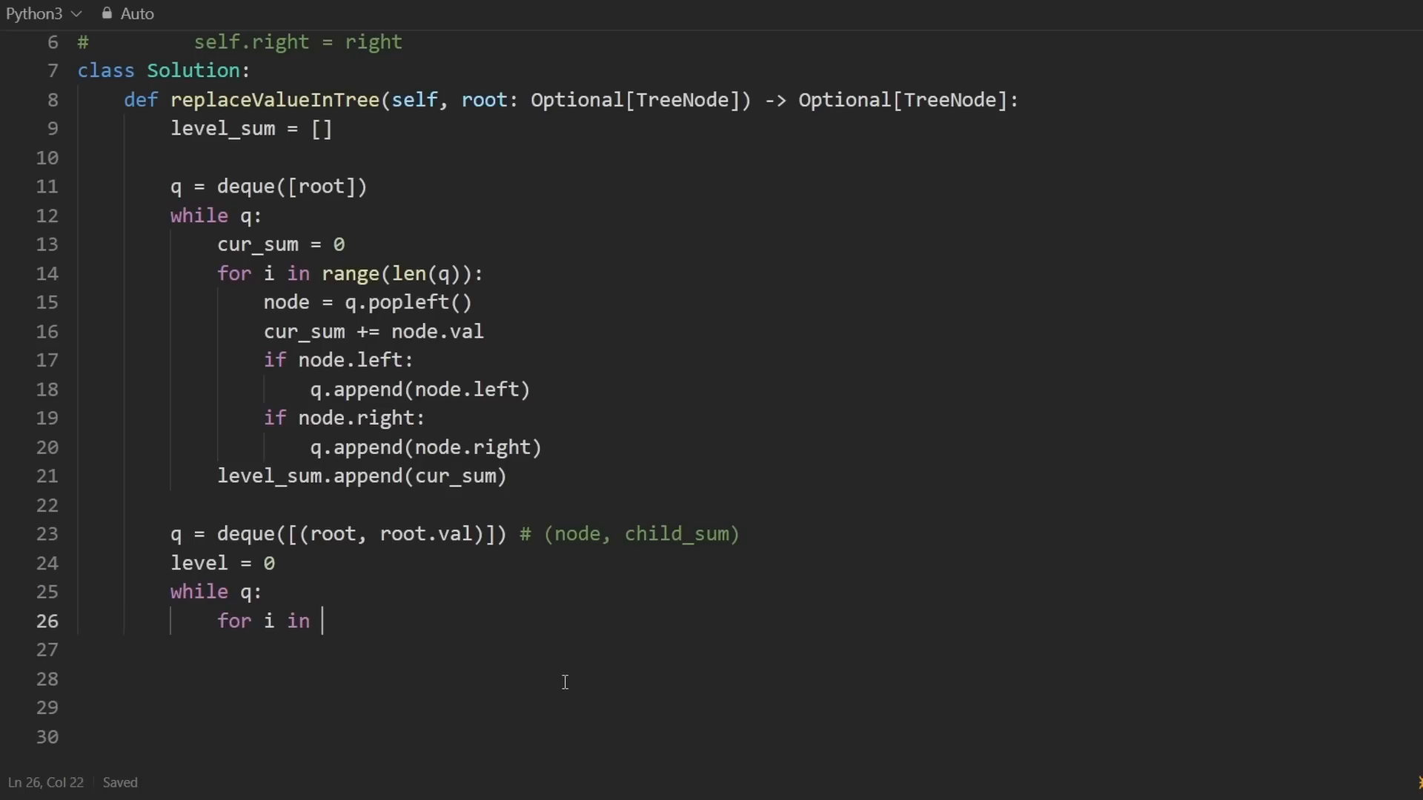
pyautogui.write('range(len(q)):')
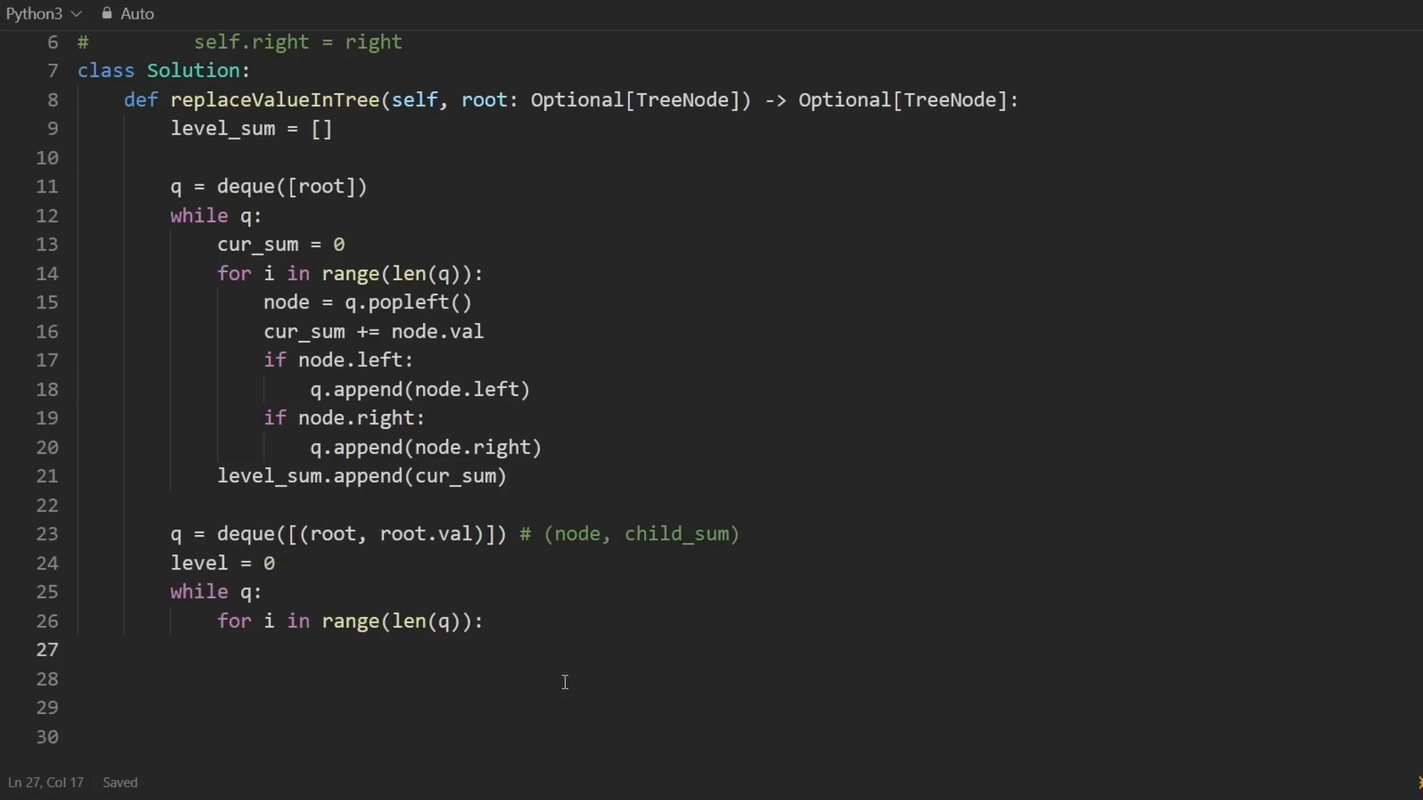
pyautogui.write('q.poplef')
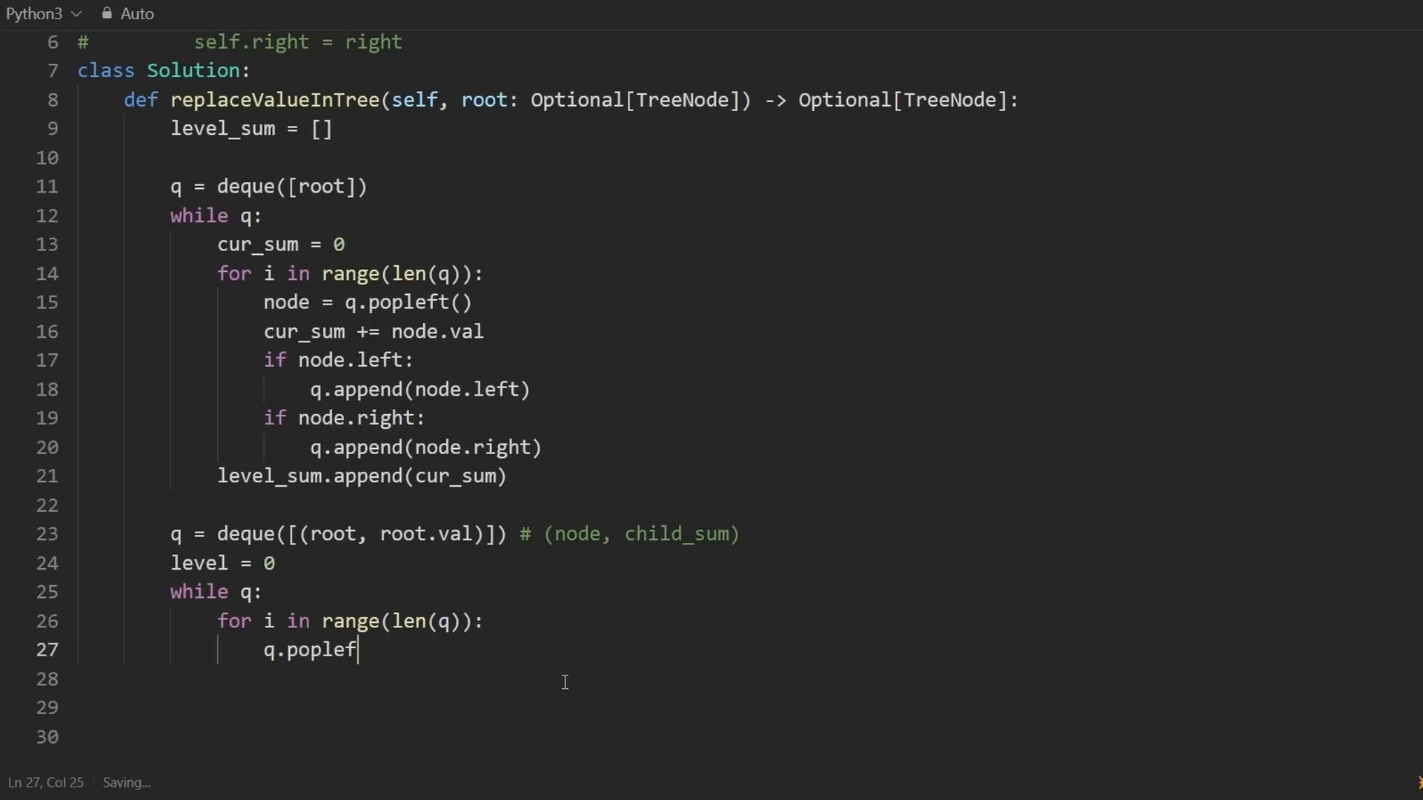
pyautogui.write('t()')
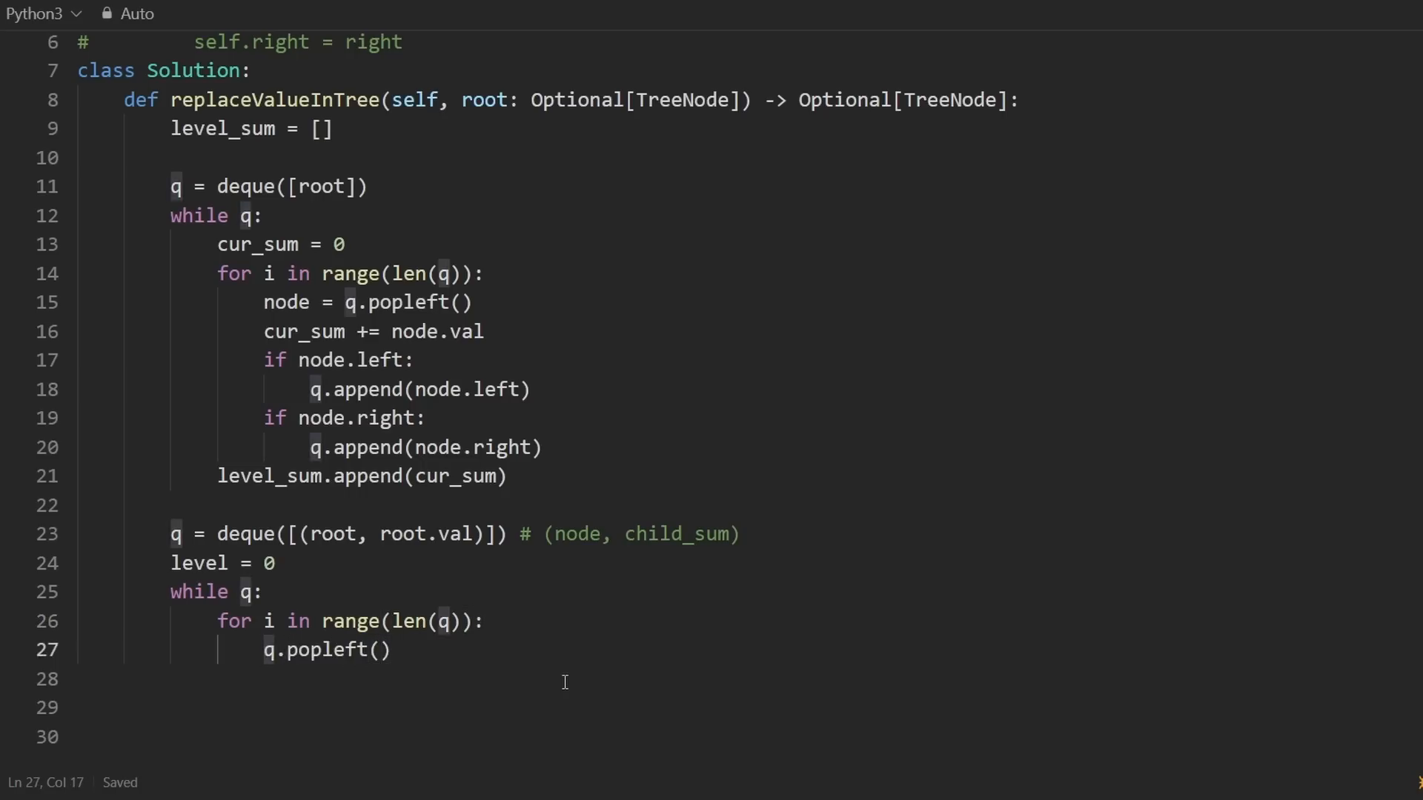
pyautogui.write('node, val =')
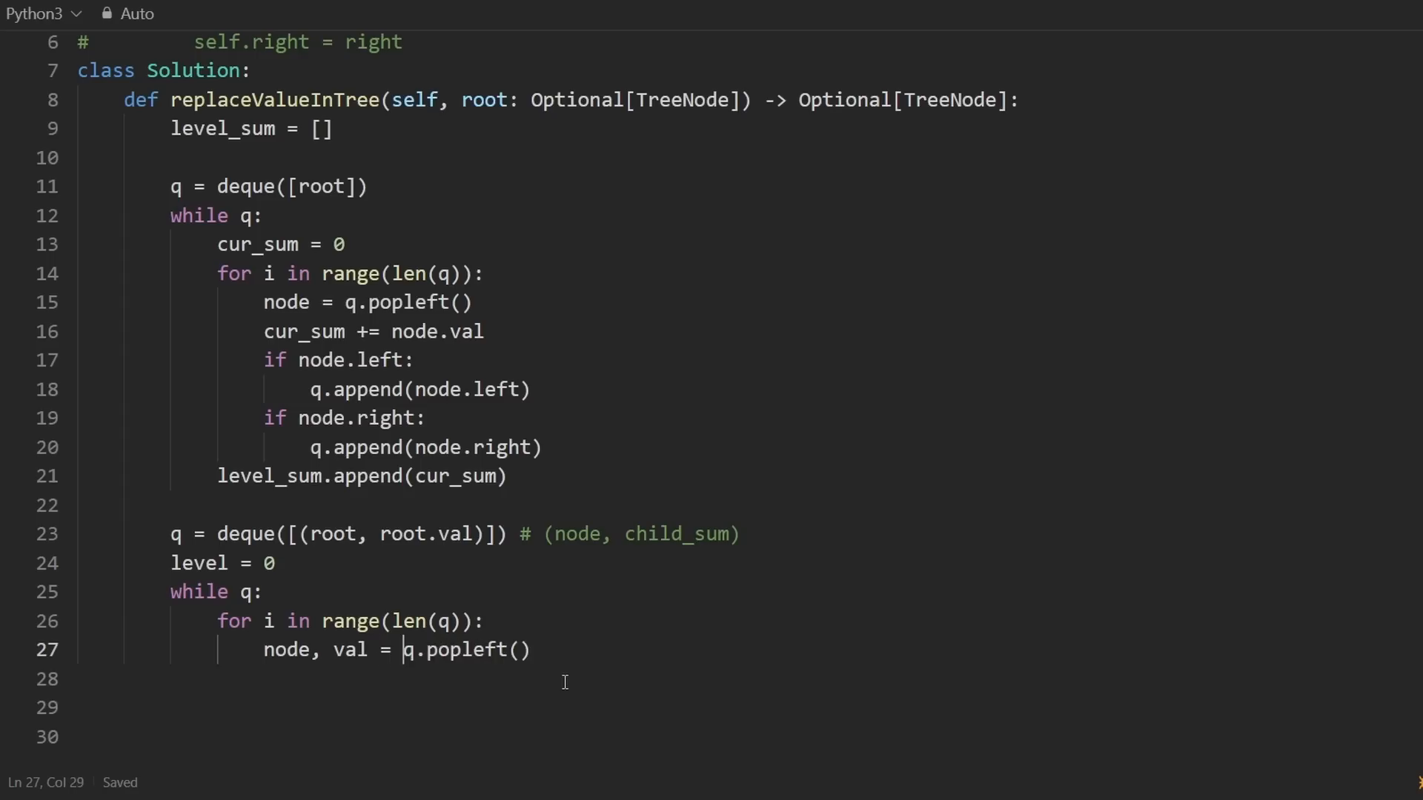
pyautogui.doubleClick(349, 650)
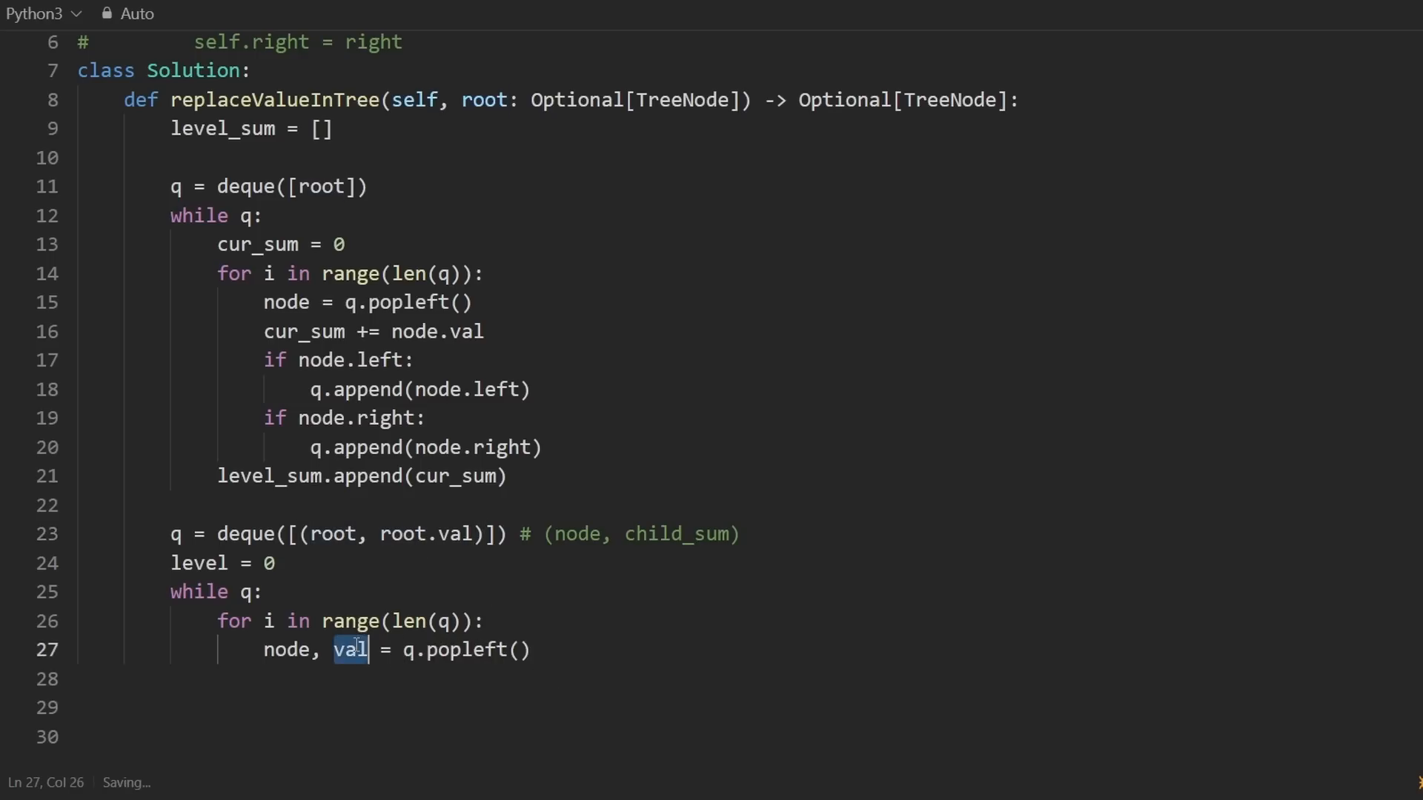
pyautogui.press('Backspace')
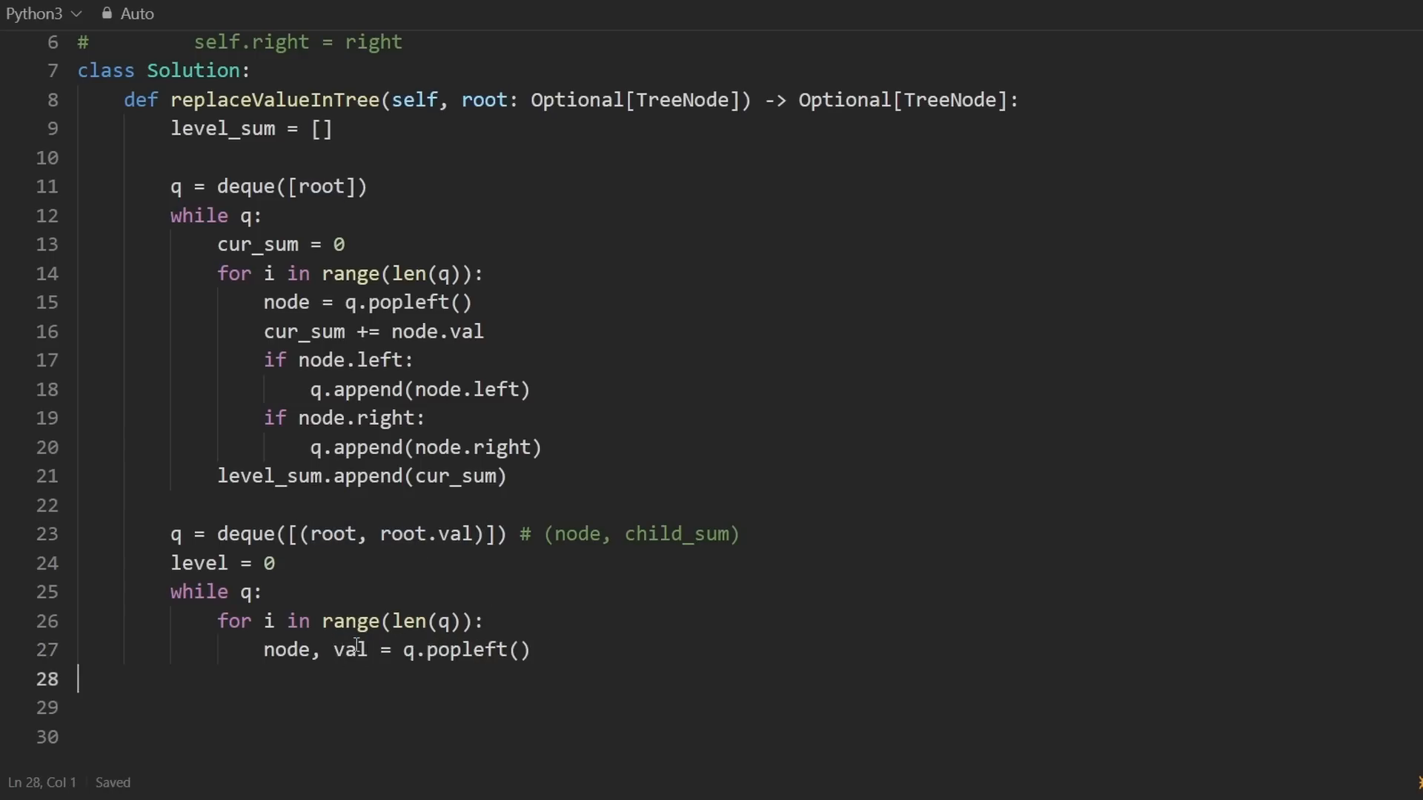
# Assign node.val = level_sum[level] - val and start a new indented line.
pyautogui.doubleClick(289, 650)
pyautogui.write('node.val')
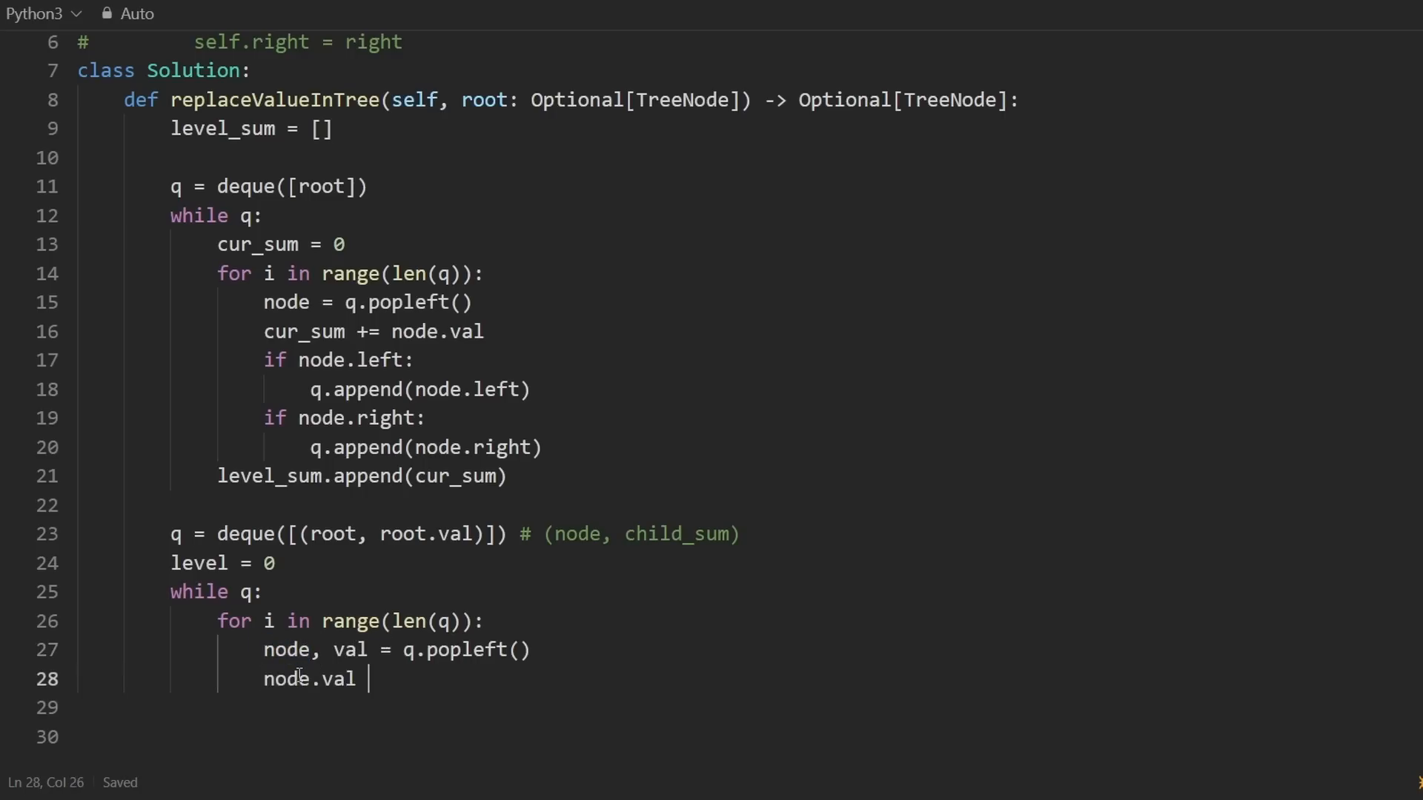
pyautogui.write('= level')
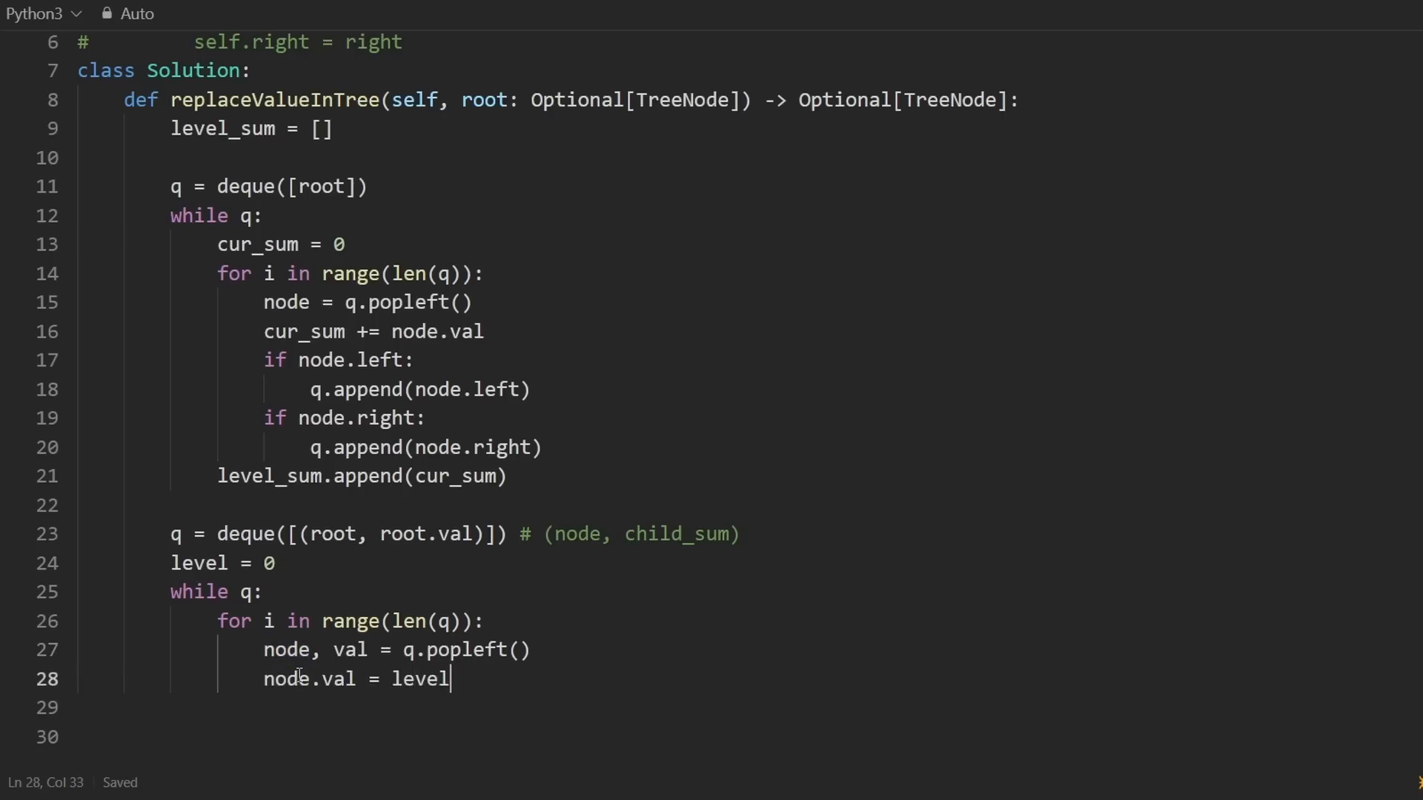
pyautogui.write('_sum[le')
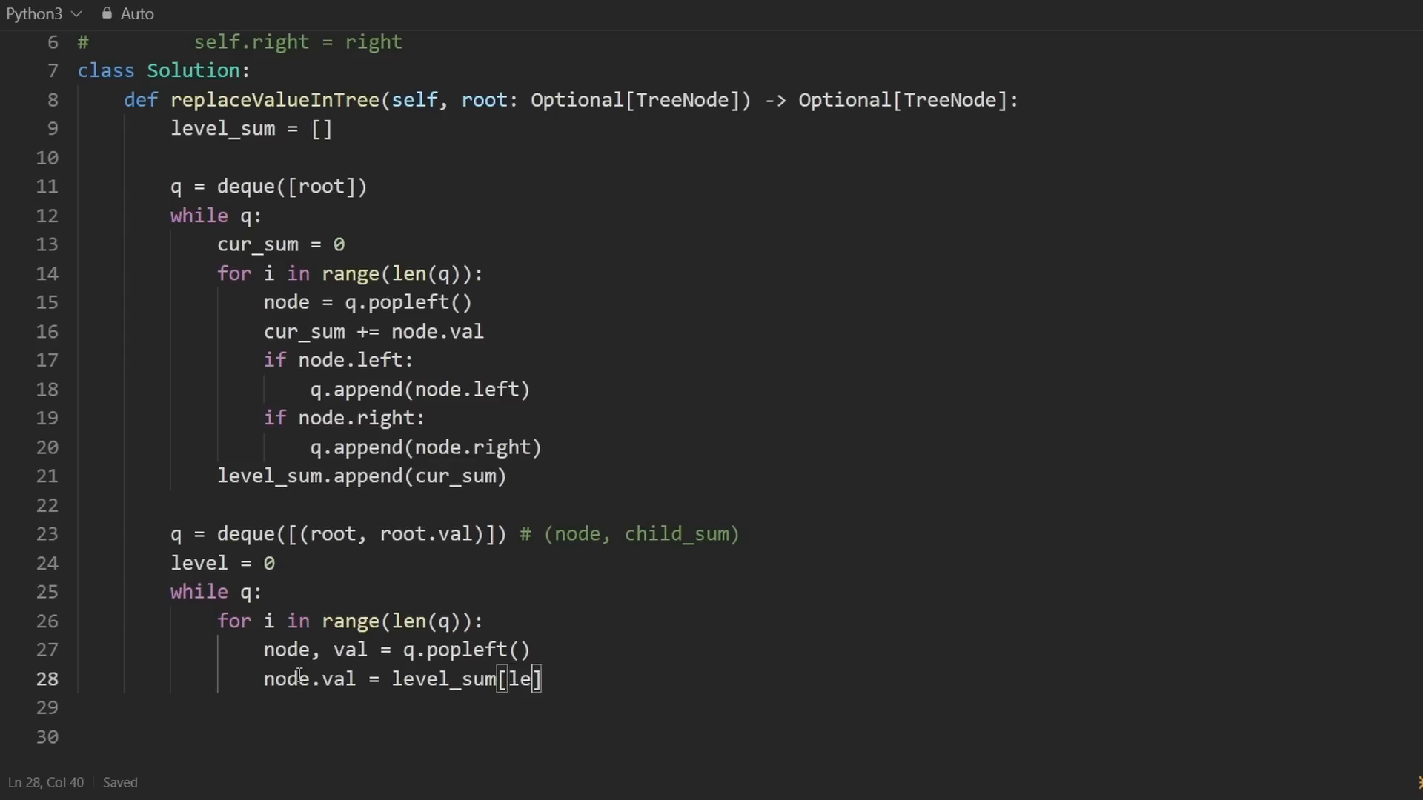
pyautogui.write('vel] -')
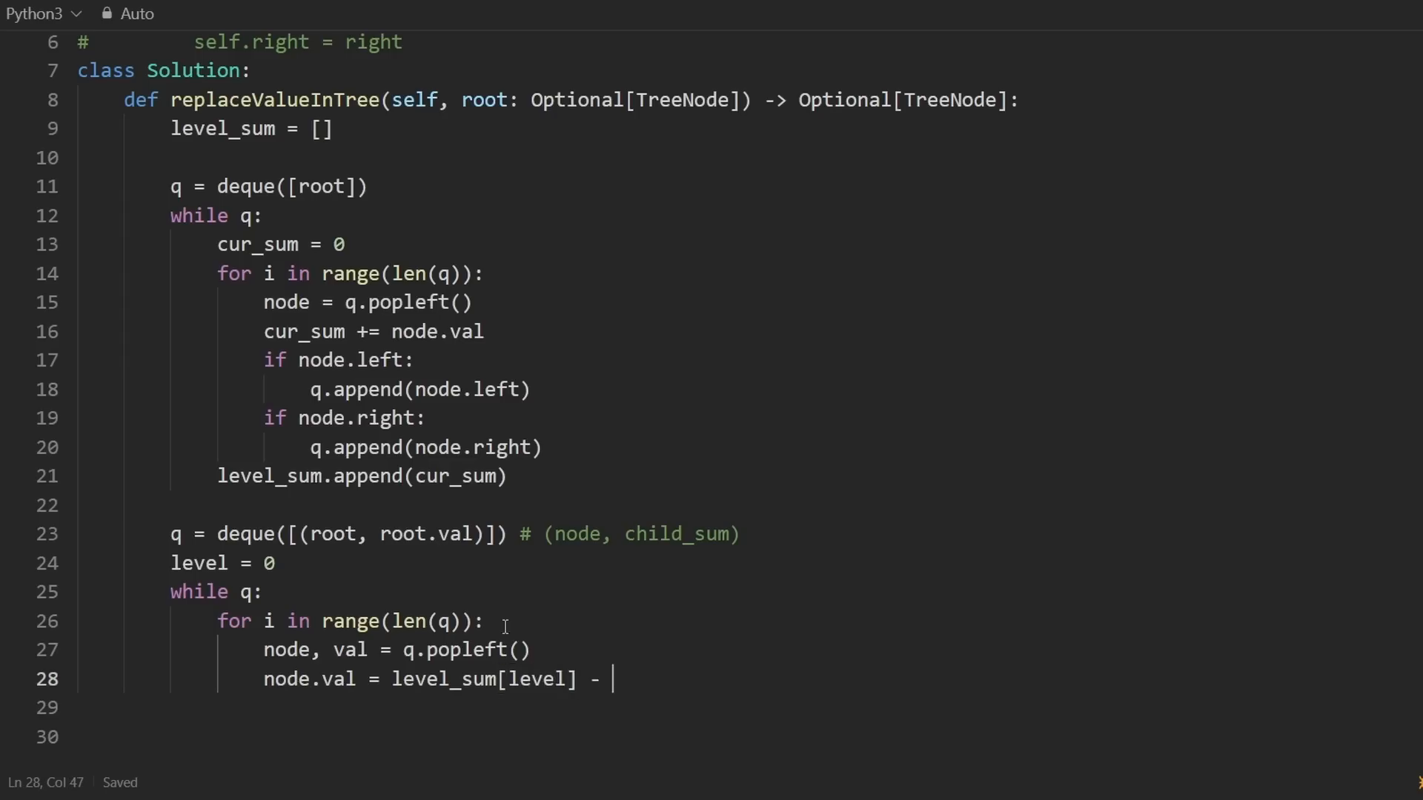
pyautogui.doubleClick(349, 650)
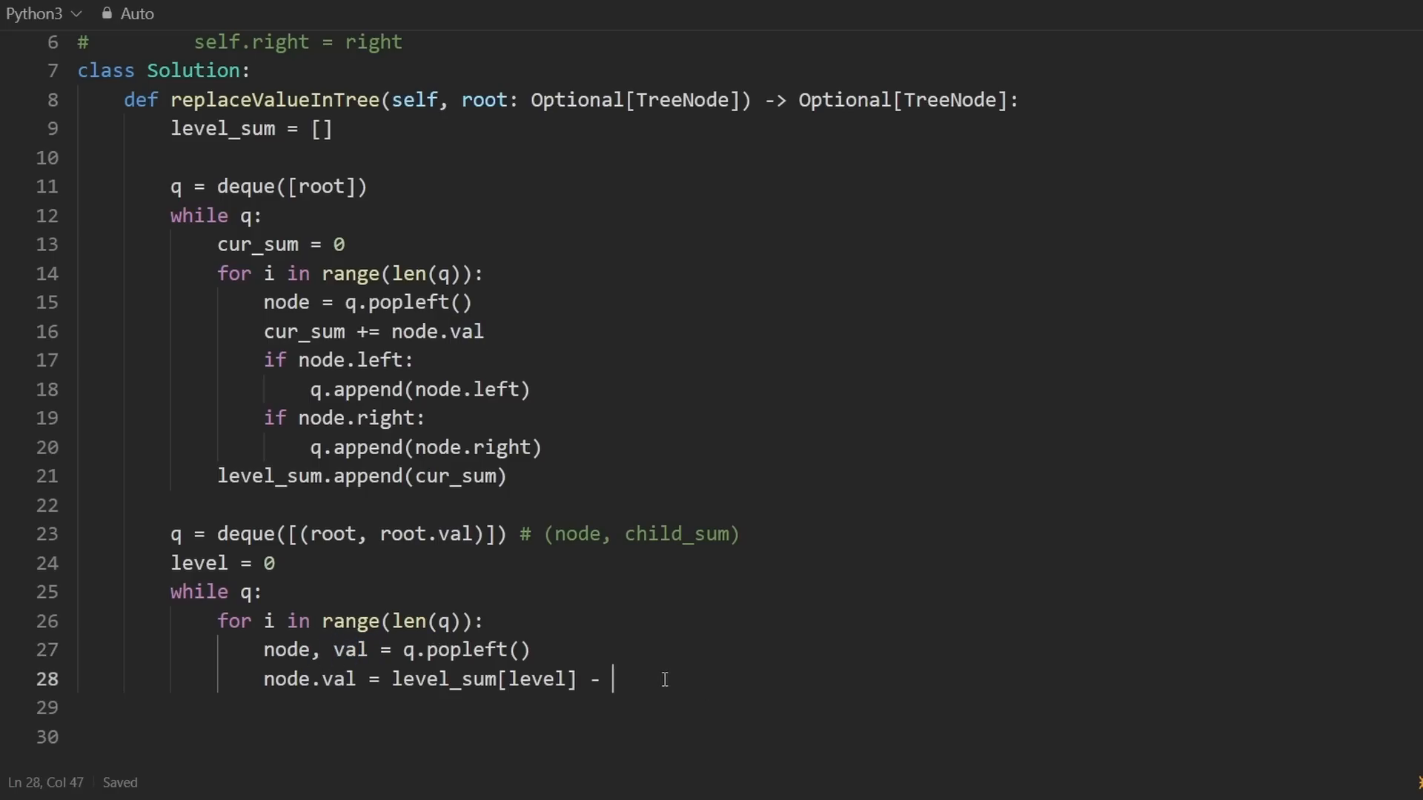
pyautogui.write('val')
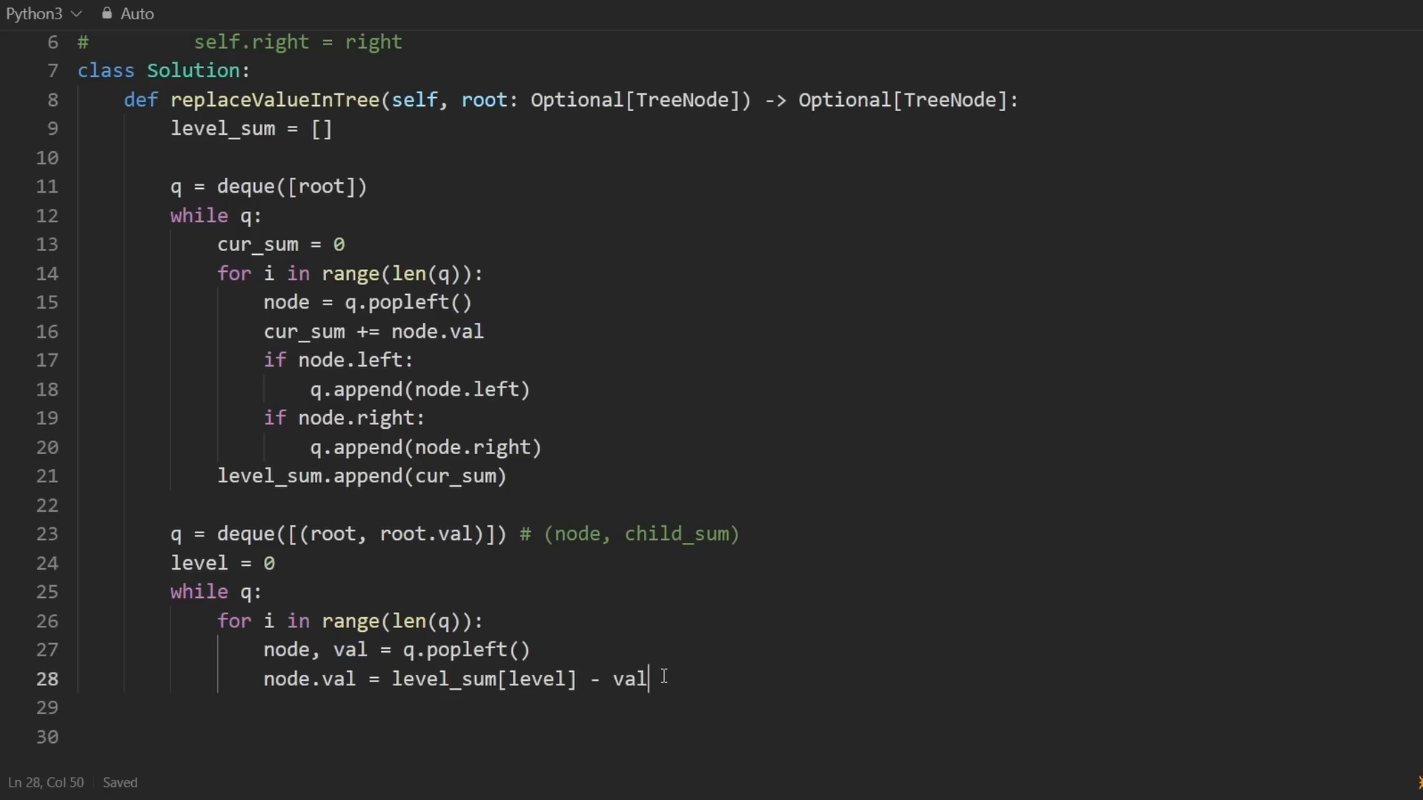
pyautogui.press('enter')
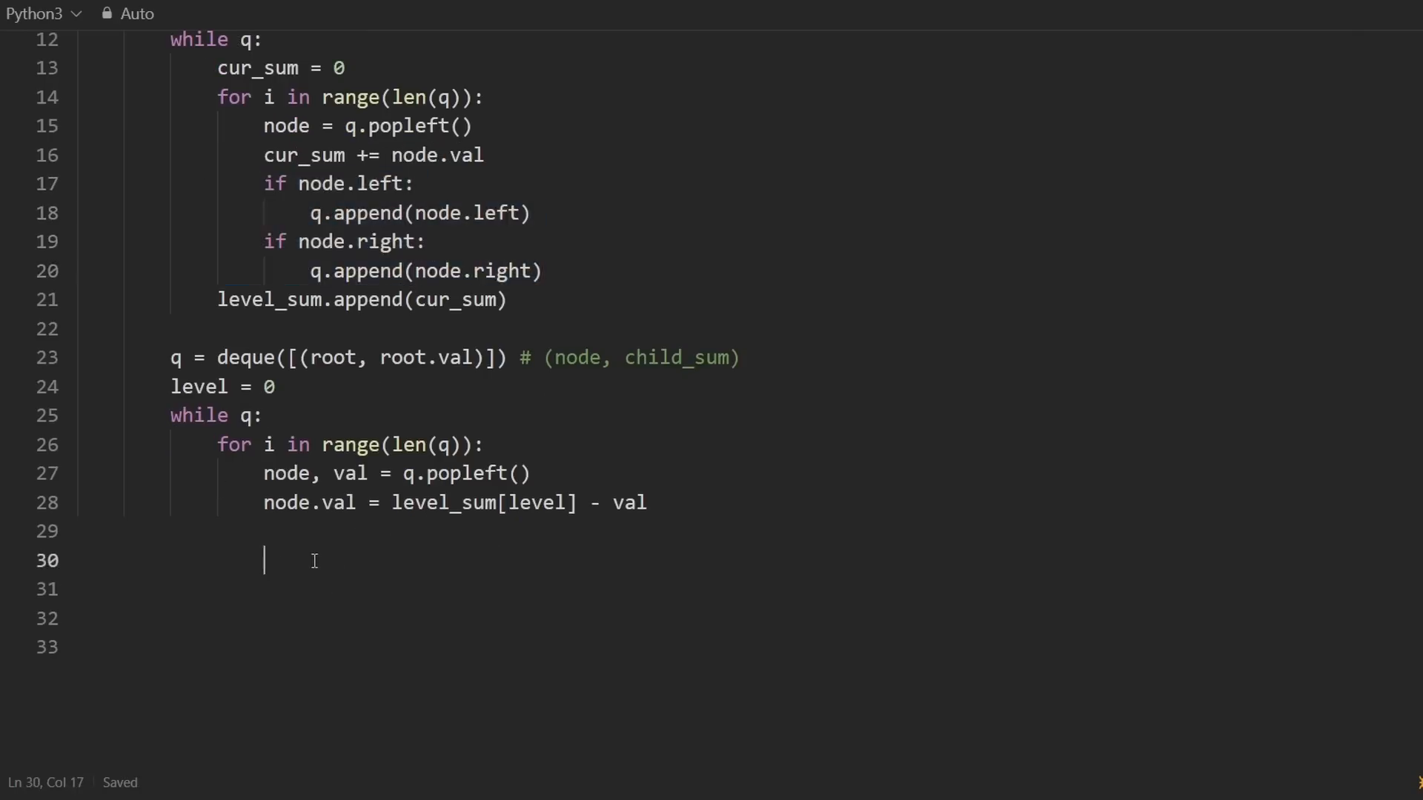
# Enqueue node.left and node.right as (child, child_sum) tuples, adding a blank line above.
pyautogui.write('if node.left:\\n    q.append(node.left)\\nif node.right:\\n    q.append(node.right)')
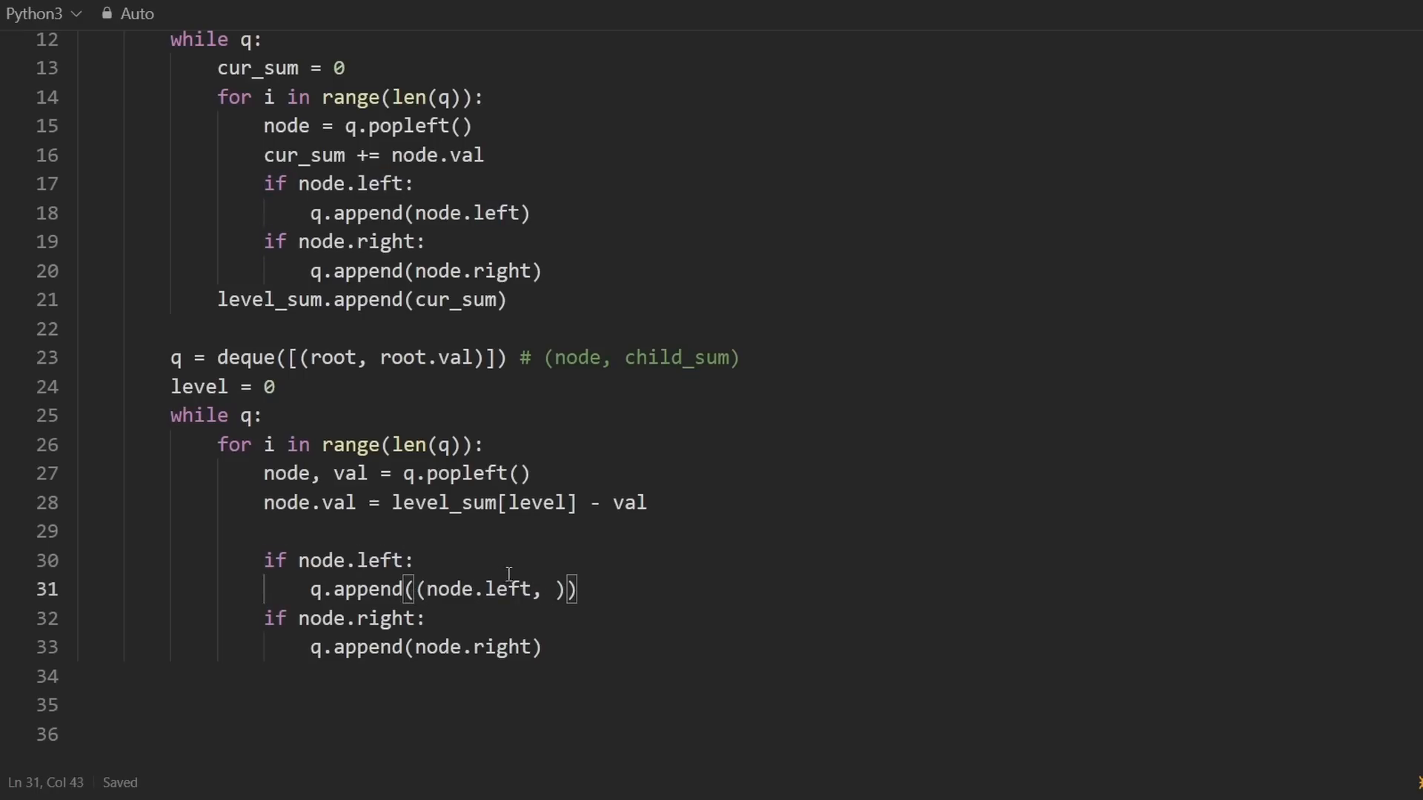
pyautogui.doubleClick(486, 588)
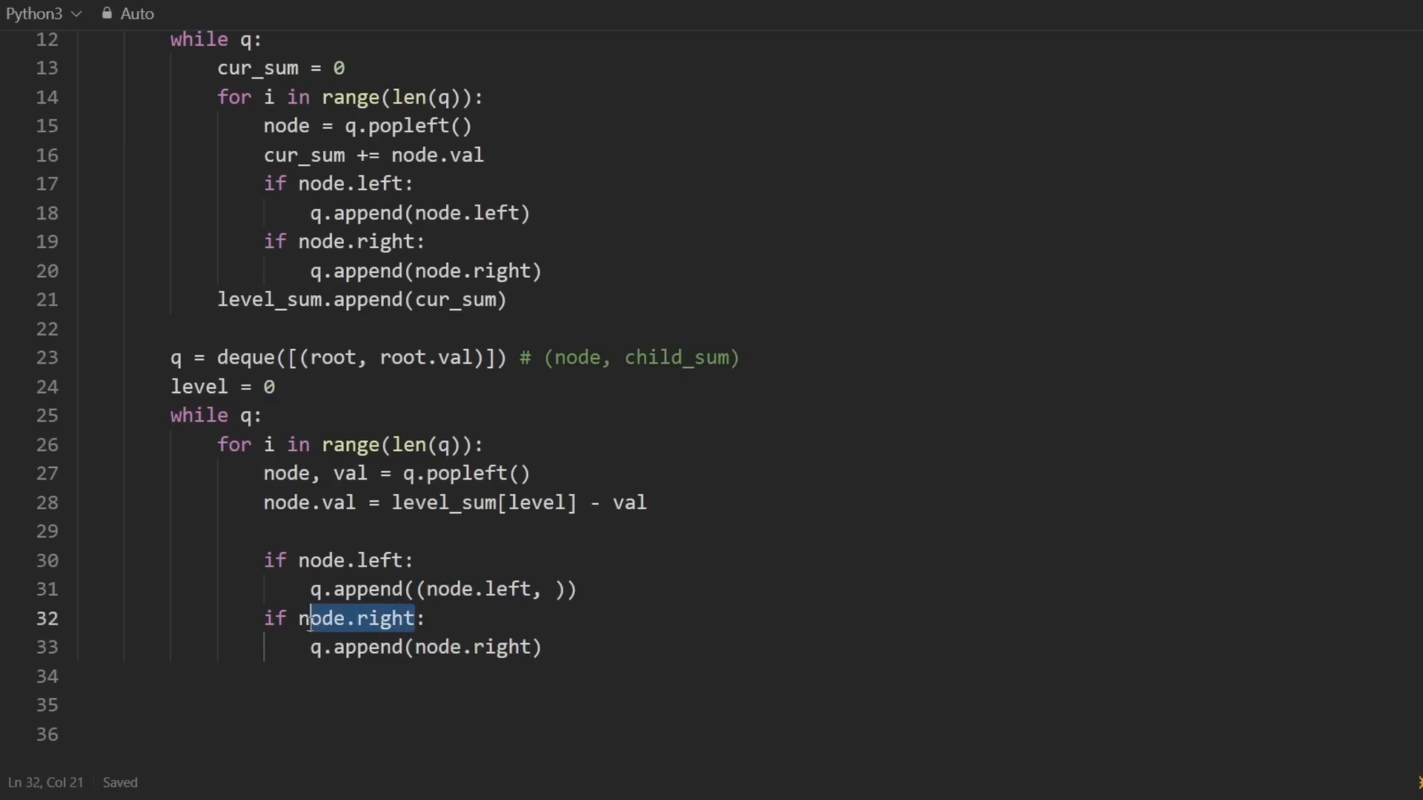
pyautogui.click(414, 647)
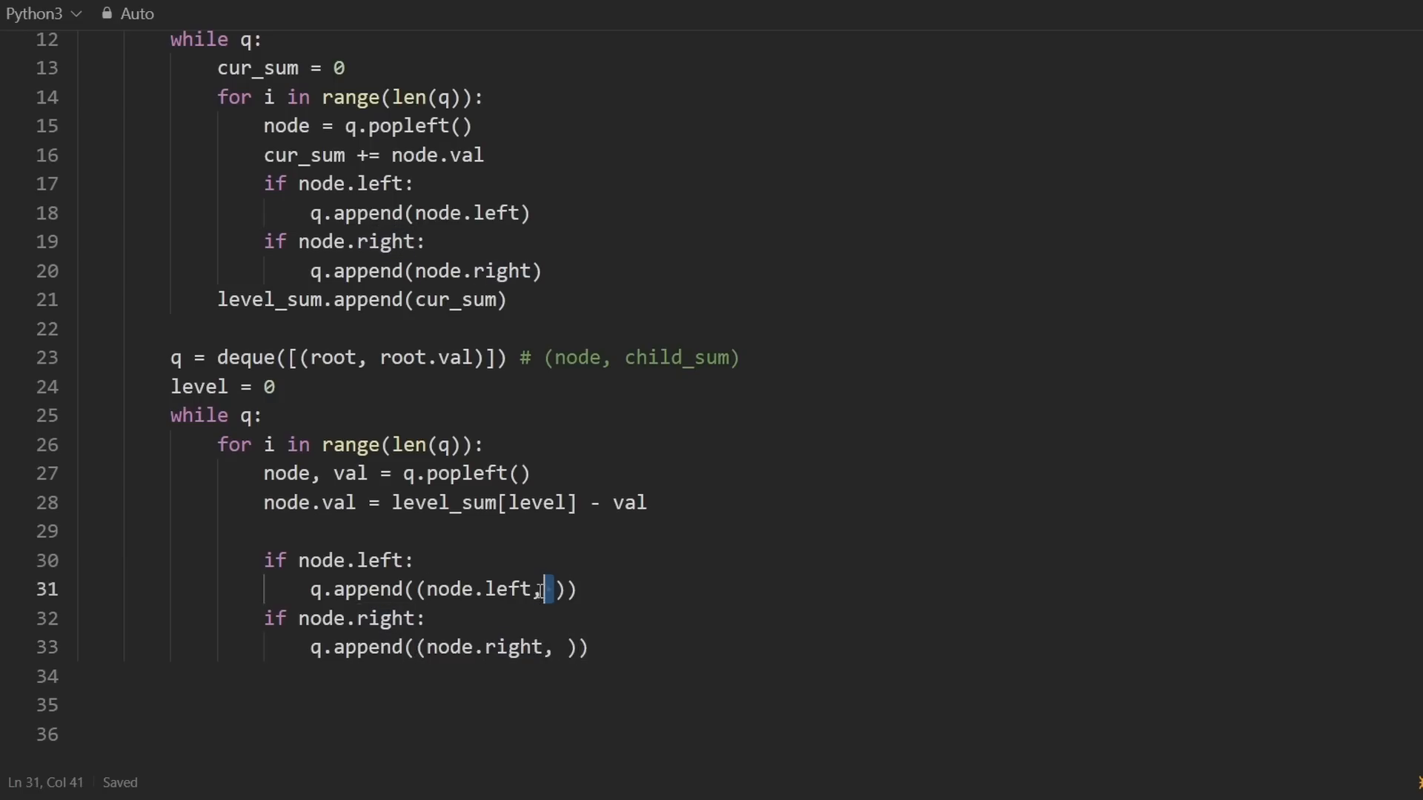
pyautogui.click(422, 618)
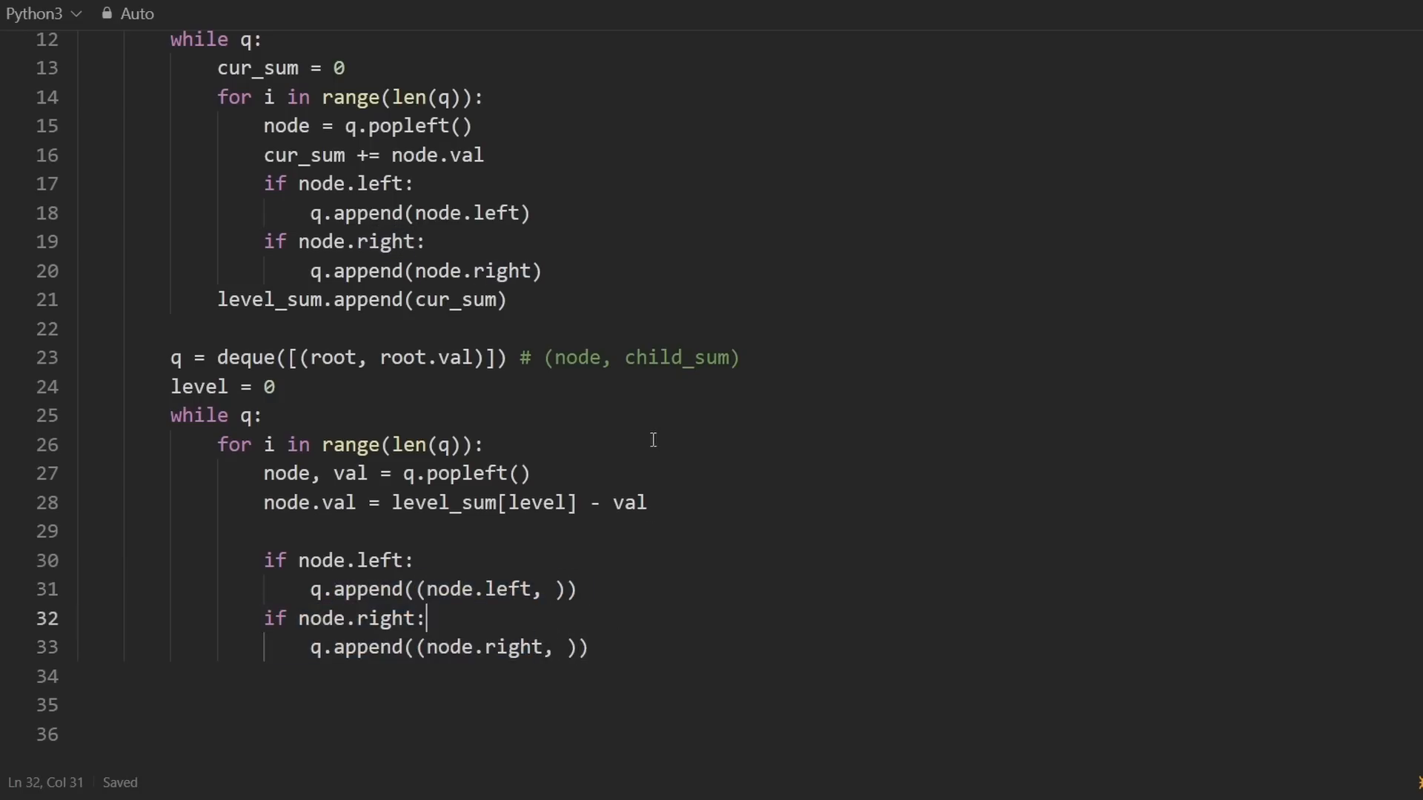
pyautogui.click(558, 587)
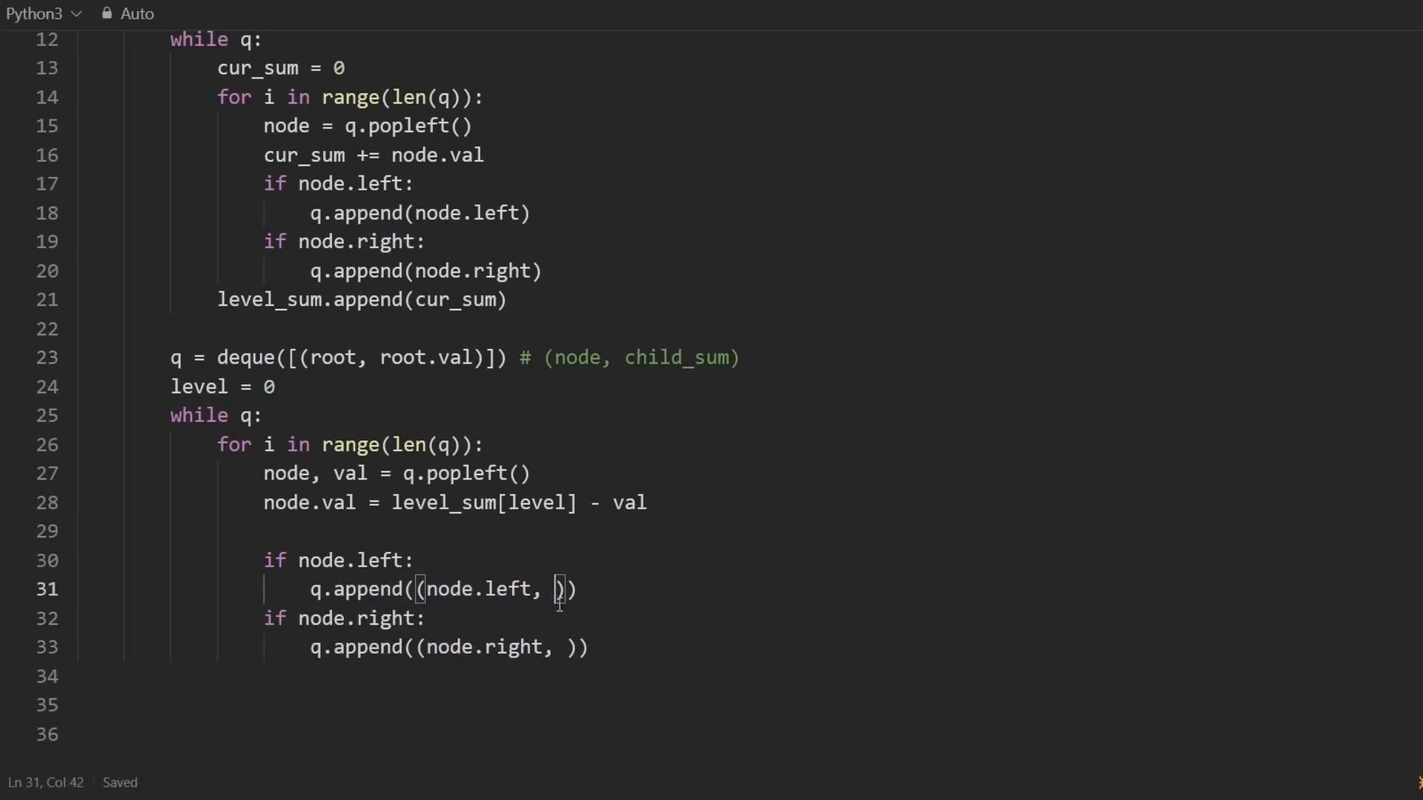
pyautogui.write('child_sum')
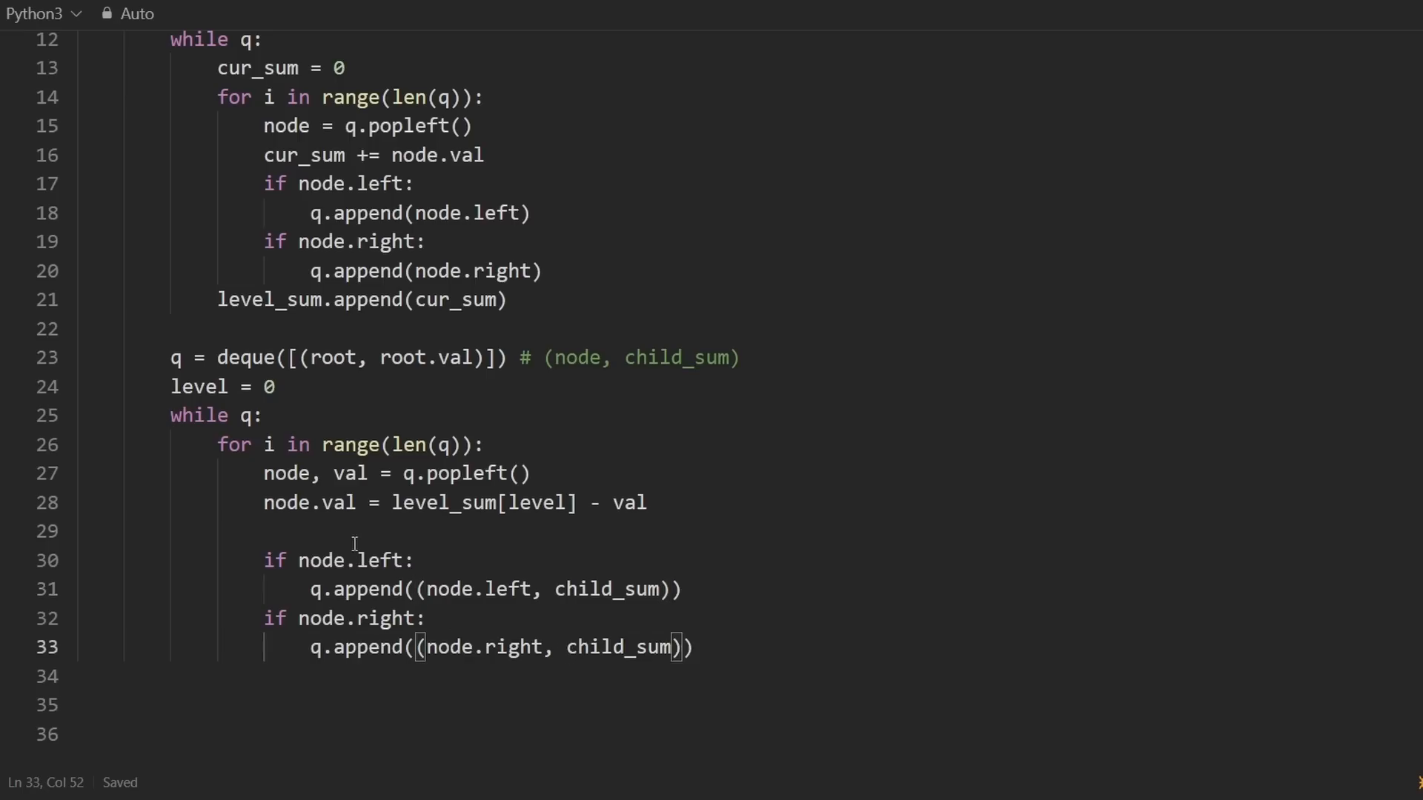
pyautogui.press('Enter')
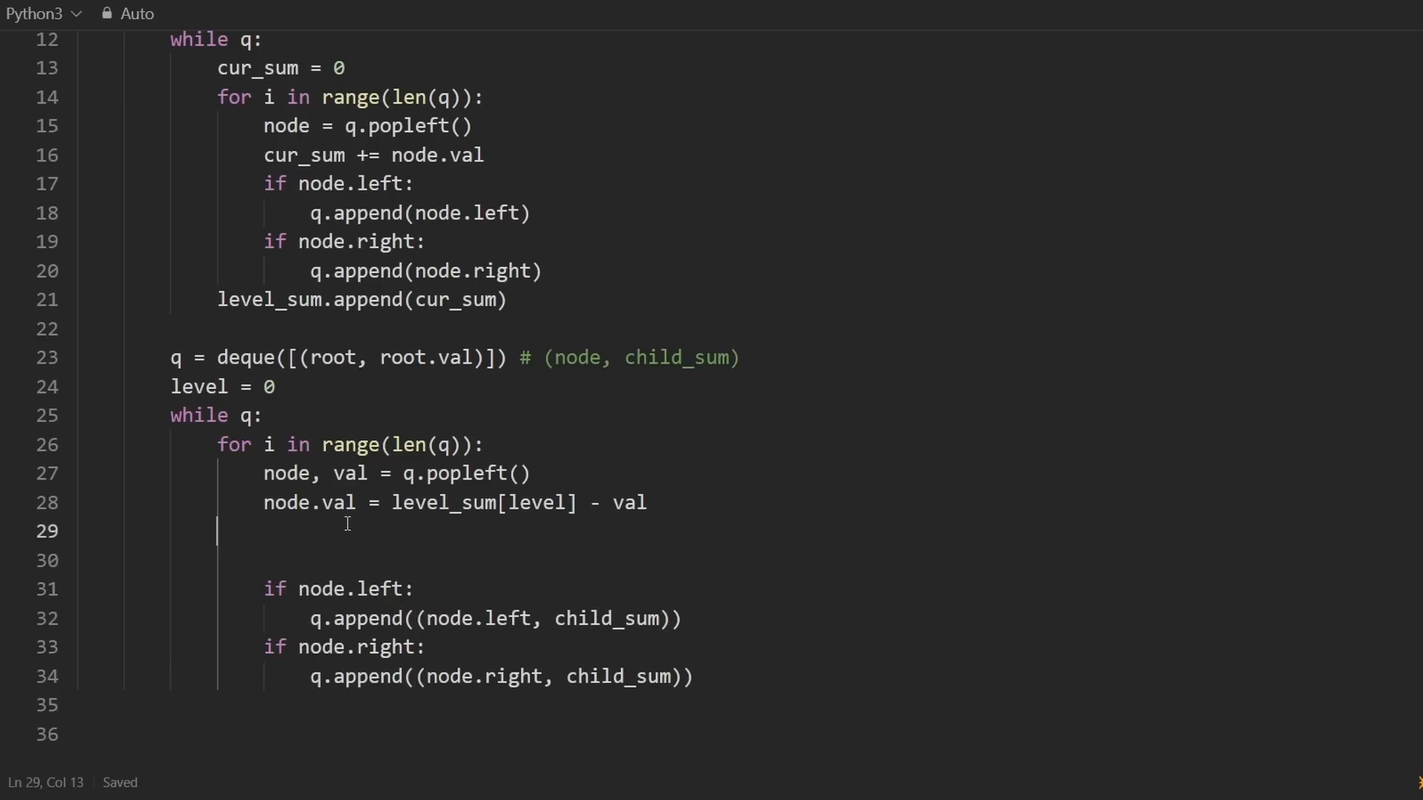
# Set child_sum = 0, then add node.left.val and node.right.val when each child exists.
pyautogui.write('child_sum = 0')
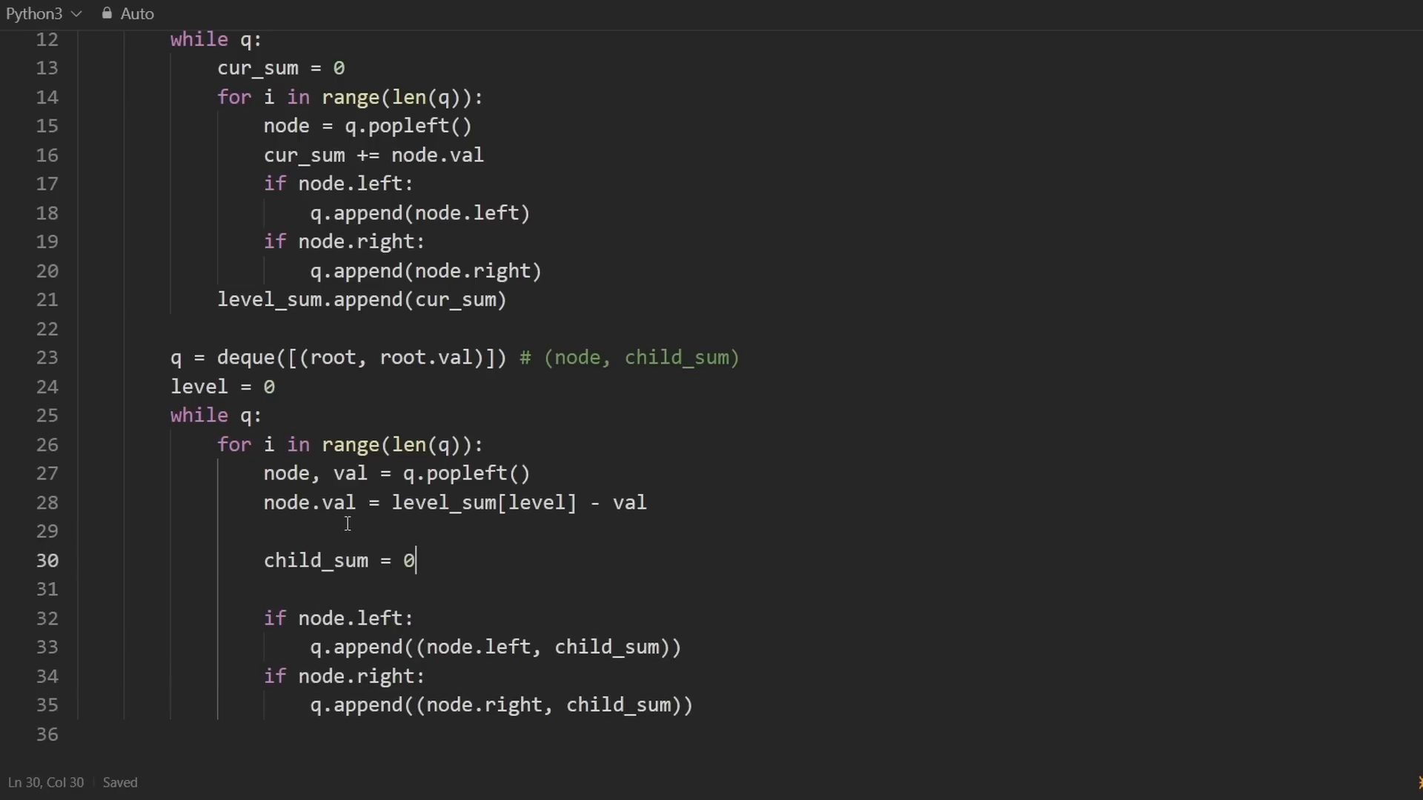
pyautogui.press('enter')
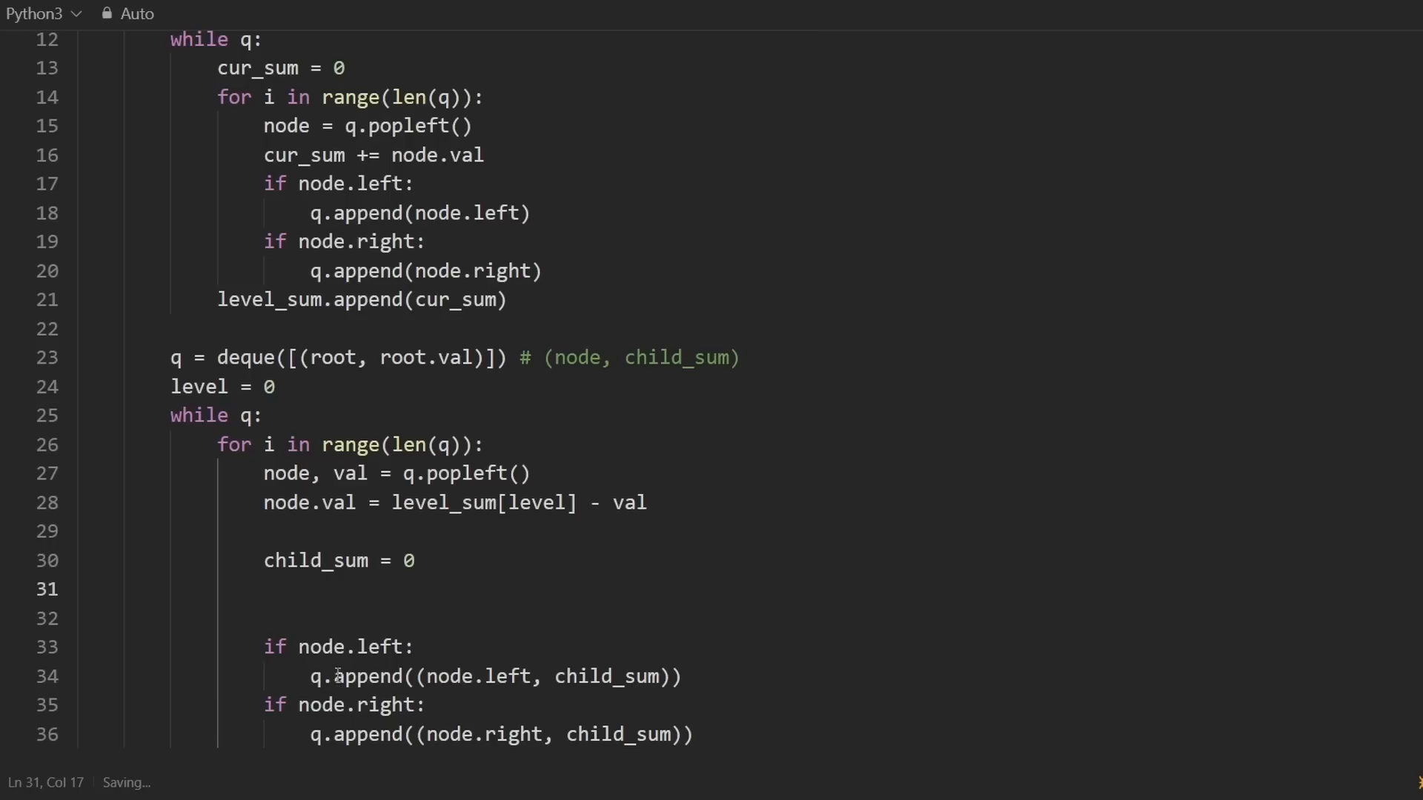
pyautogui.write('if node.left:')
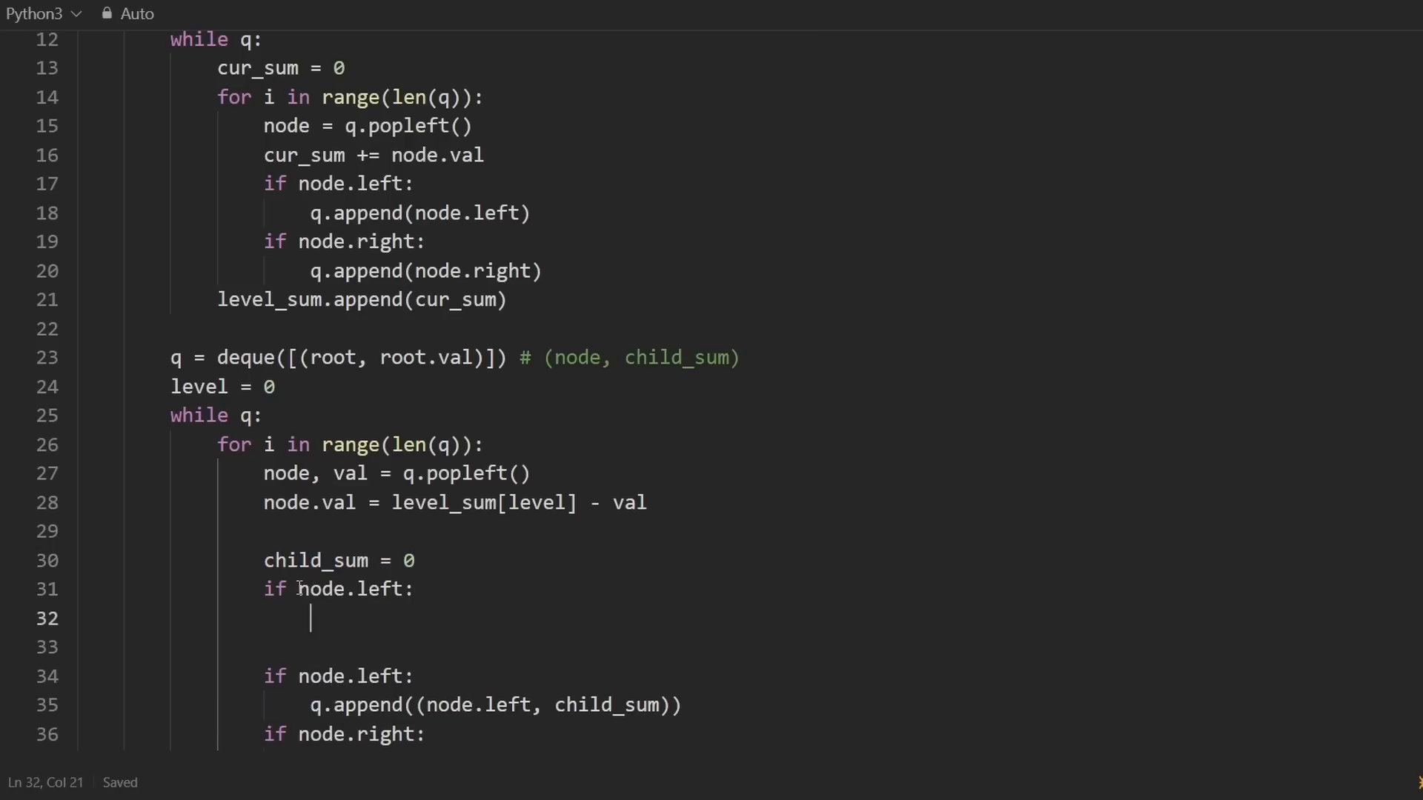
pyautogui.write('child_sum +=')
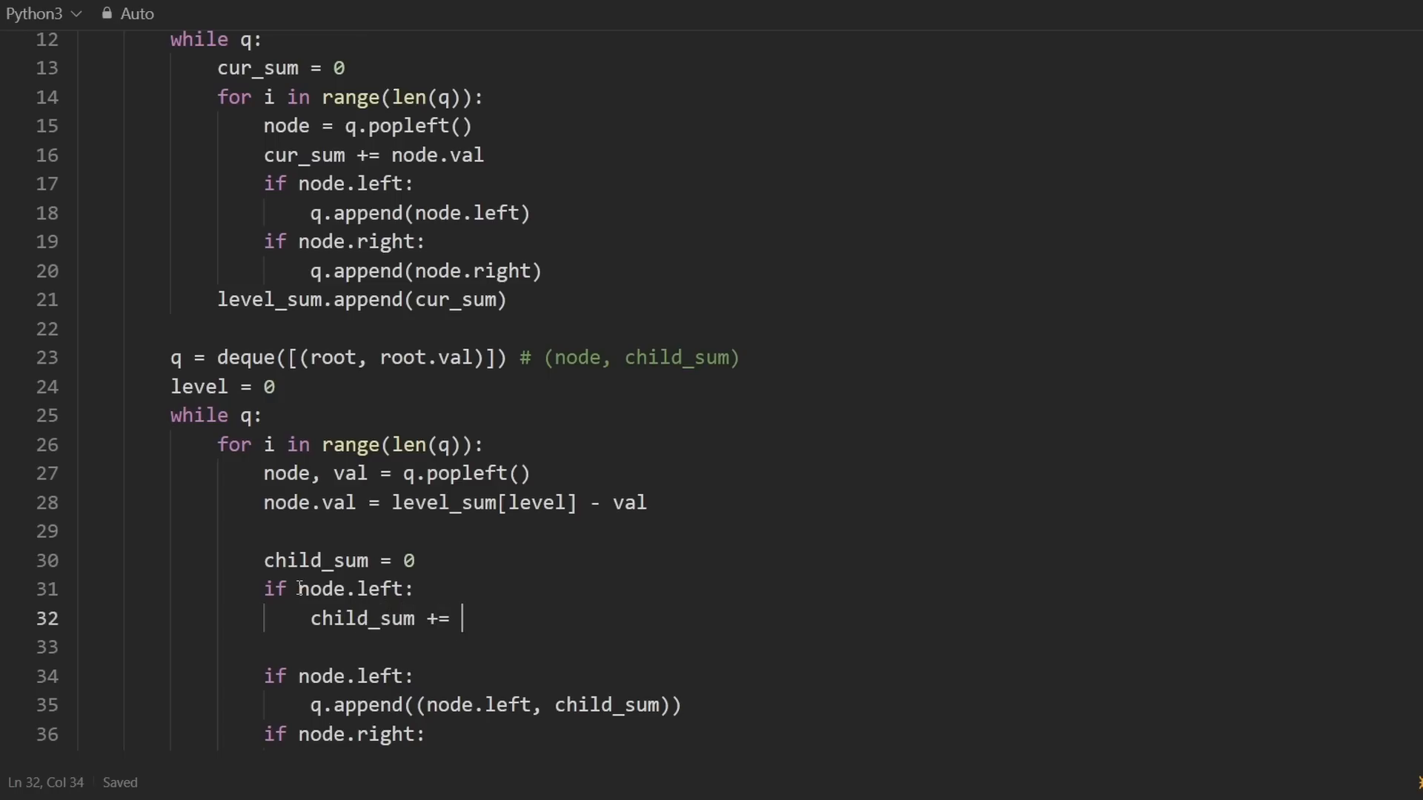
pyautogui.write('node.left.val')
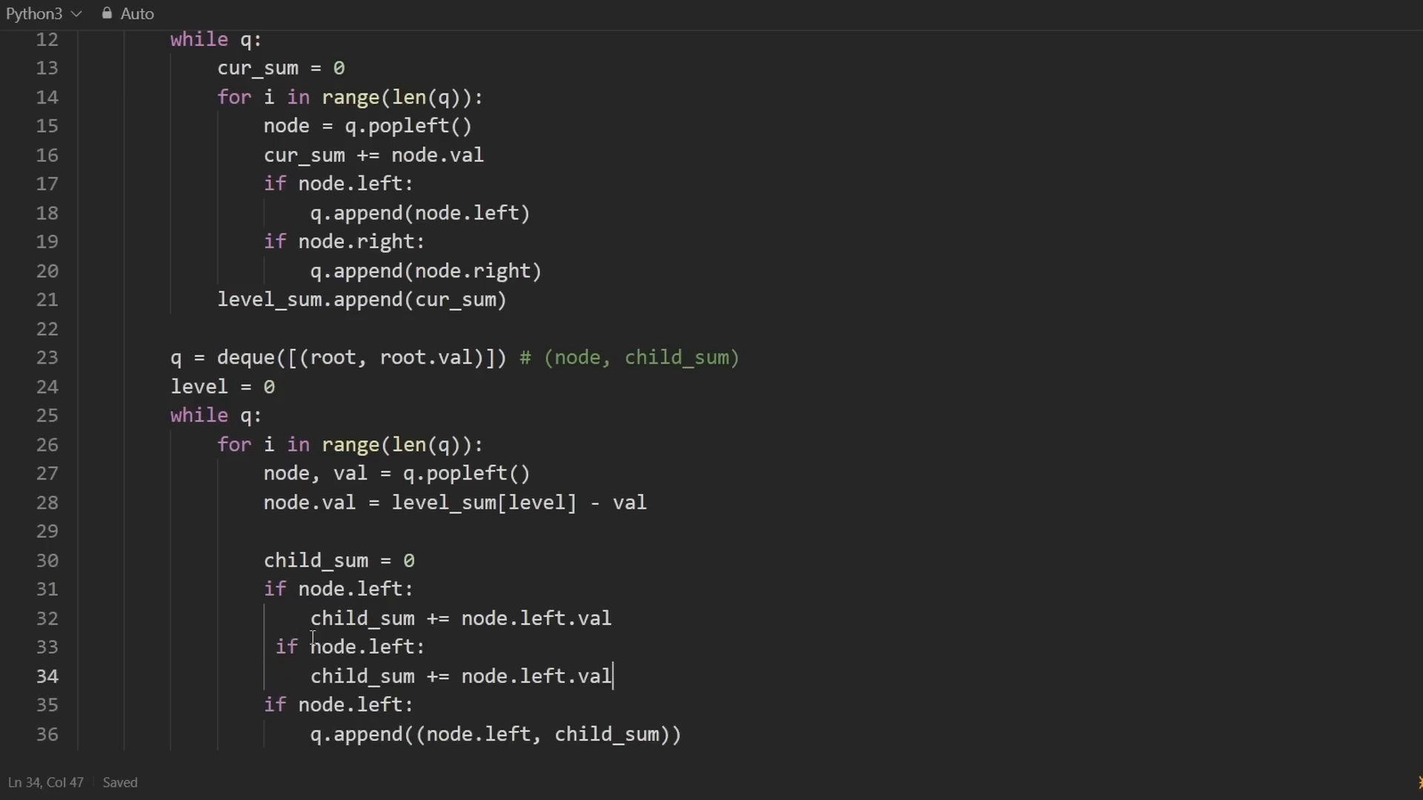
pyautogui.doubleClick(379, 647)
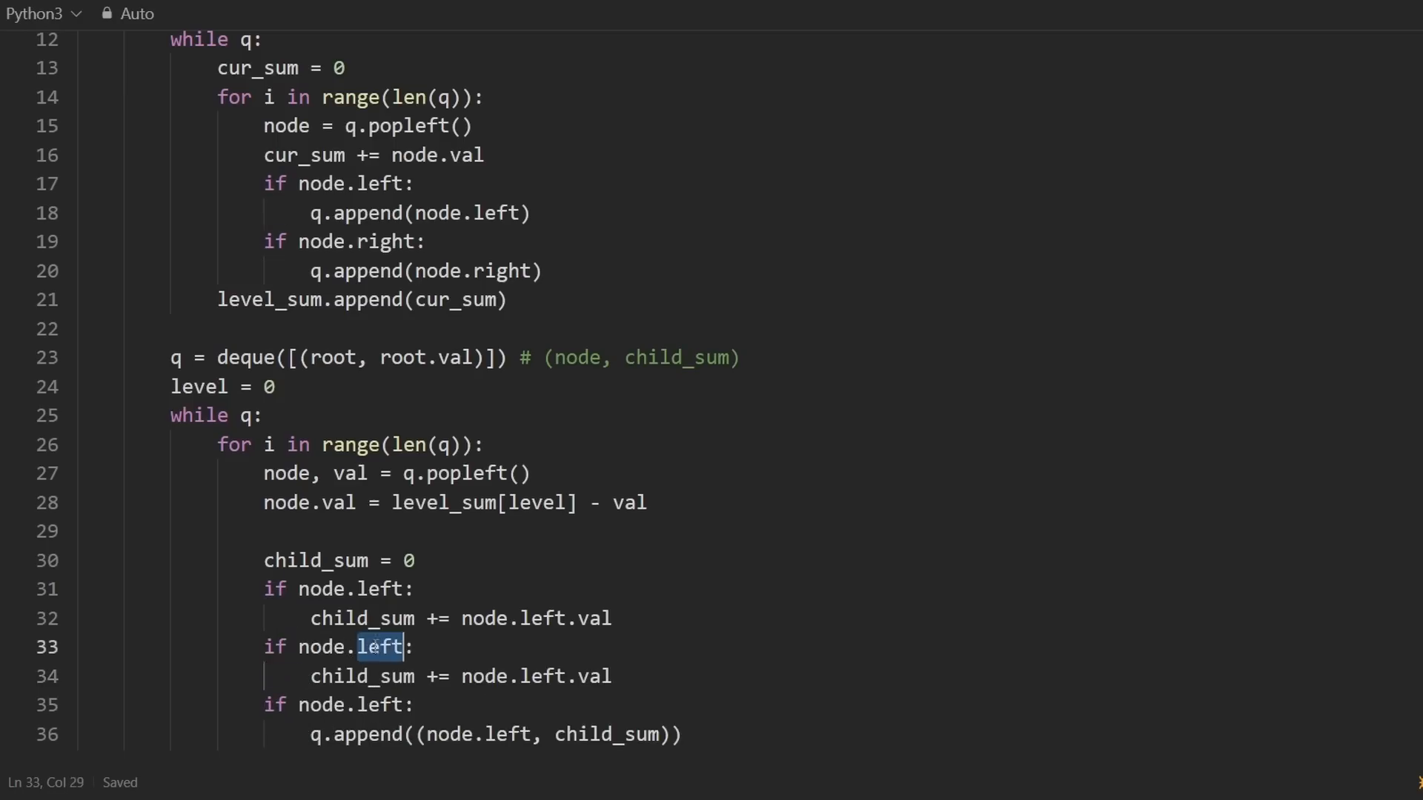
pyautogui.write('right')
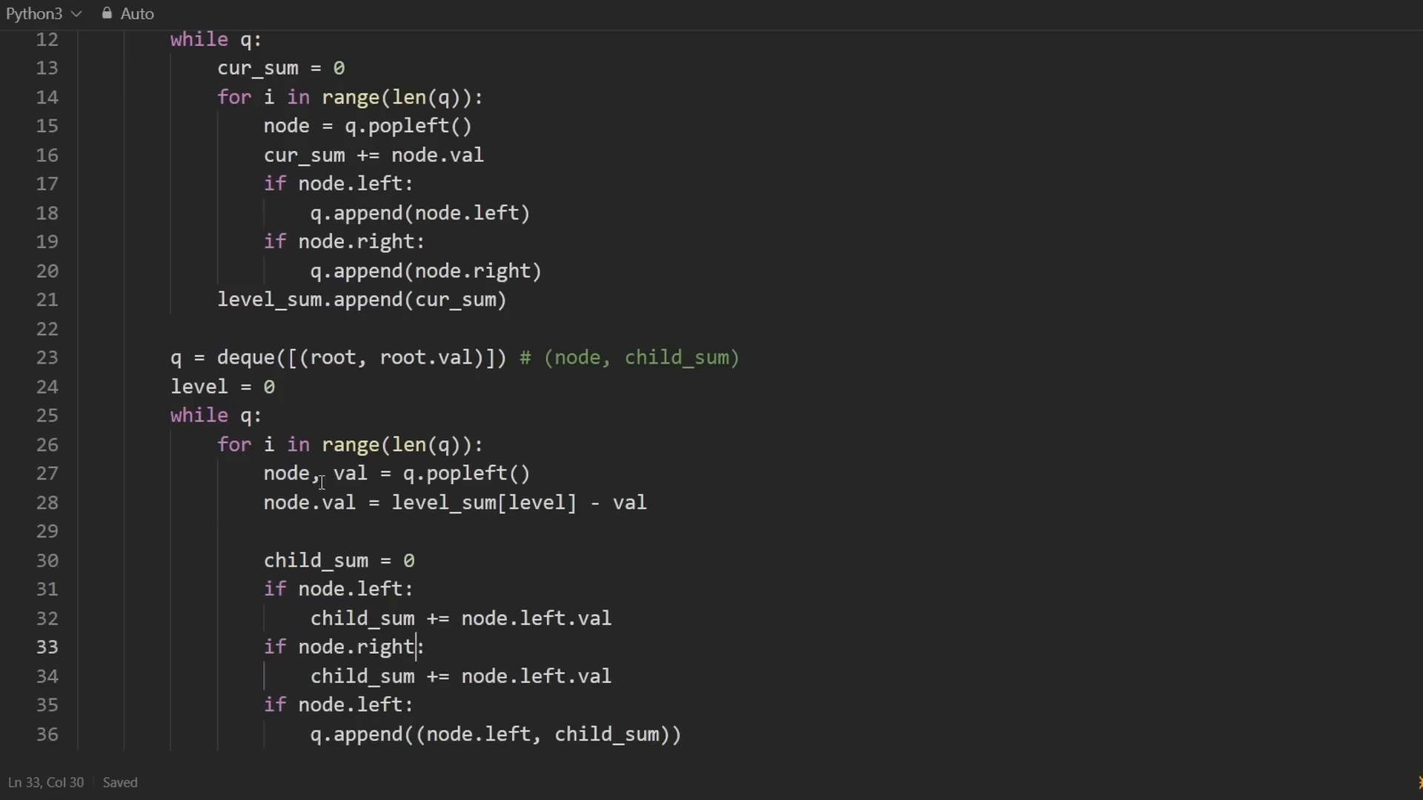
pyautogui.doubleClick(286, 473)
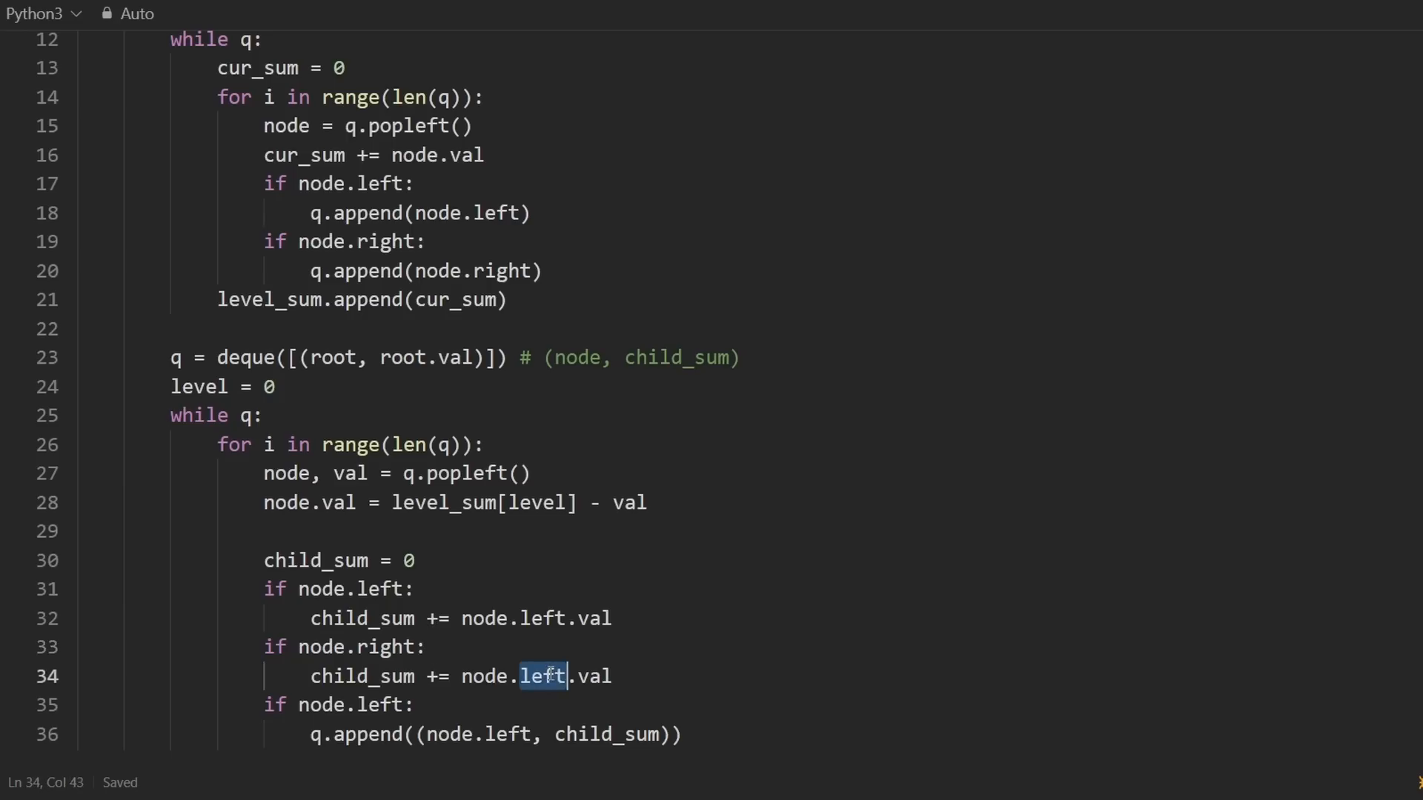
pyautogui.write('right')
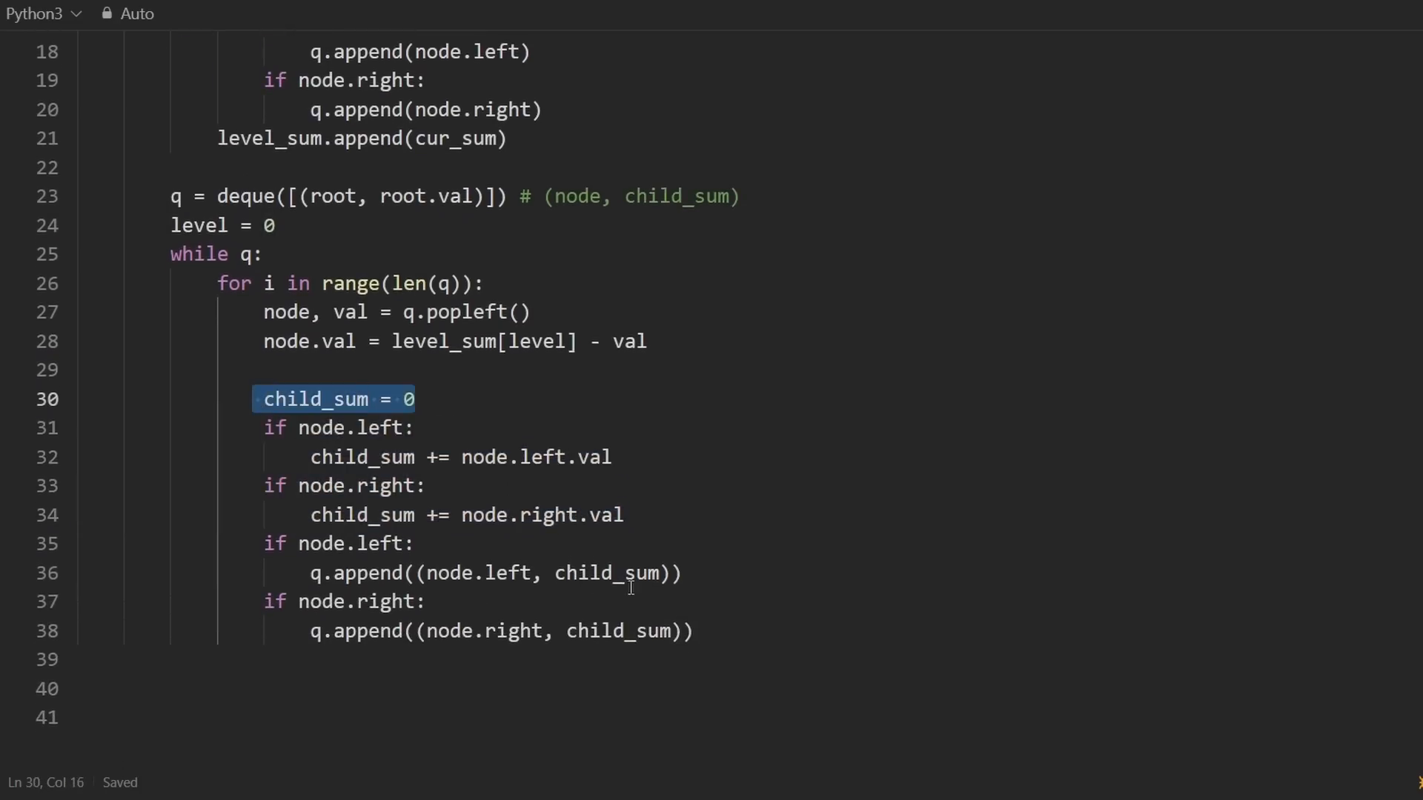
pyautogui.click(263, 658)
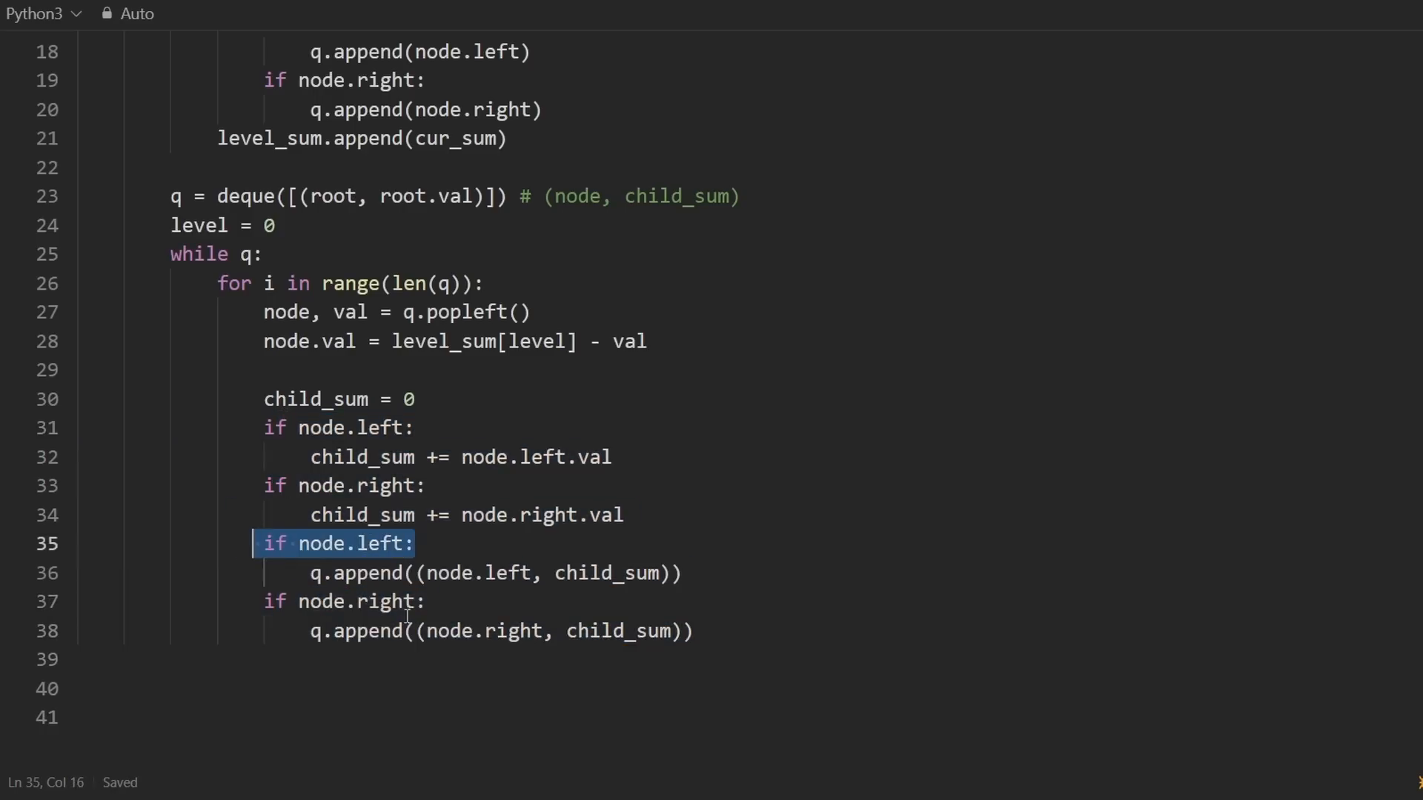
pyautogui.click(315, 369)
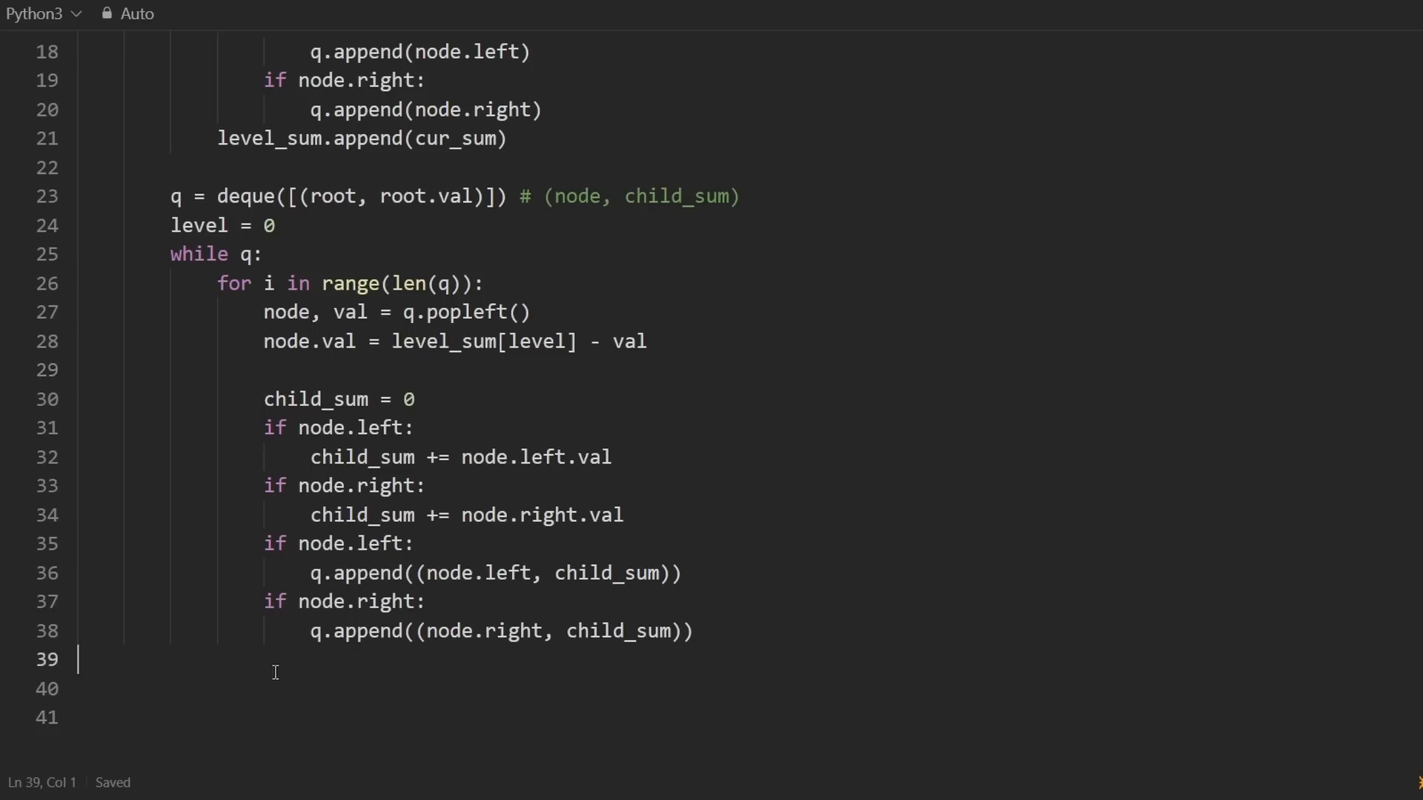
# Add level += 1 after each level's pass and return root at the end.
pyautogui.write('le')
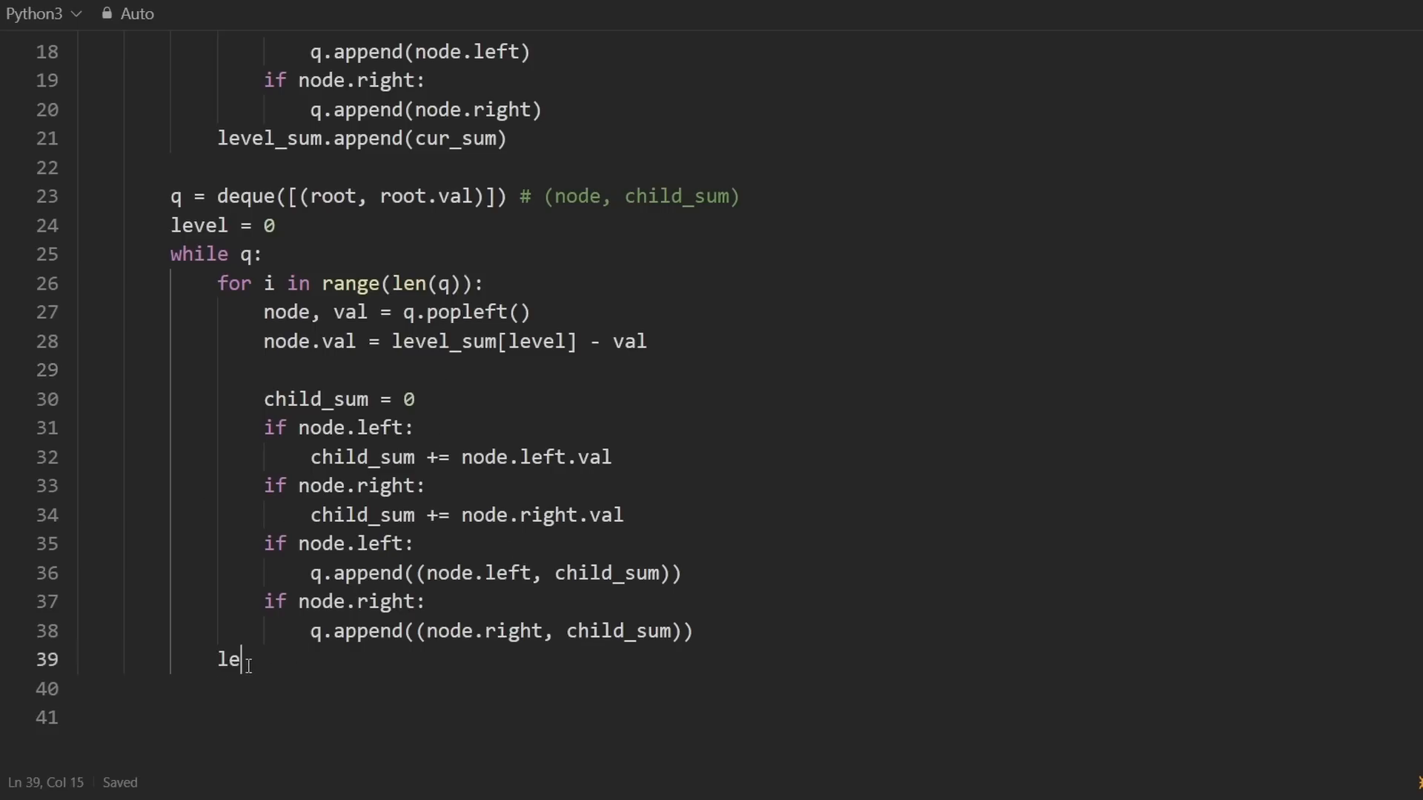
pyautogui.write('vel += 1')
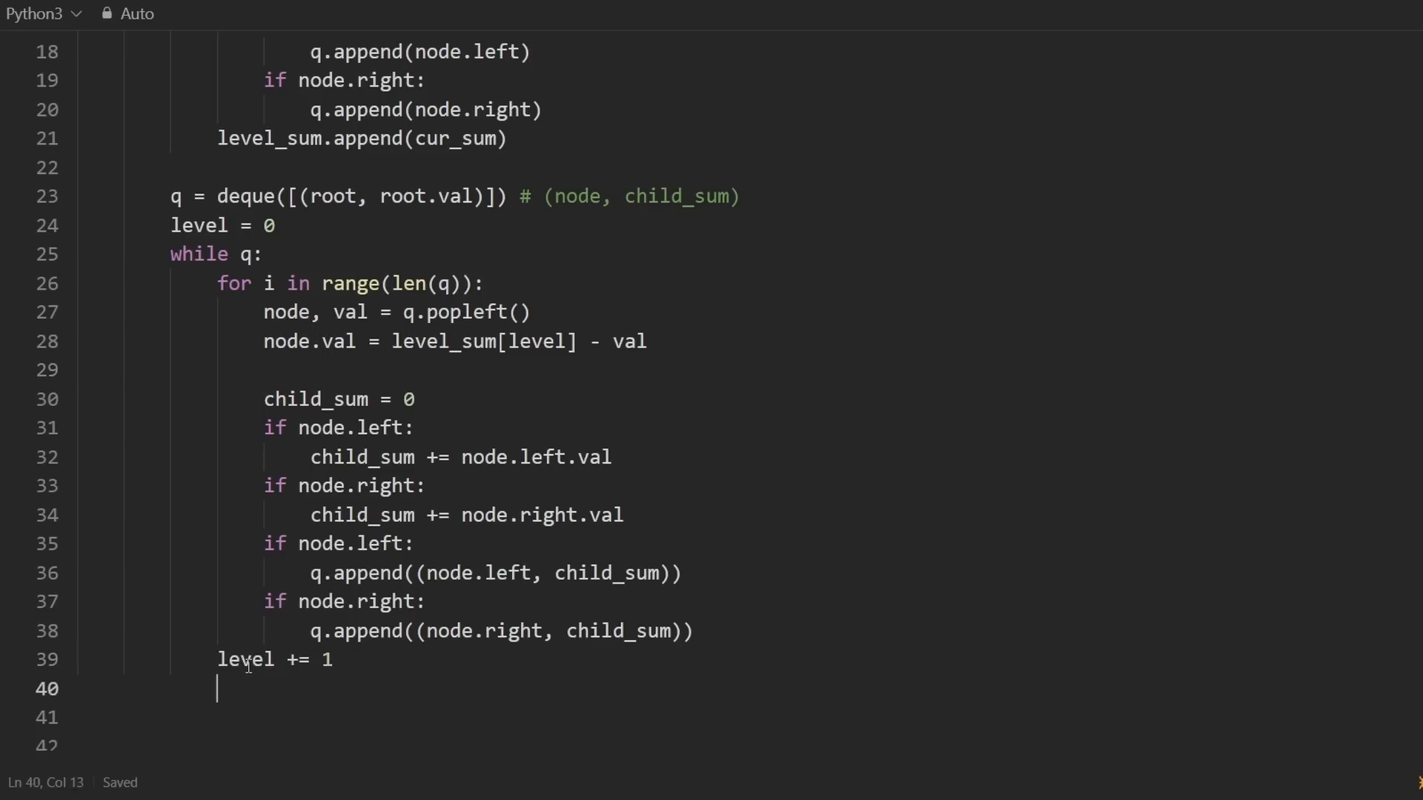
pyautogui.write('return r')
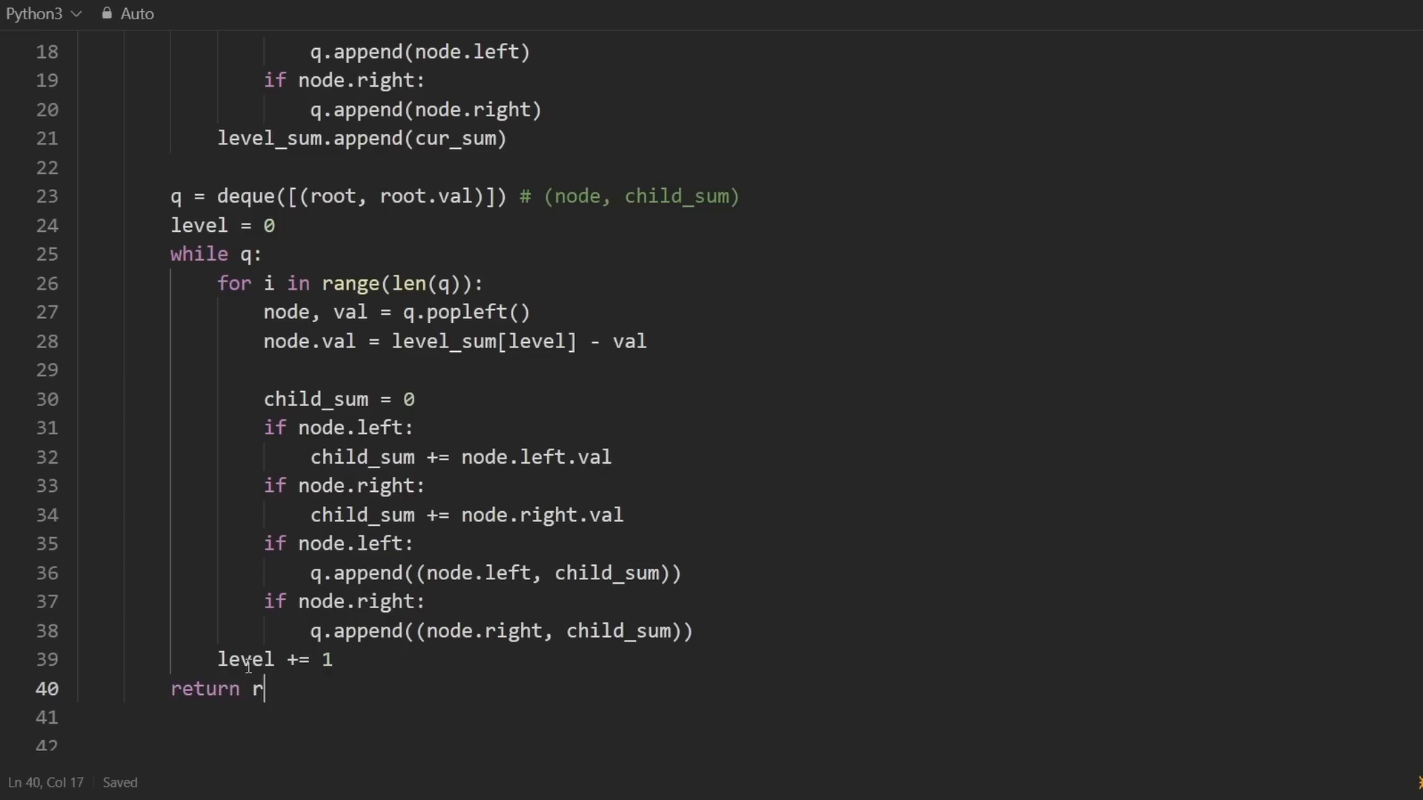
pyautogui.write('oot')
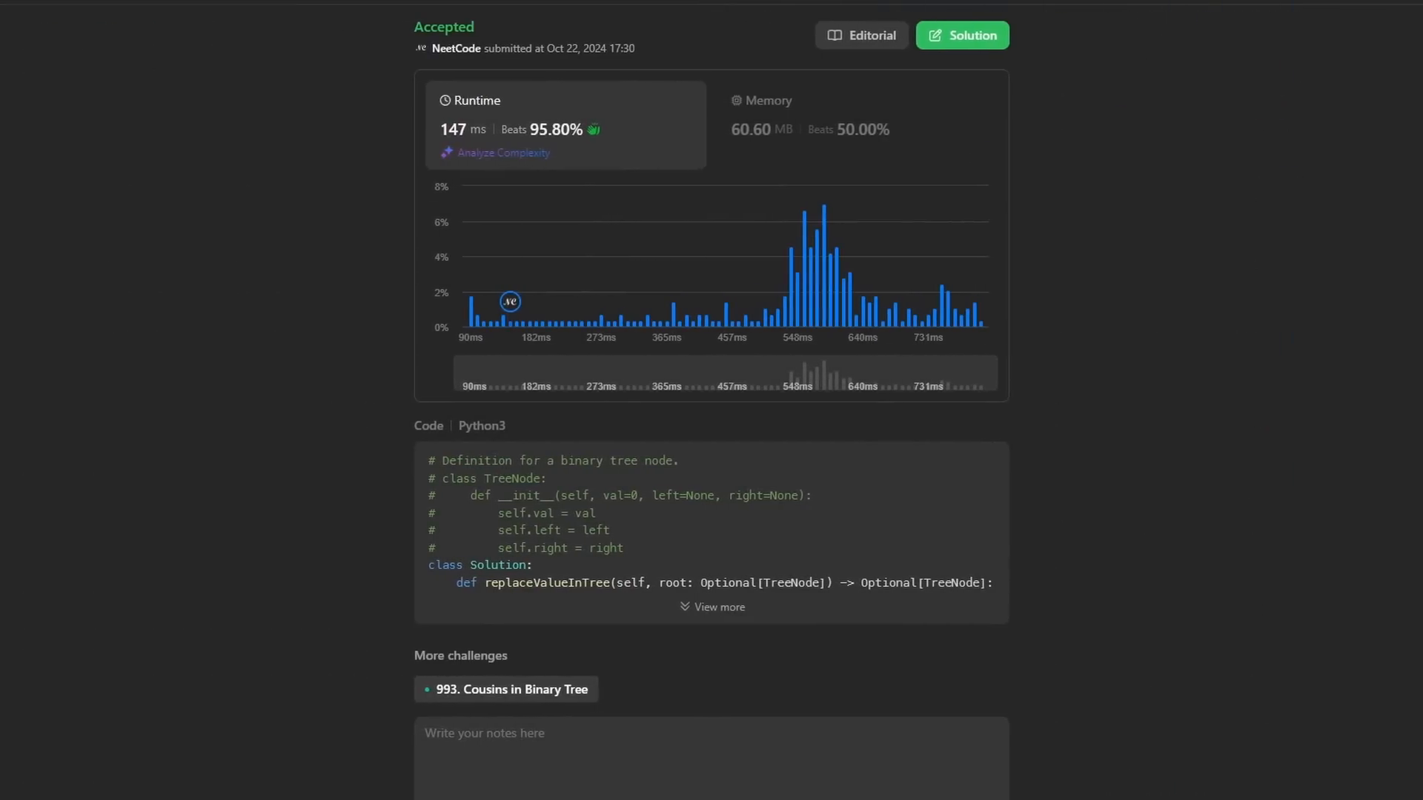
# View the Accepted submission: 147 ms runtime, beating 95.80%.
pyautogui.click(719, 607)
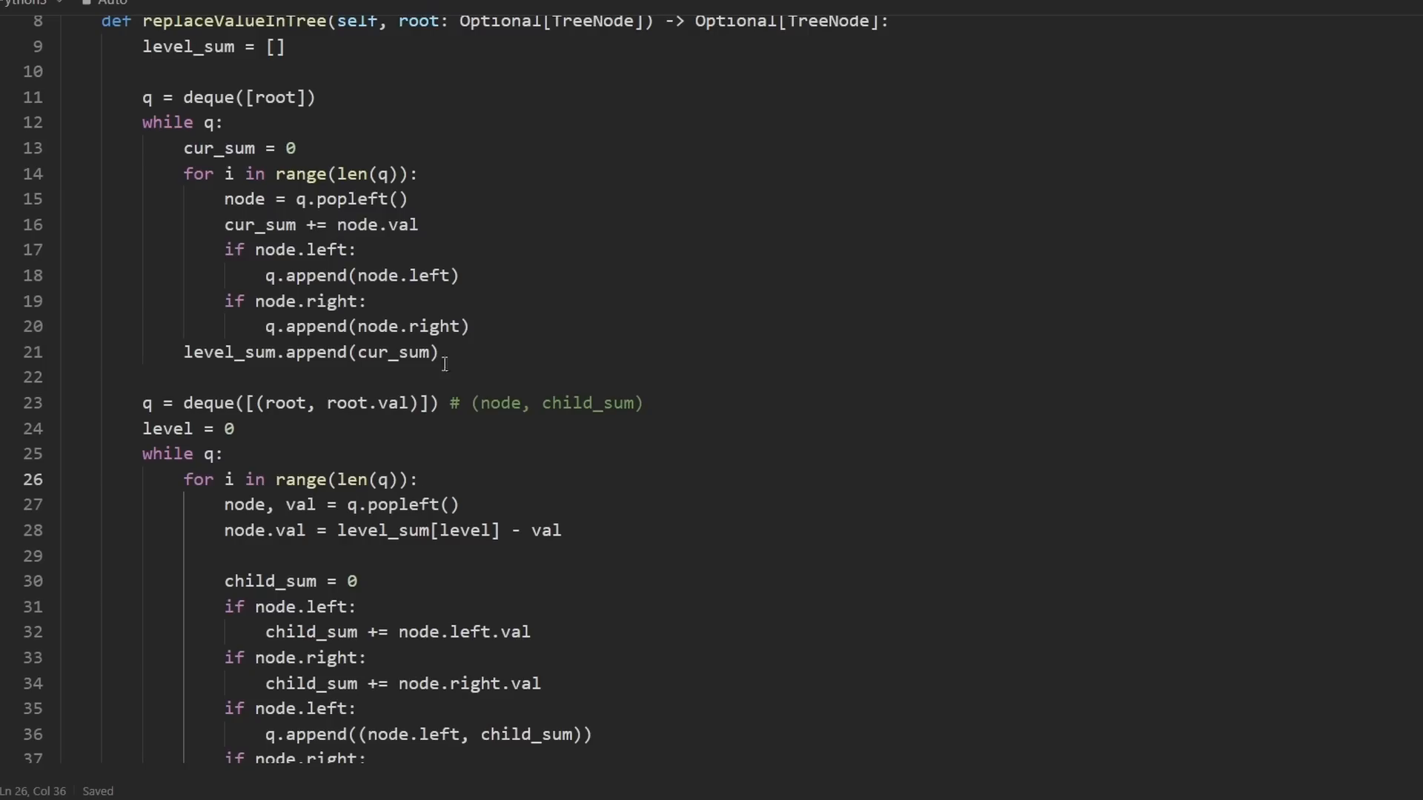
# Start the second queue with only the root, popping plain nodes.
pyautogui.click(238, 428)
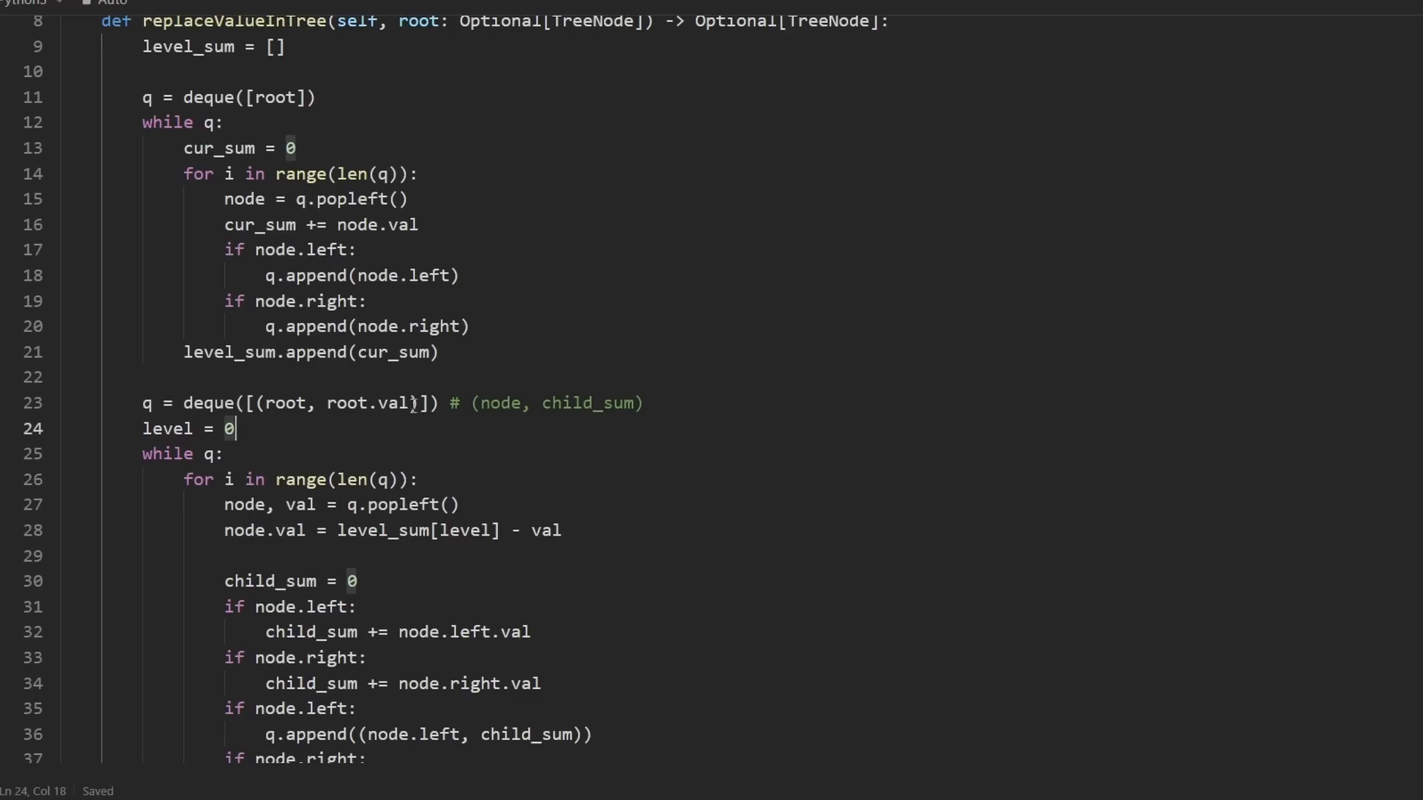
pyautogui.press('Backspace')
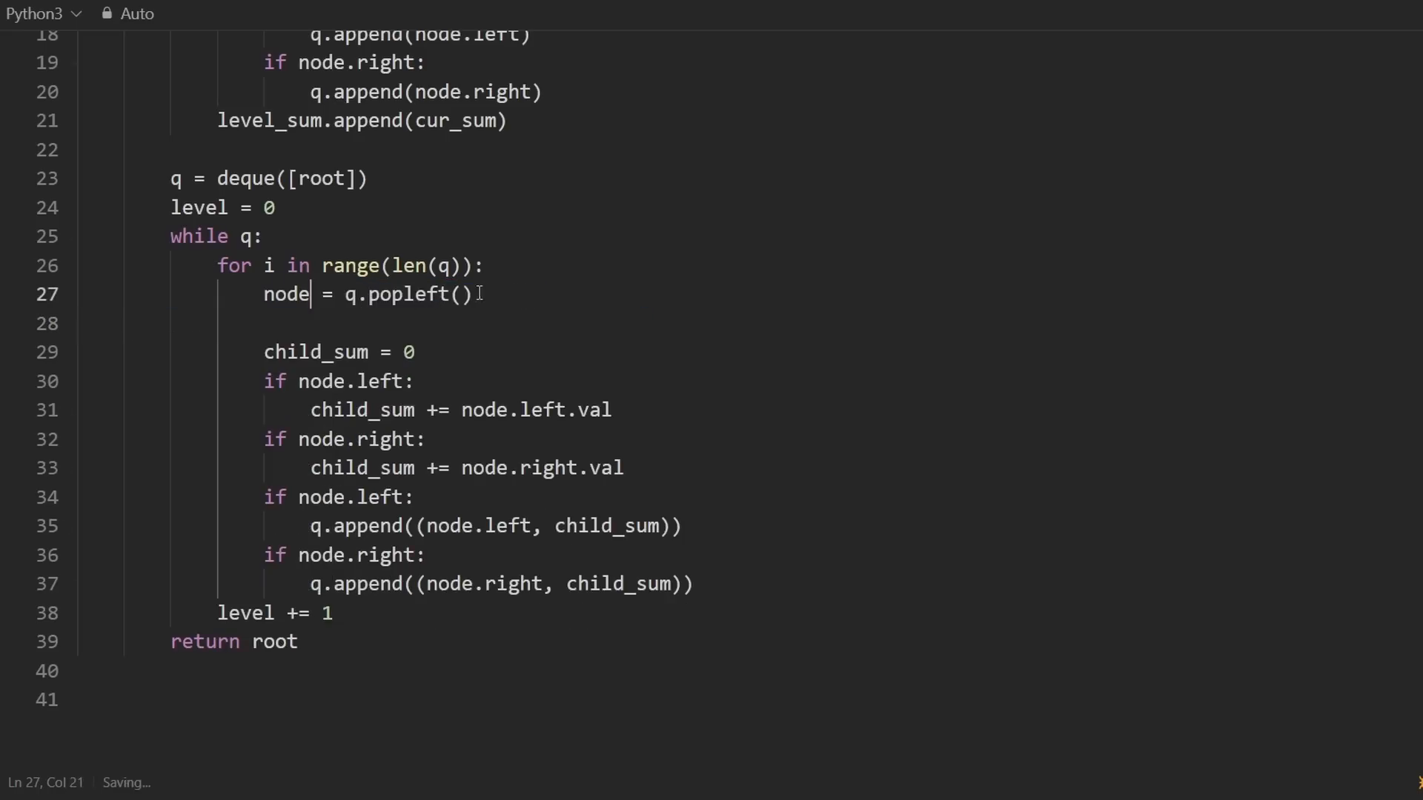
# Change the child appends to q.append(node.left) and q.append(node.right).
pyautogui.click(417, 352)
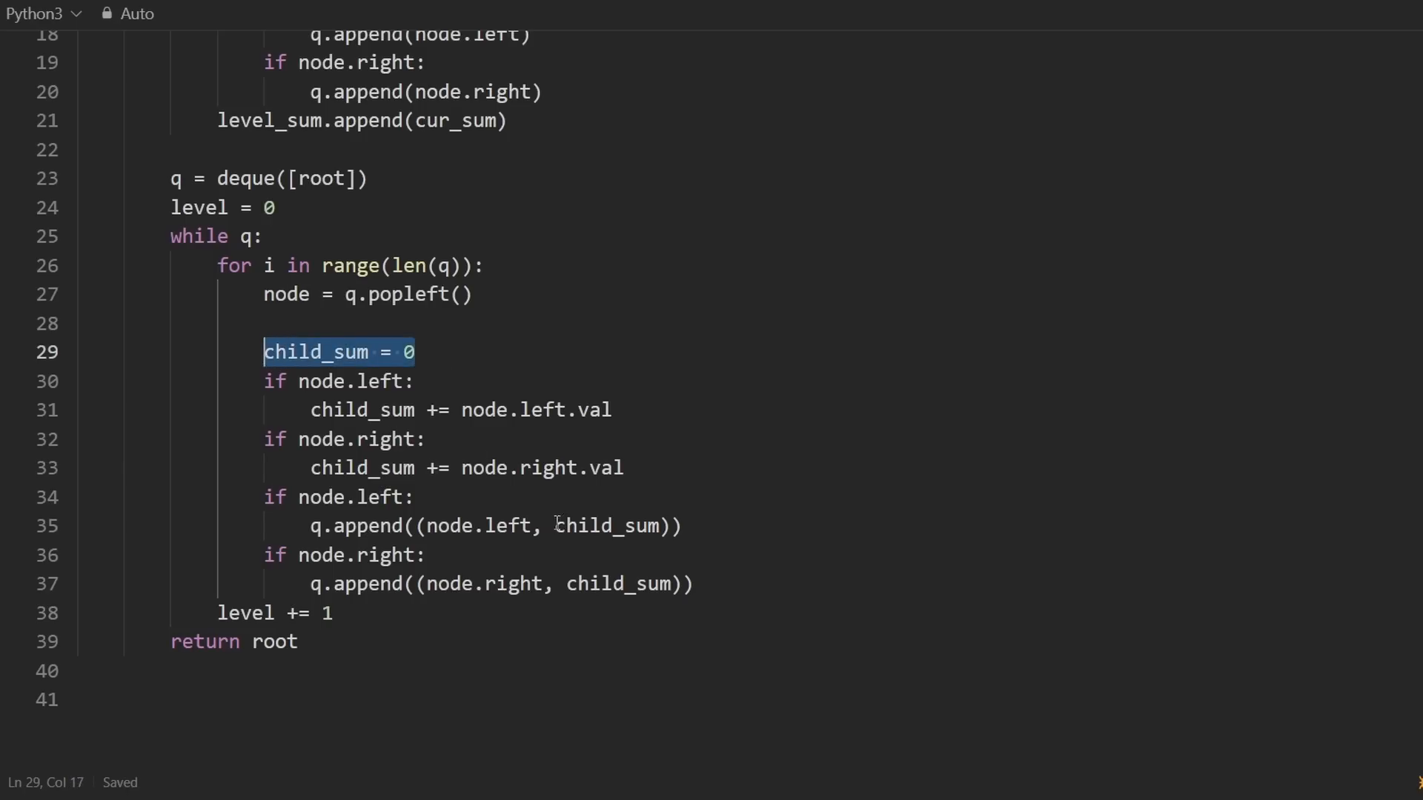
pyautogui.click(427, 554)
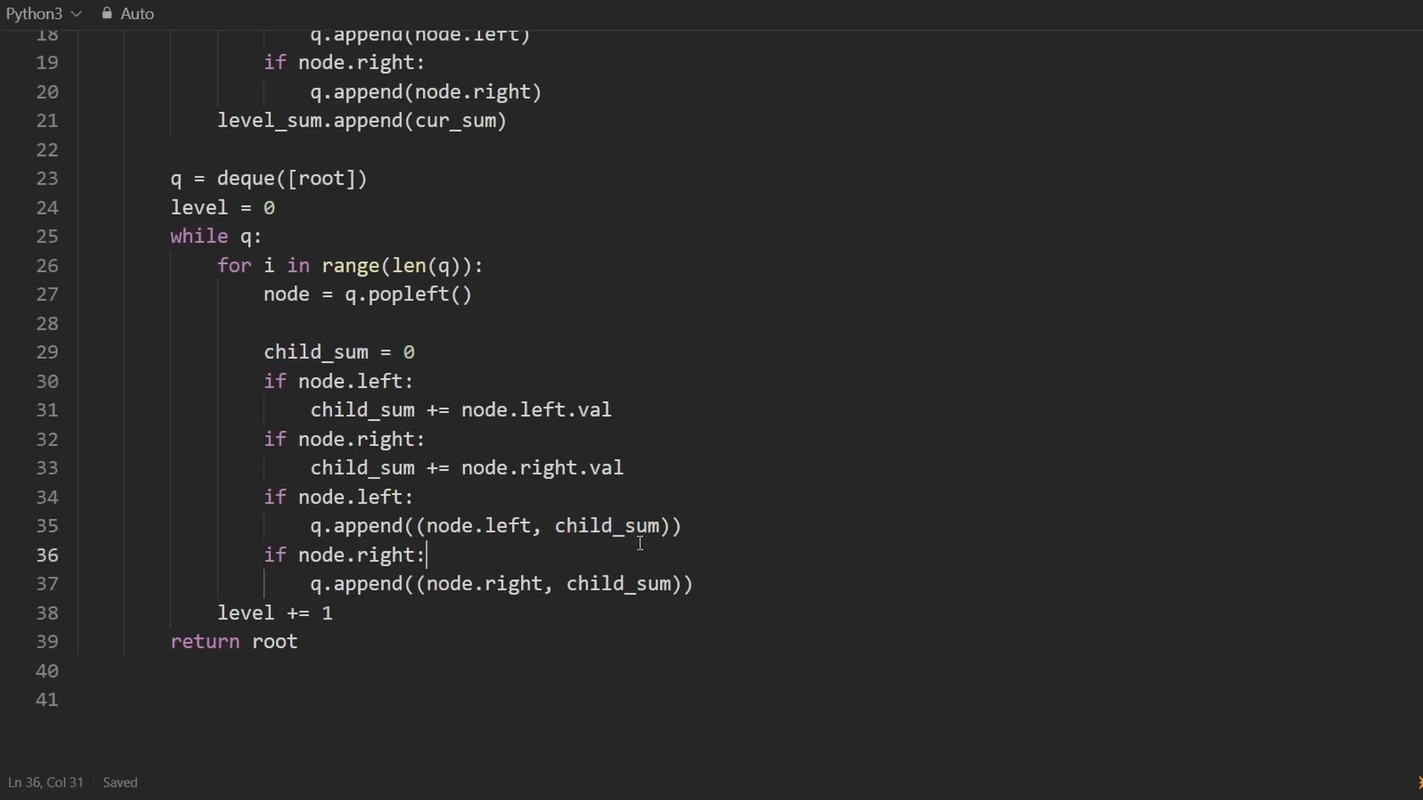
pyautogui.moveTo(493, 534)
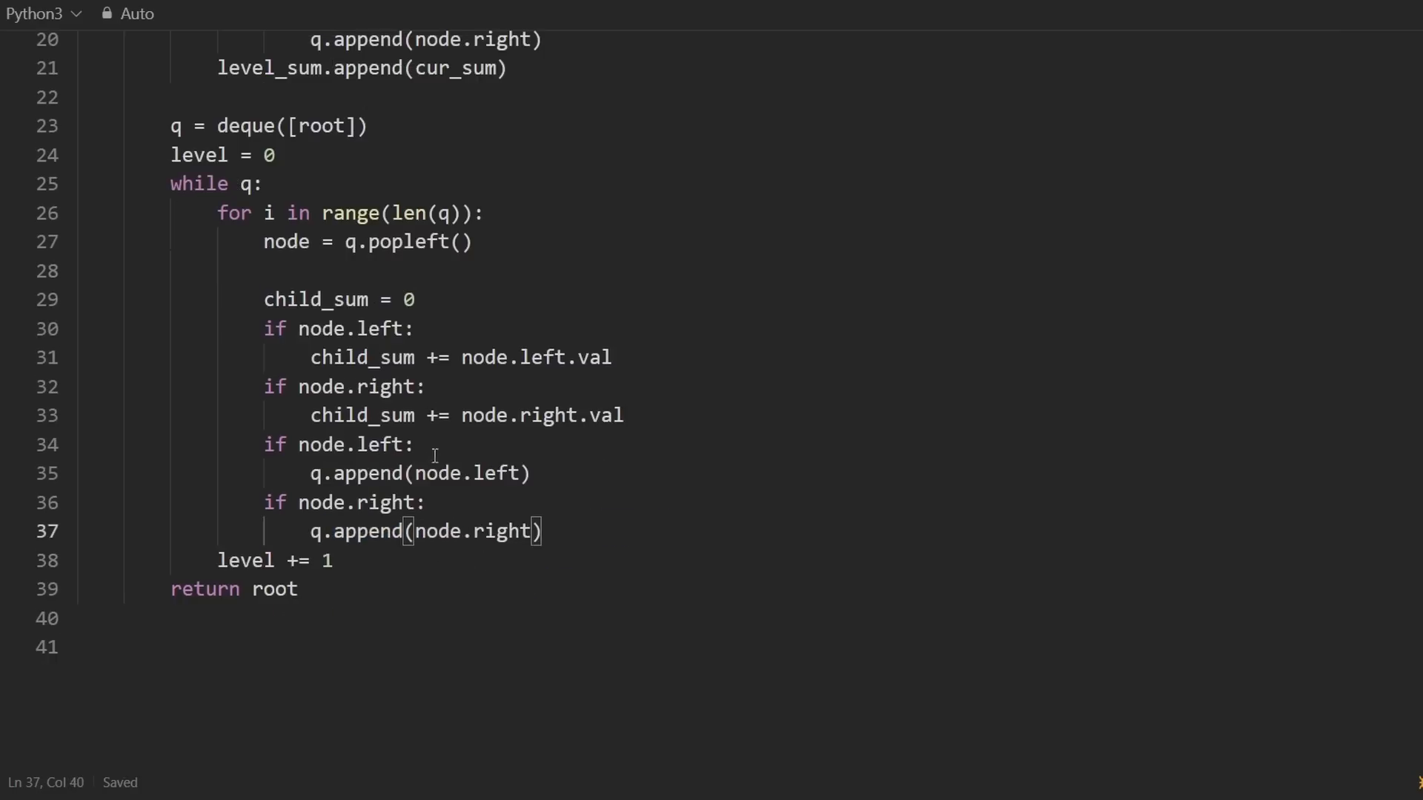
pyautogui.click(417, 445)
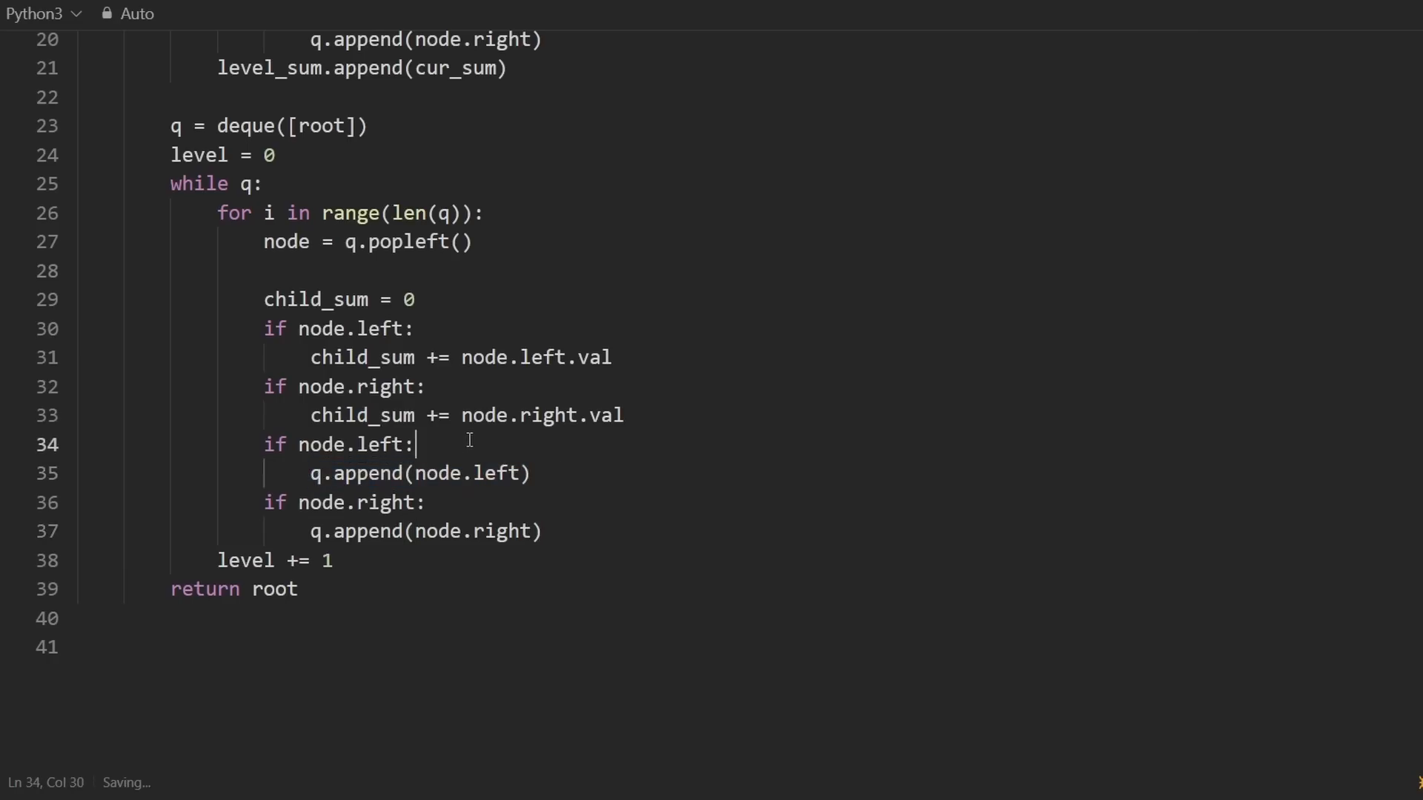
# Add a node.left.val = level_sum[level+1] line inside the left-child check.
pyautogui.press('enter')
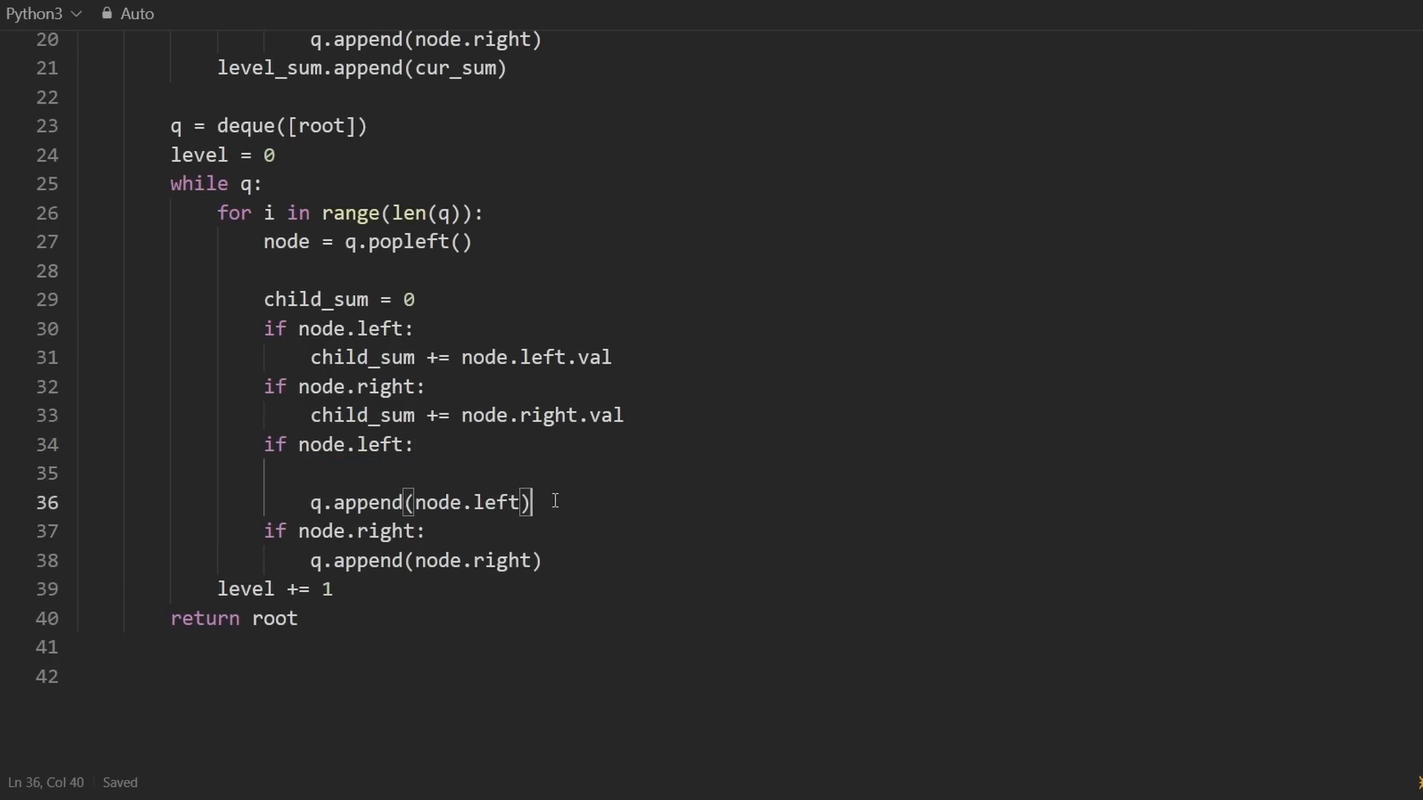
pyautogui.press('enter')
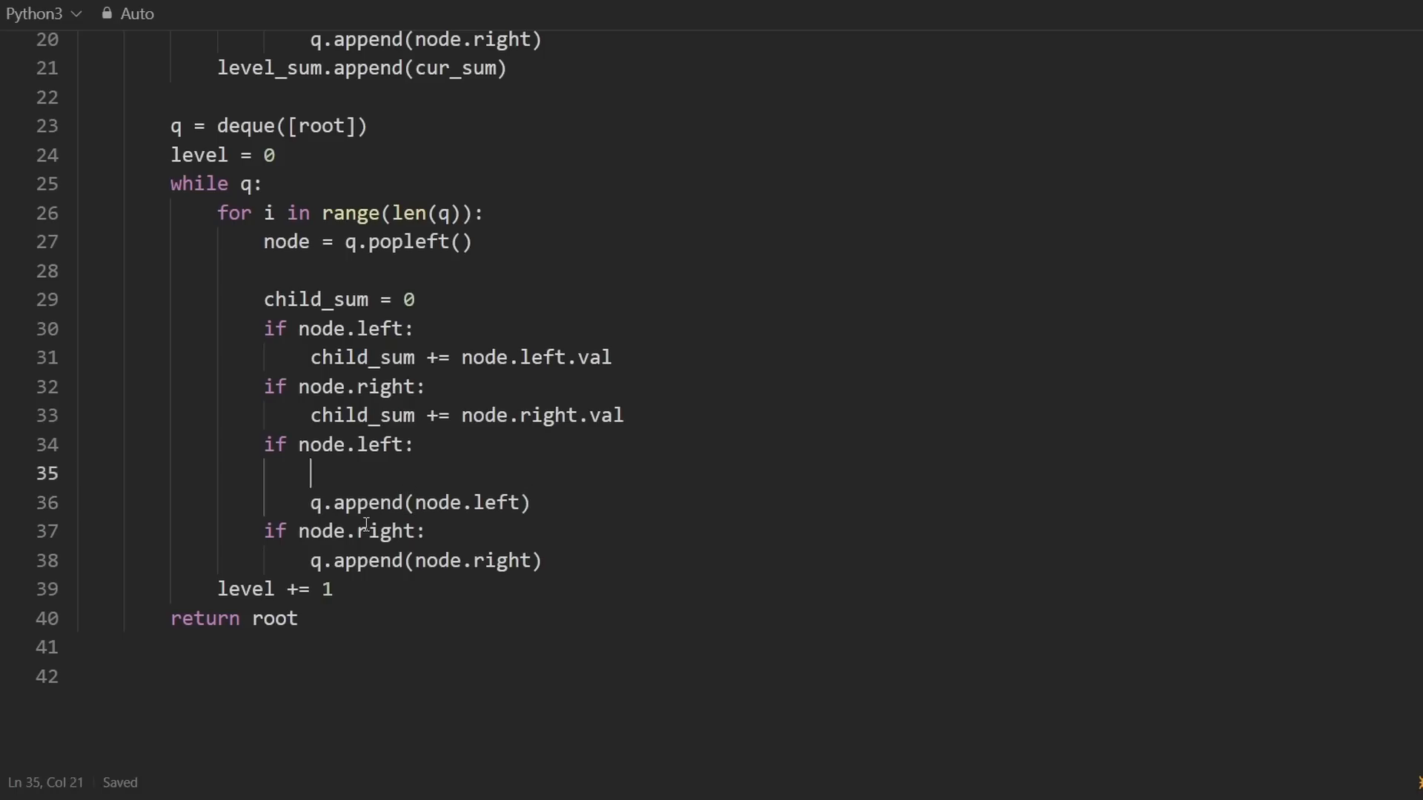
pyautogui.write('node.left.val')
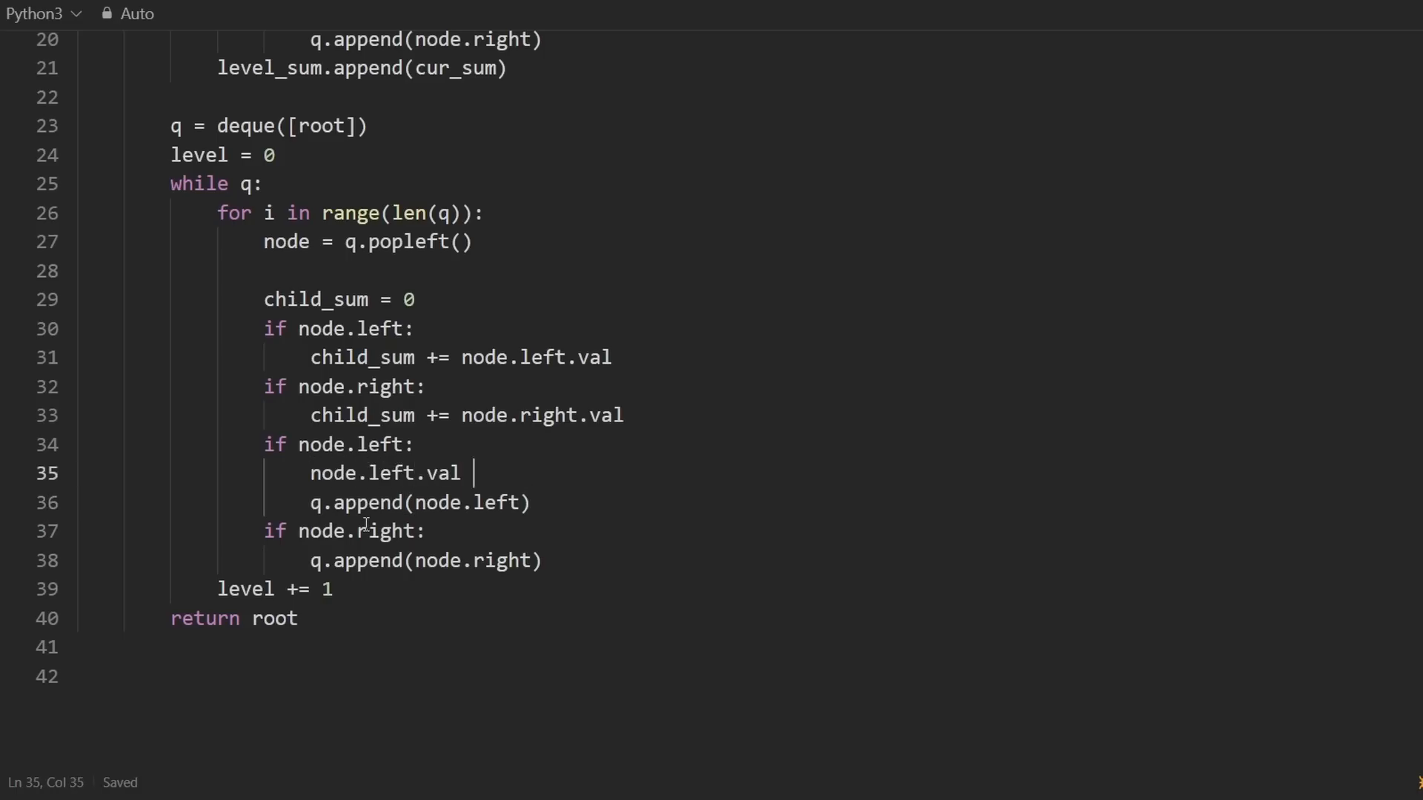
pyautogui.write('= level_sum')
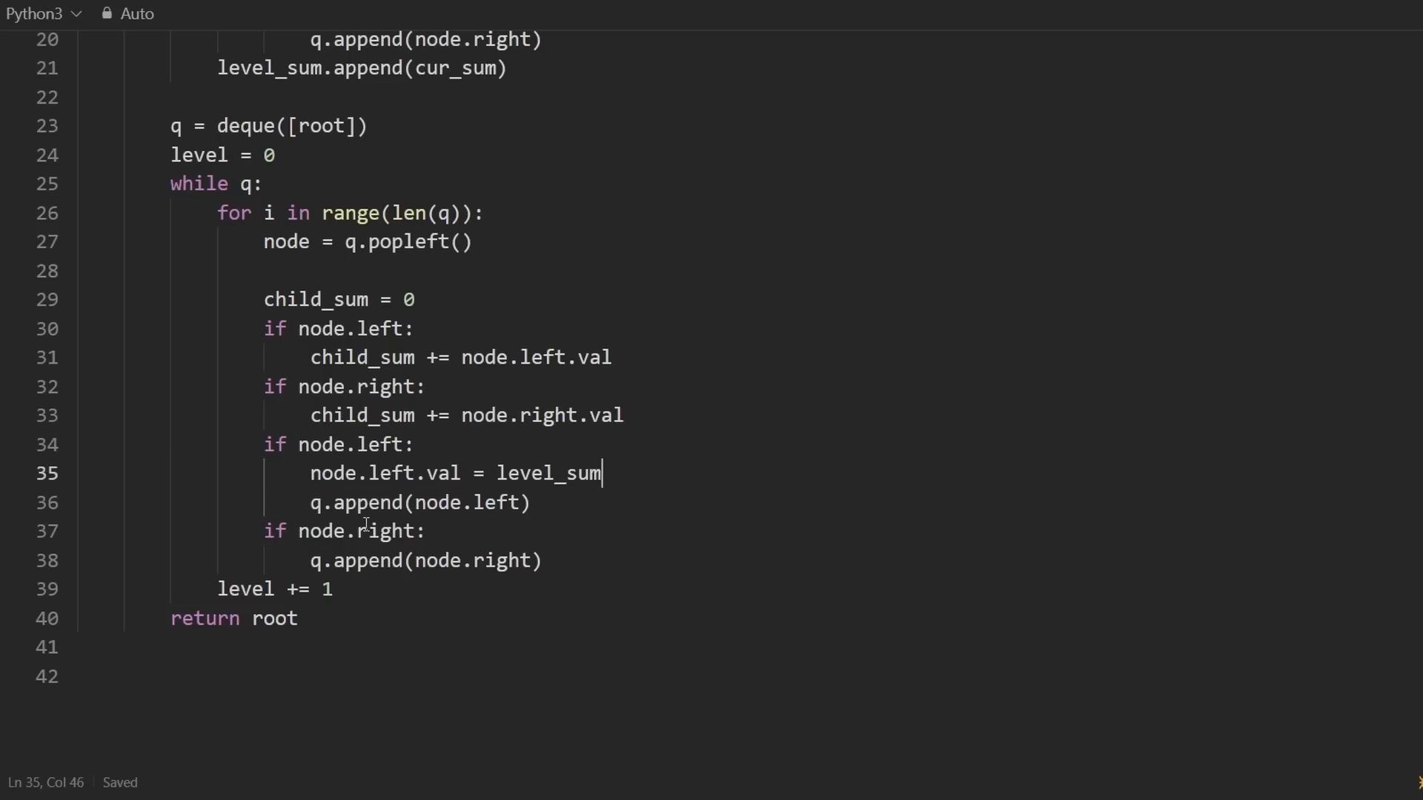
pyautogui.write('[level]')
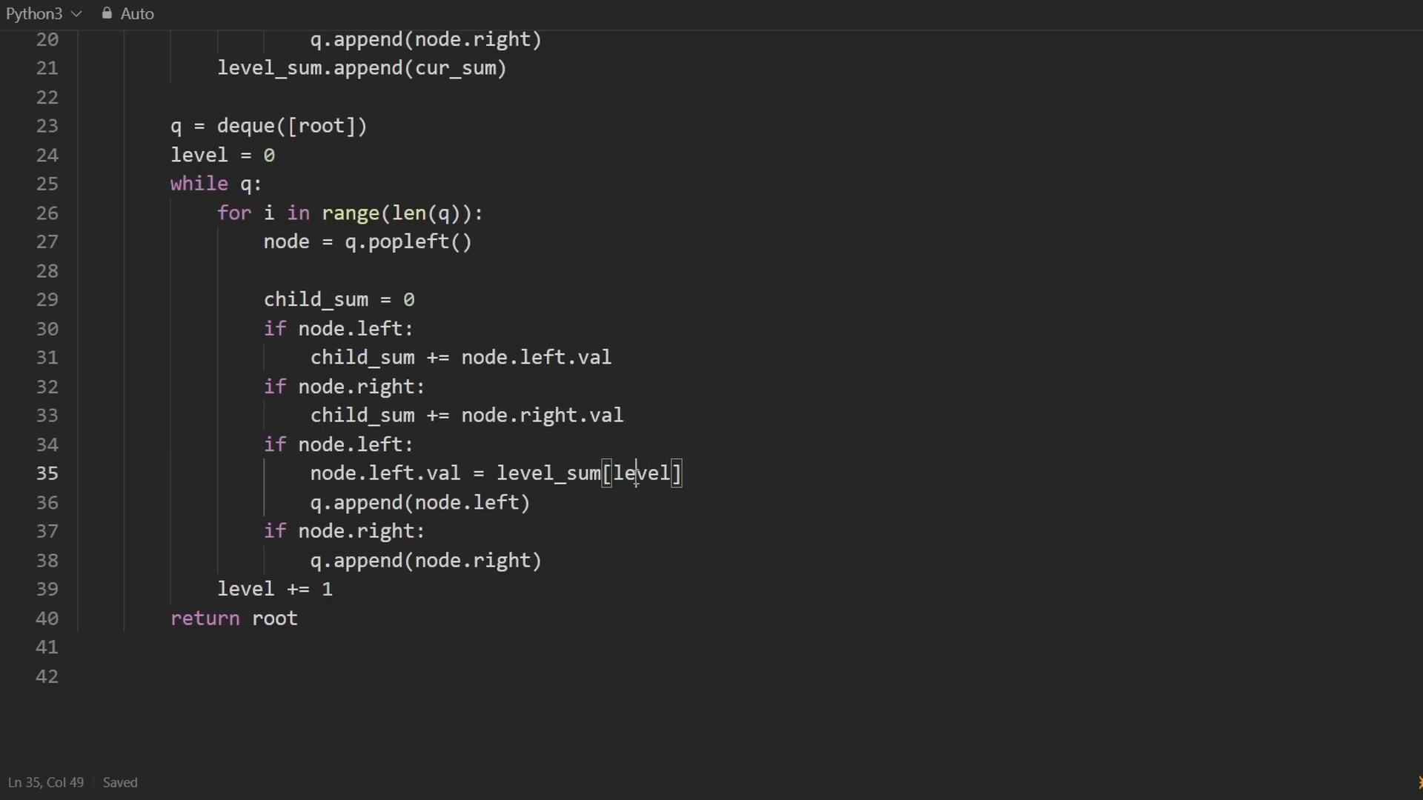
pyautogui.doubleClick(639, 472)
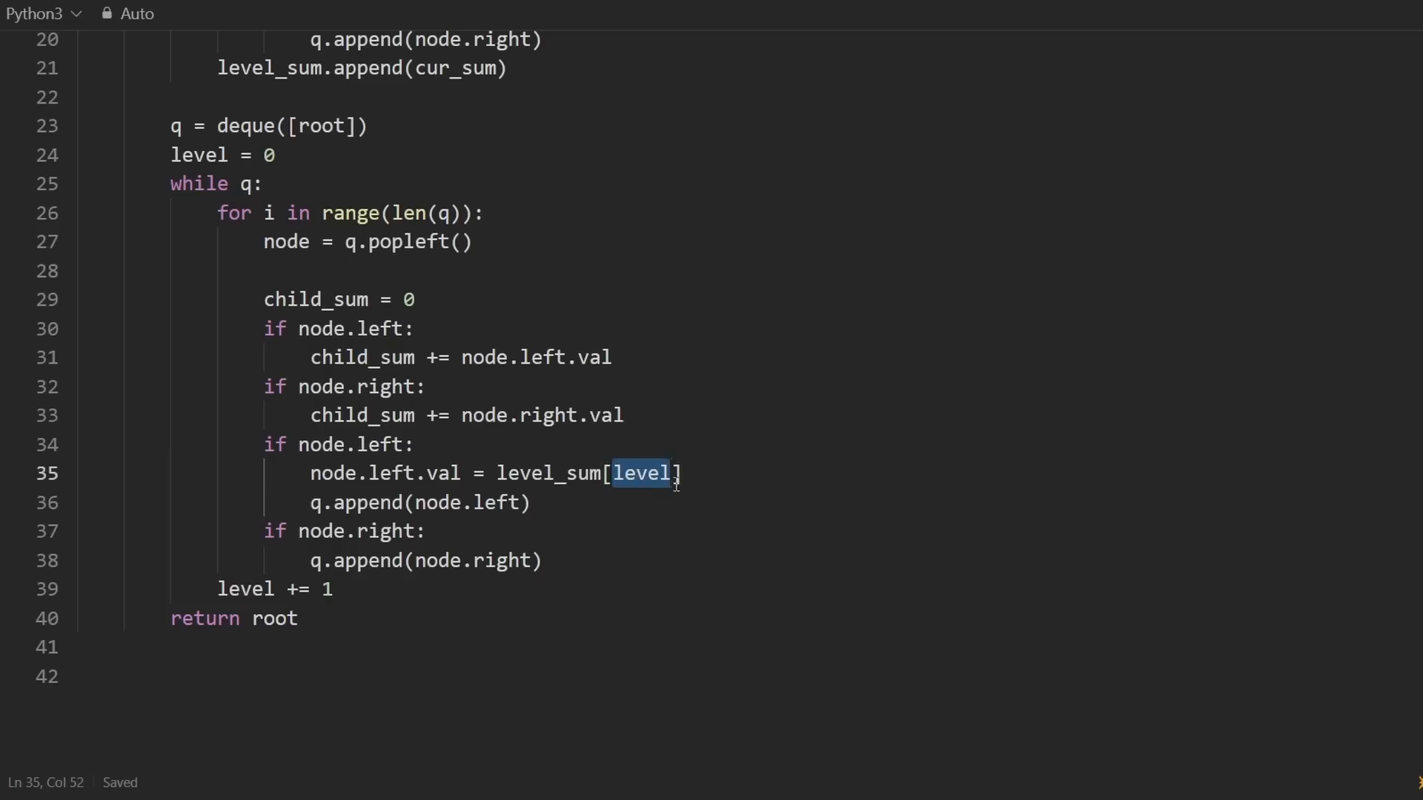
pyautogui.write('+1')
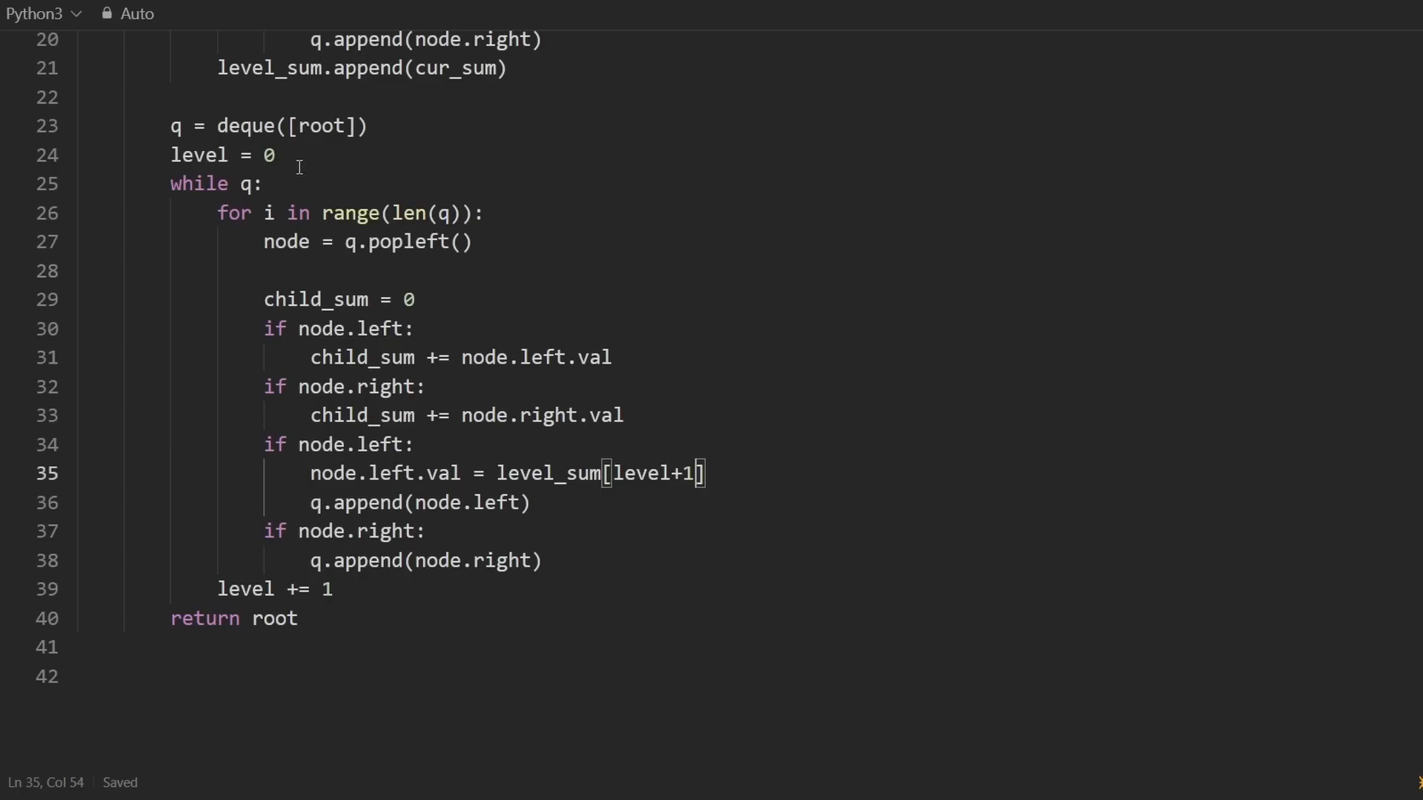
# Extend the left-child assignment to subtract child_sum.
pyautogui.doubleClick(286, 242)
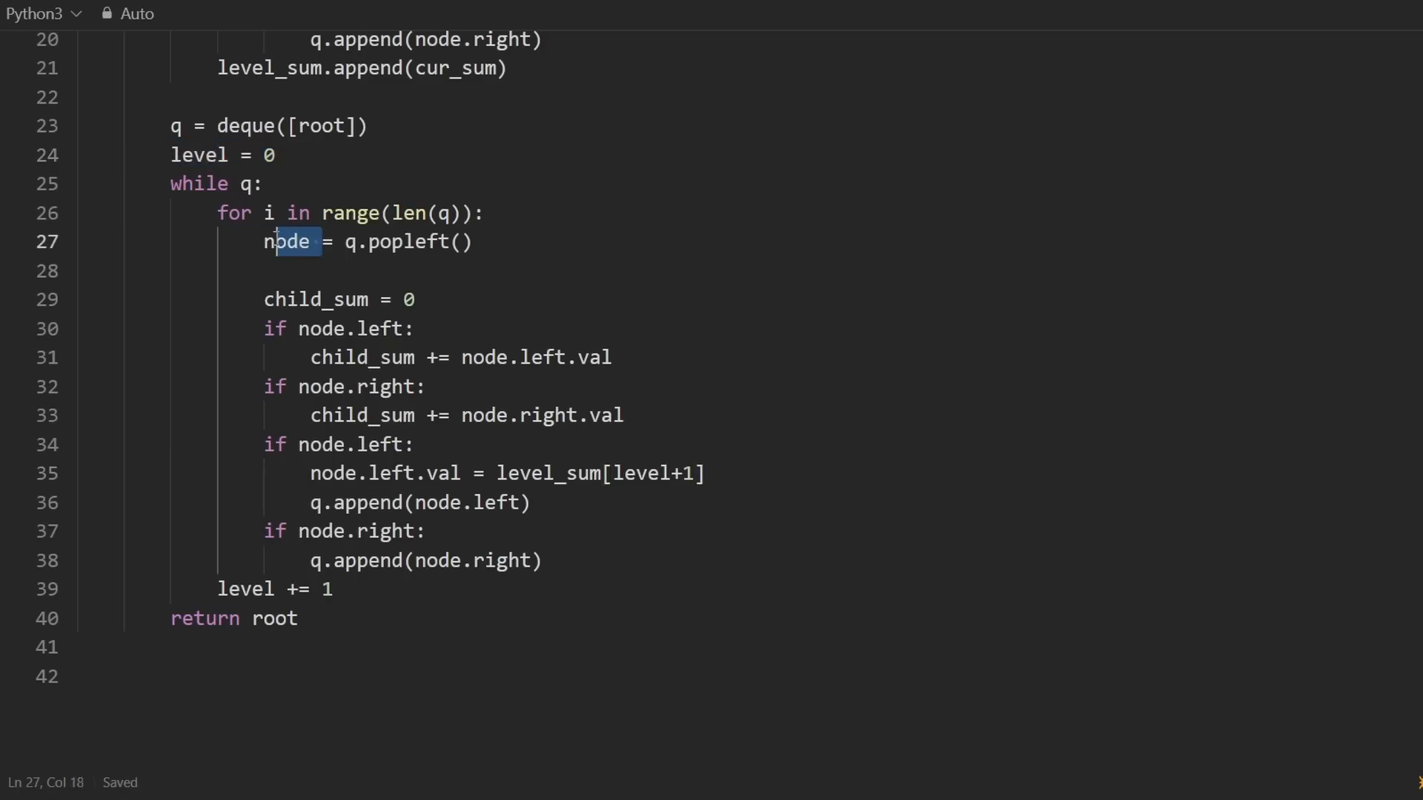
pyautogui.click(276, 444)
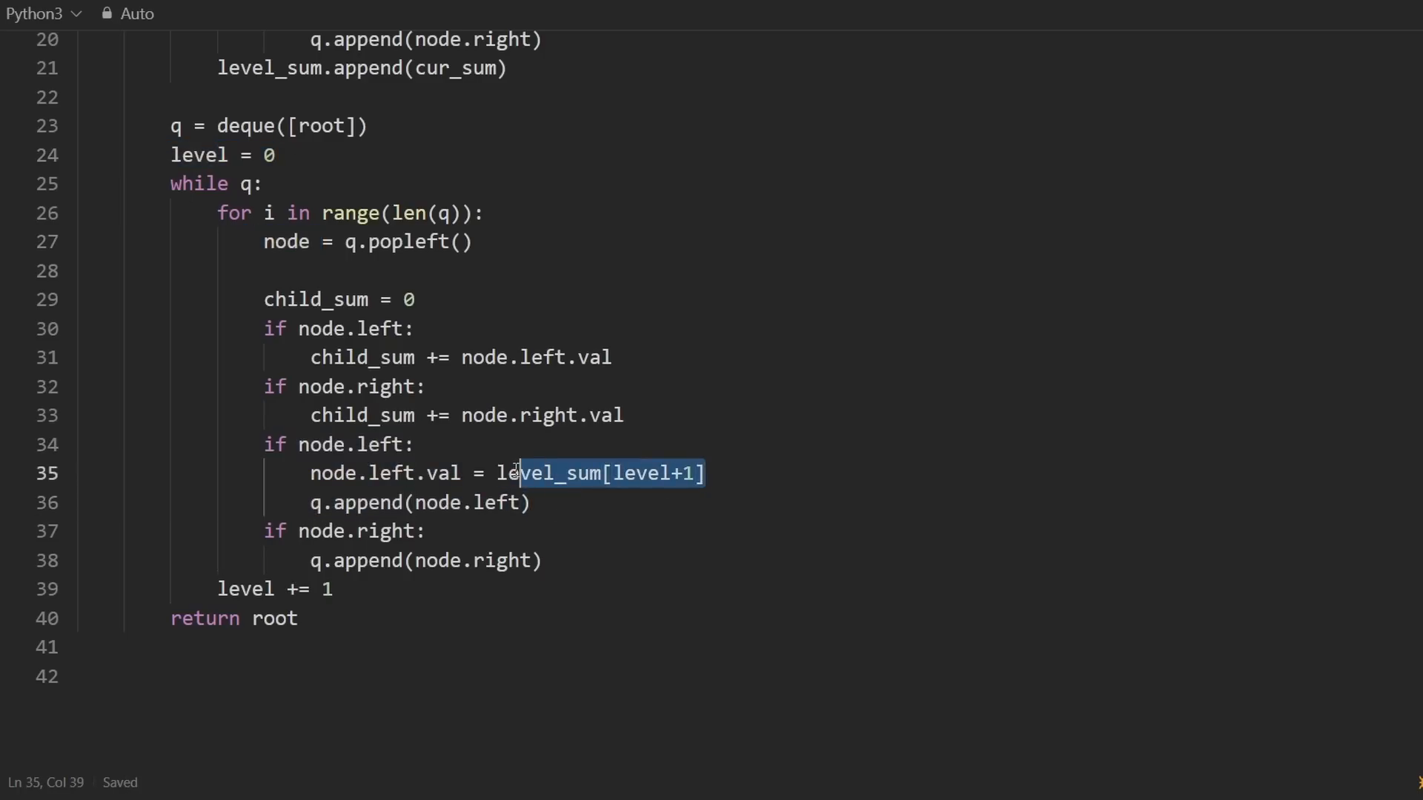
pyautogui.press('End')
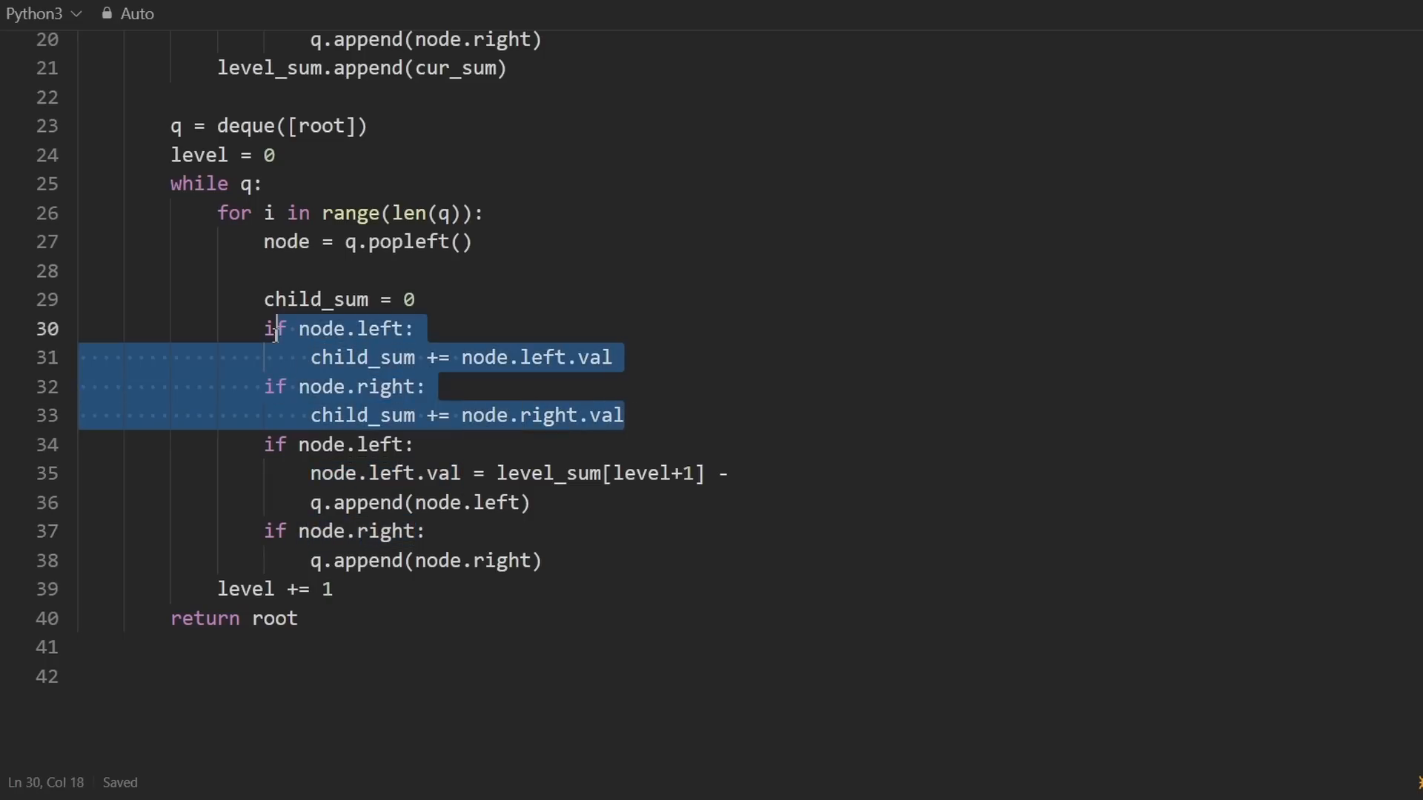
pyautogui.write('child_sum')
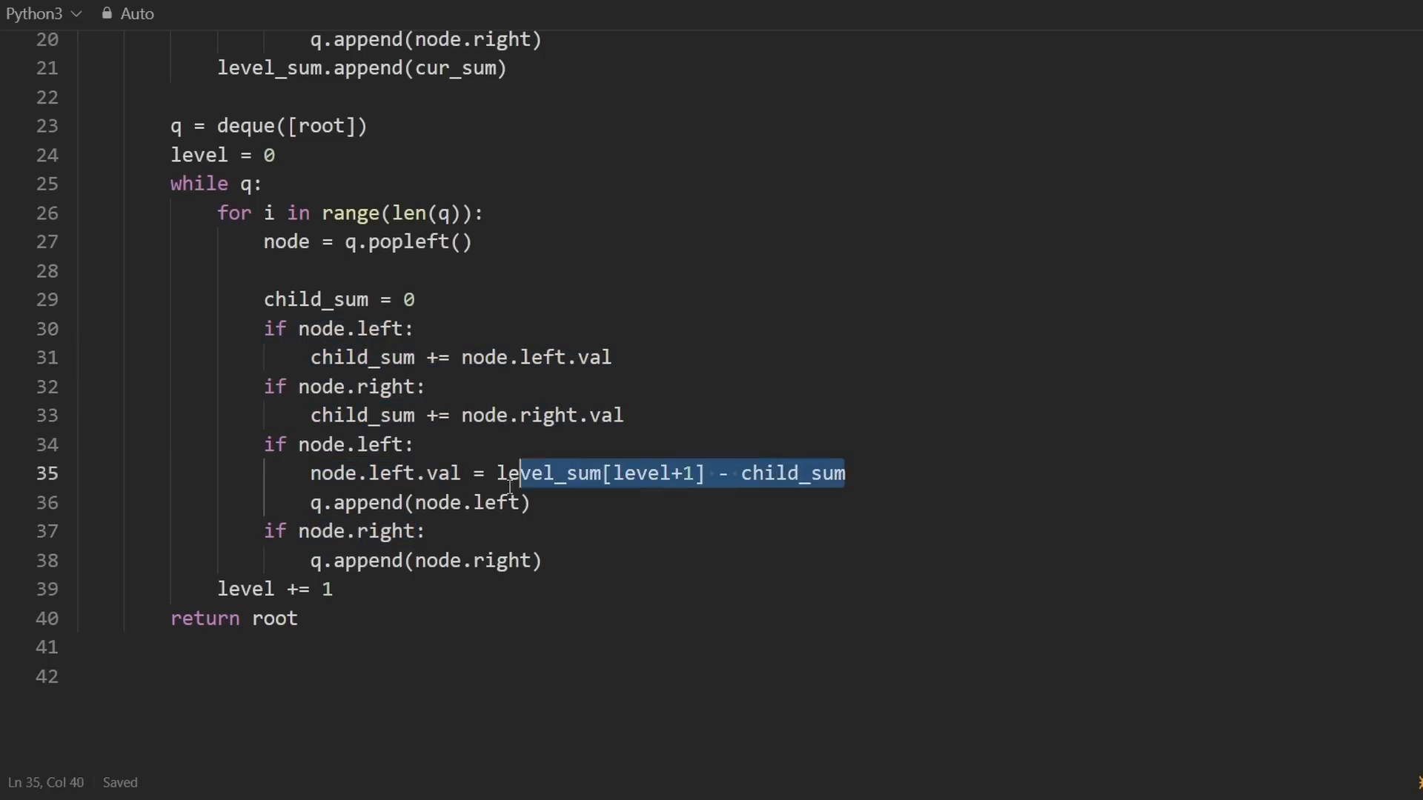
# Complete child_sum so right child gets level_sum[level+1] - child_sum.
pyautogui.press('enter')
pyautogui.write('node.right.val = level_sum[level+1] - child_sum')
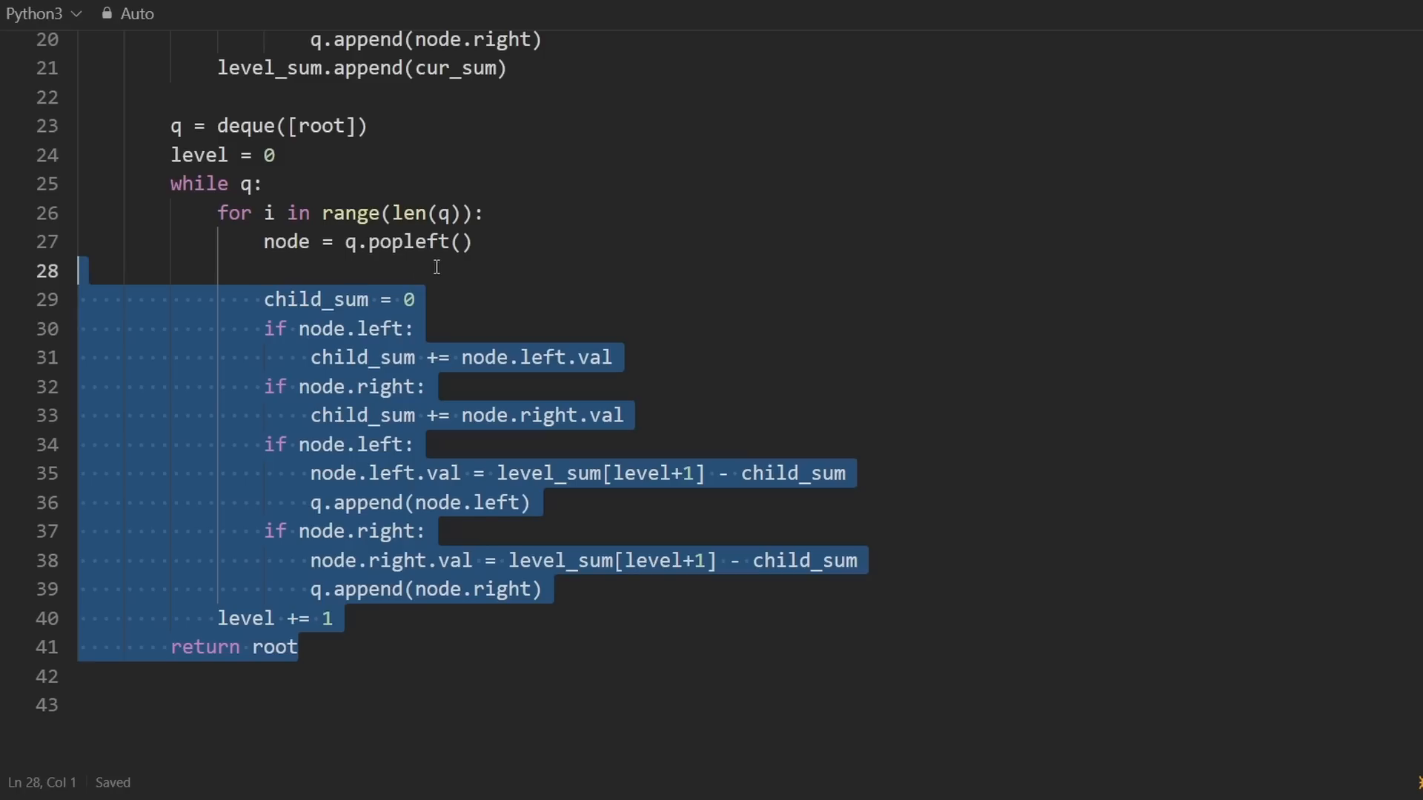
pyautogui.click(451, 241)
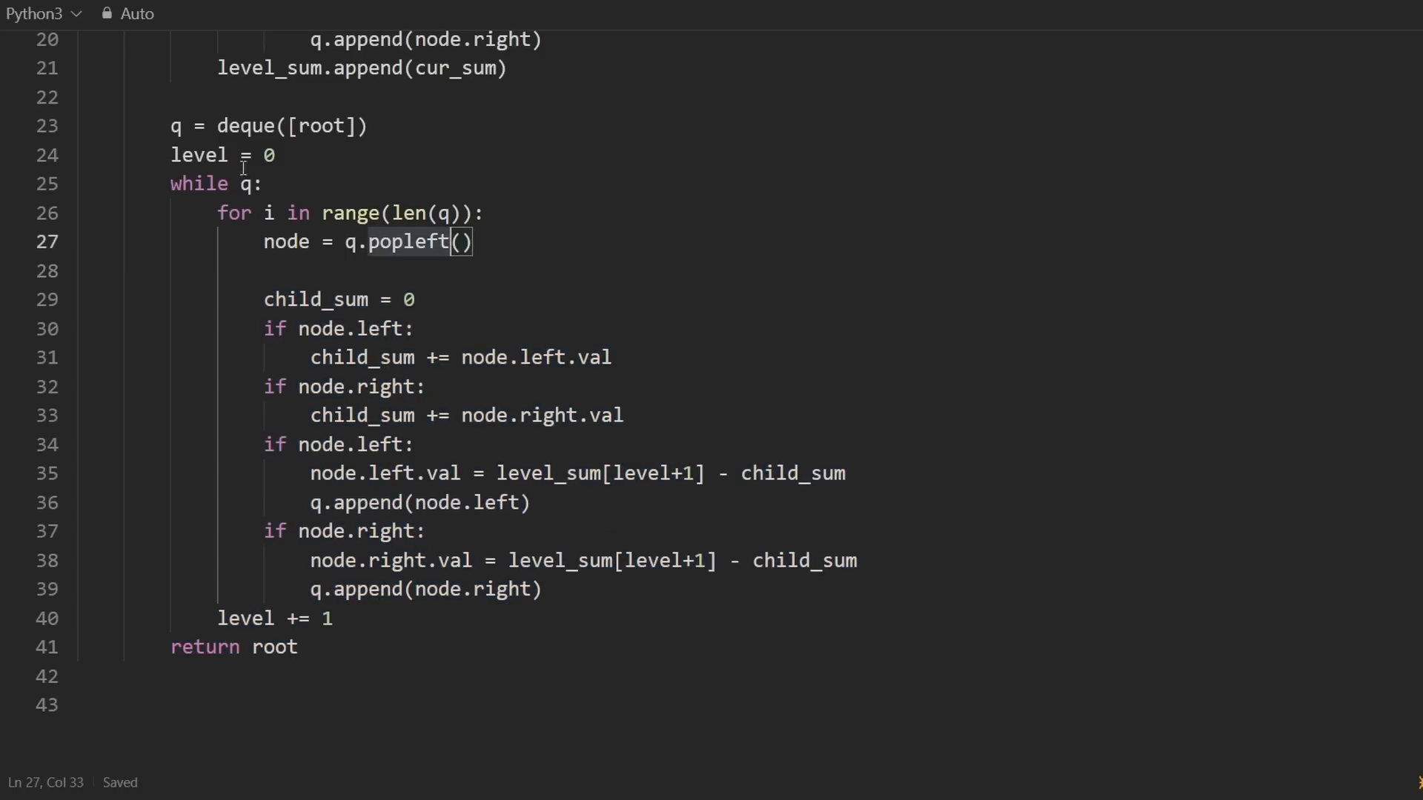
pyautogui.doubleClick(323, 126)
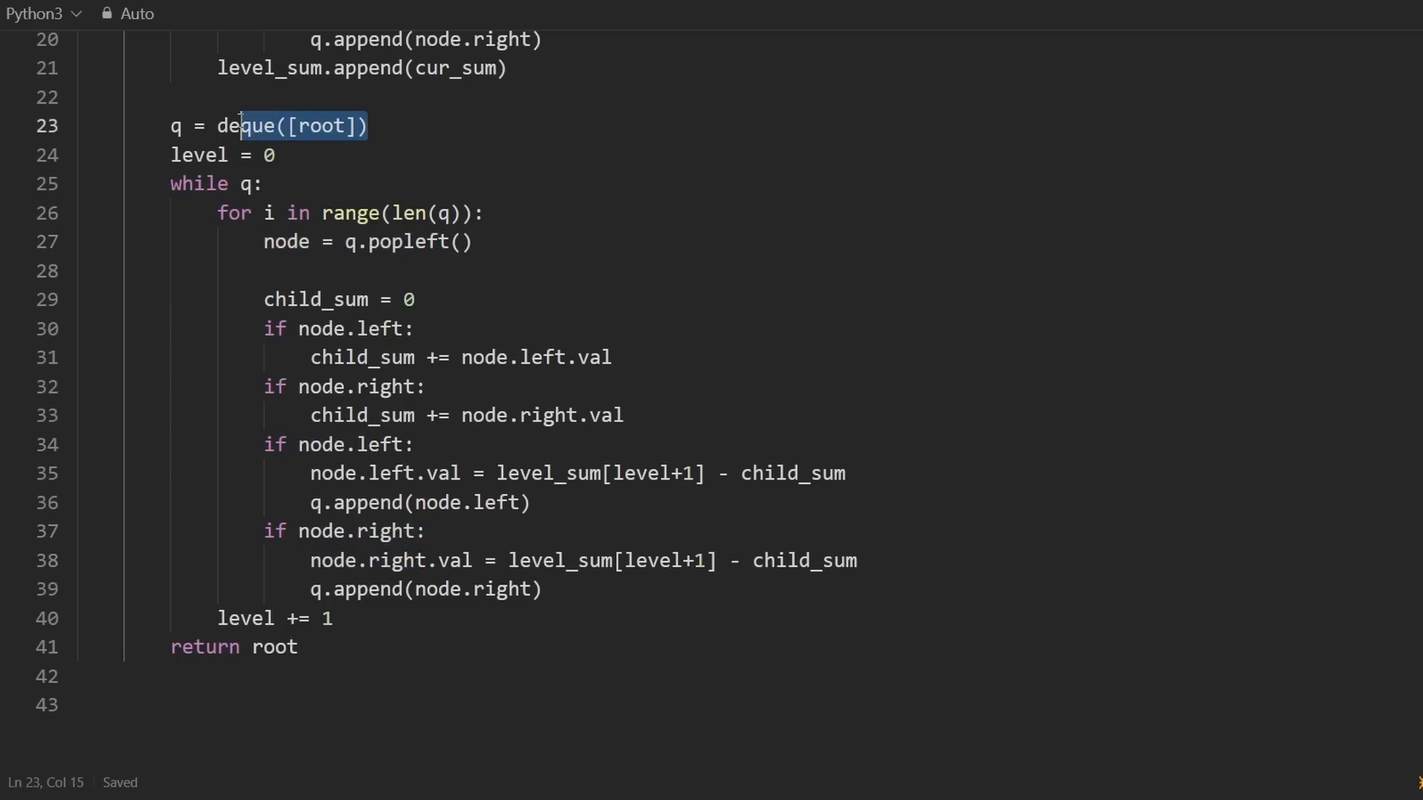
# Start a root.val line right after q = deque([root]).
pyautogui.click(381, 125)
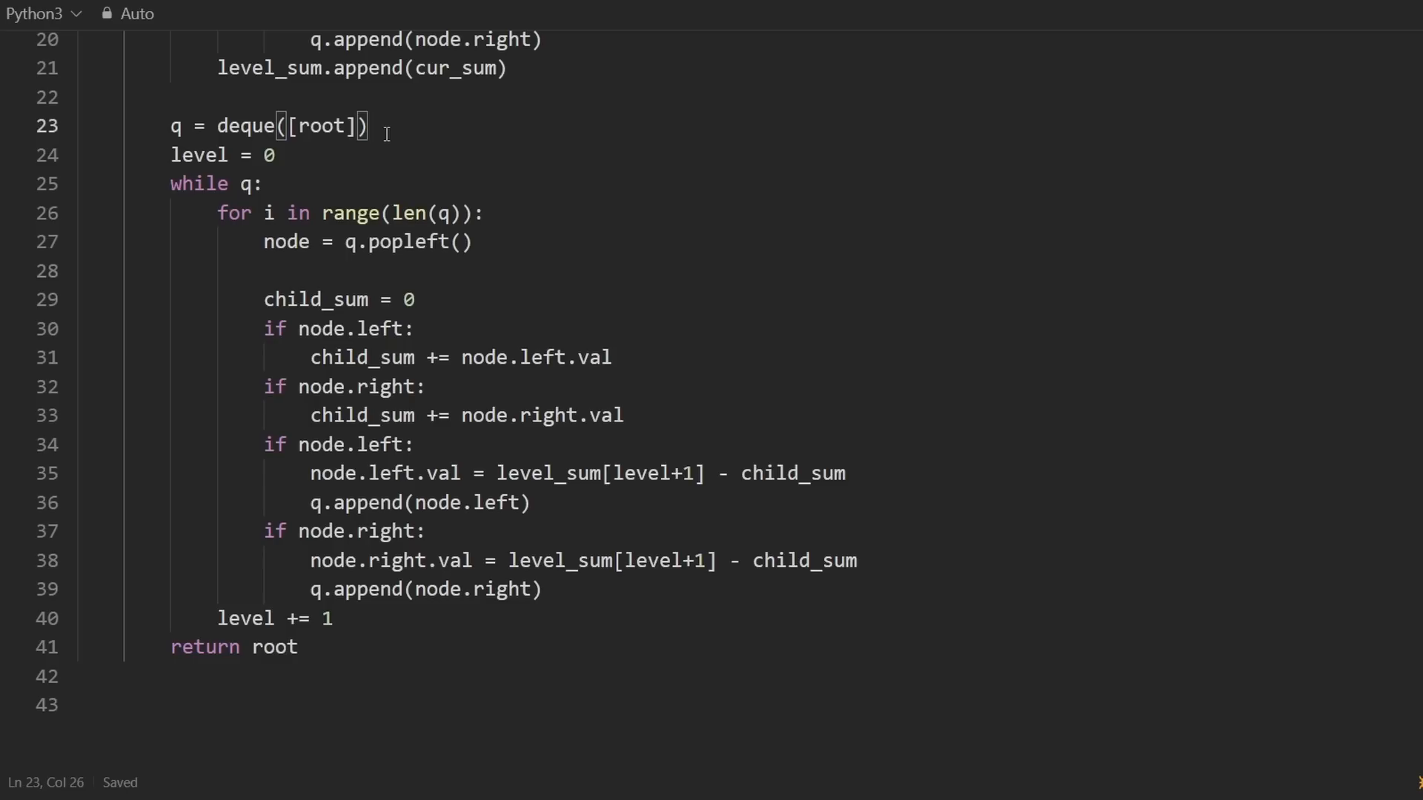
pyautogui.write('root')
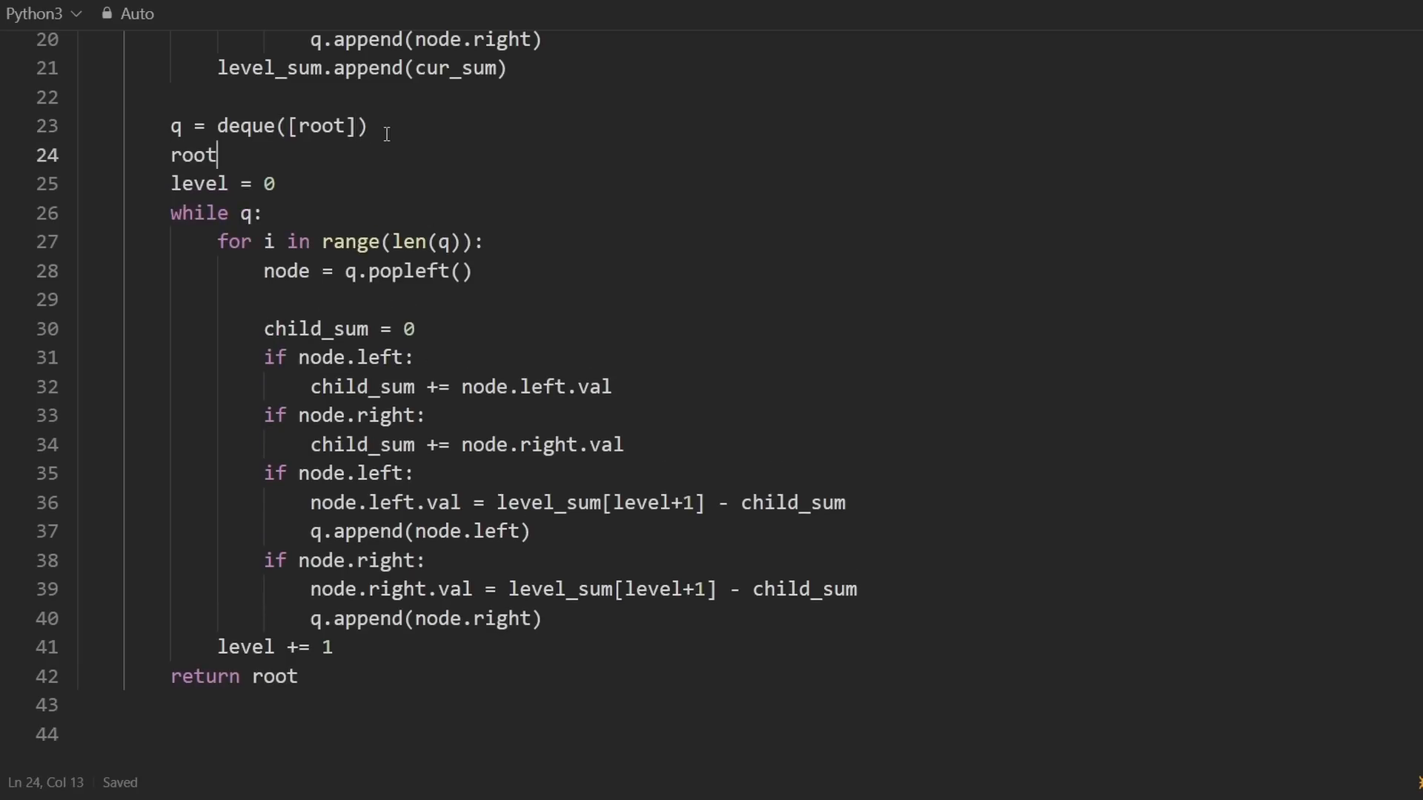
pyautogui.write('.val')
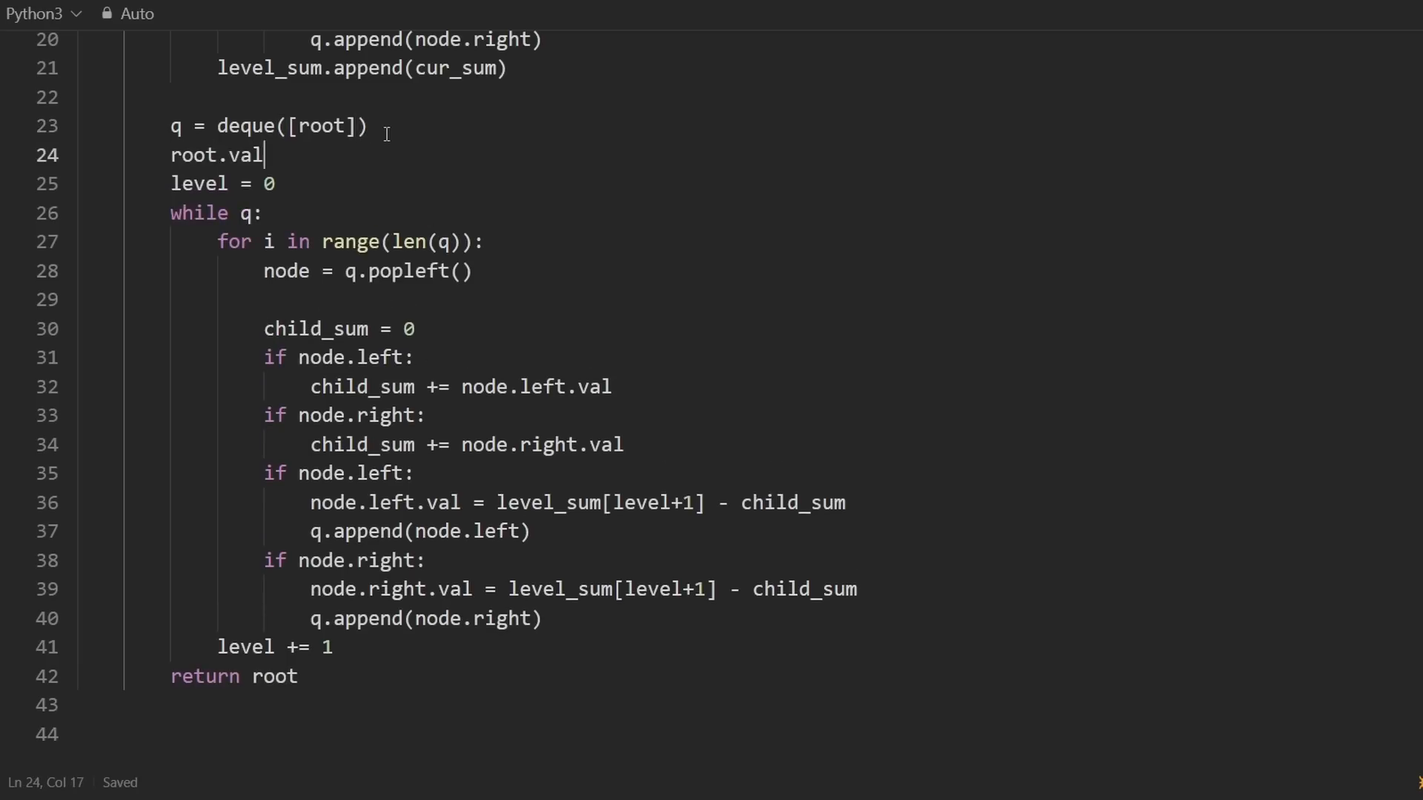